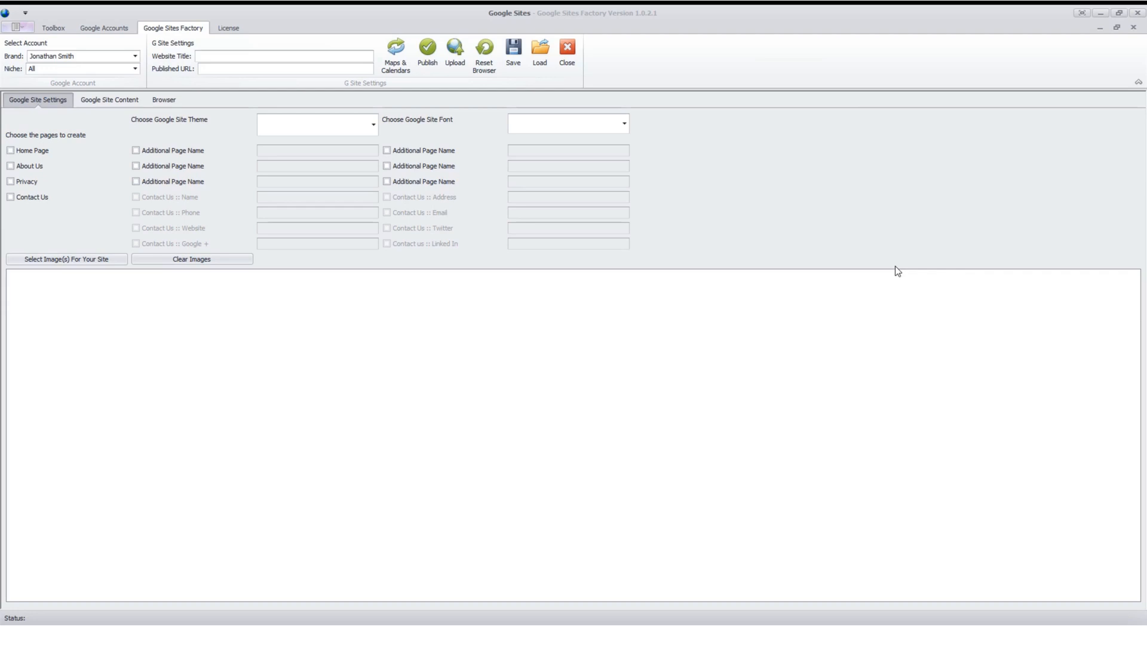
pyautogui.moveTo(710, 129)
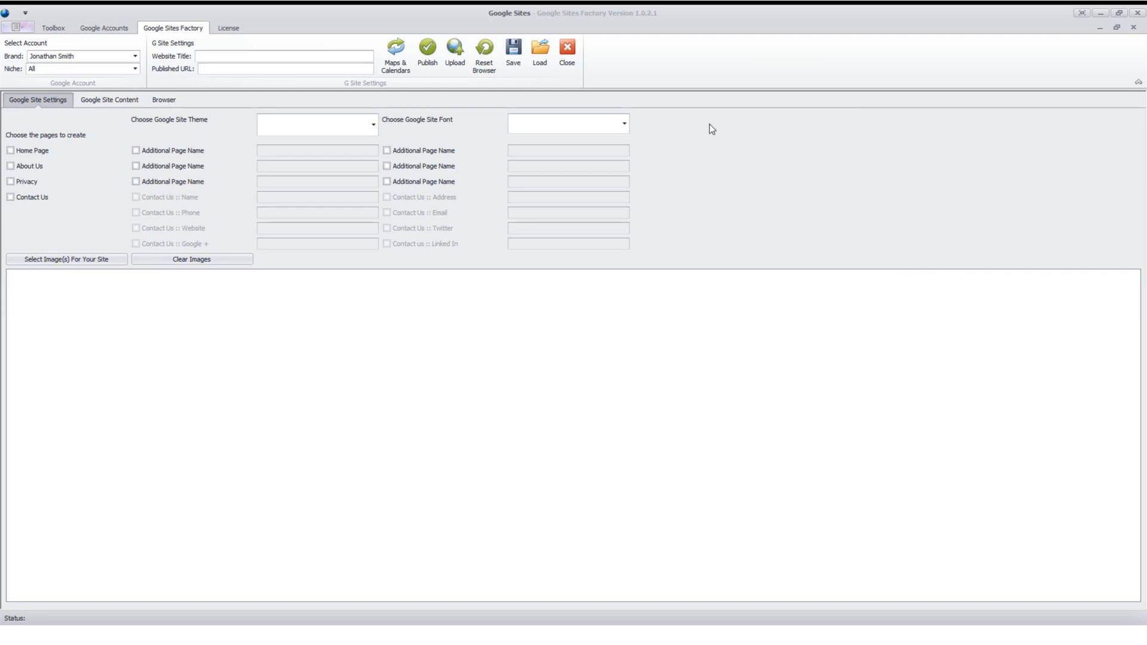
pyautogui.moveTo(668, 63)
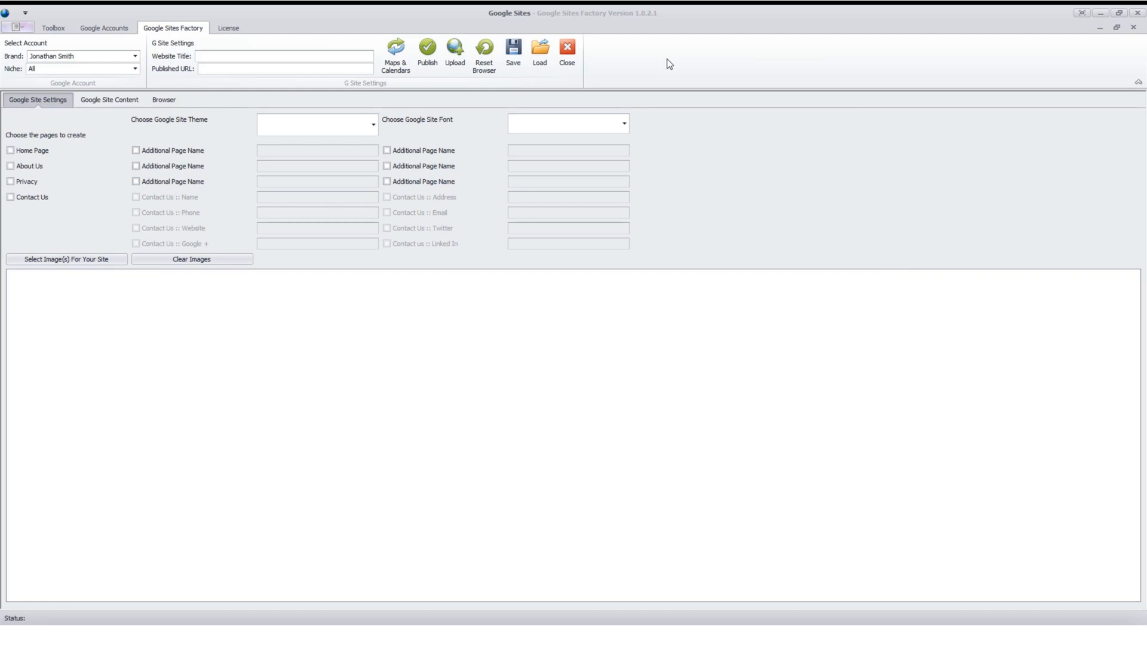
pyautogui.moveTo(529, 103)
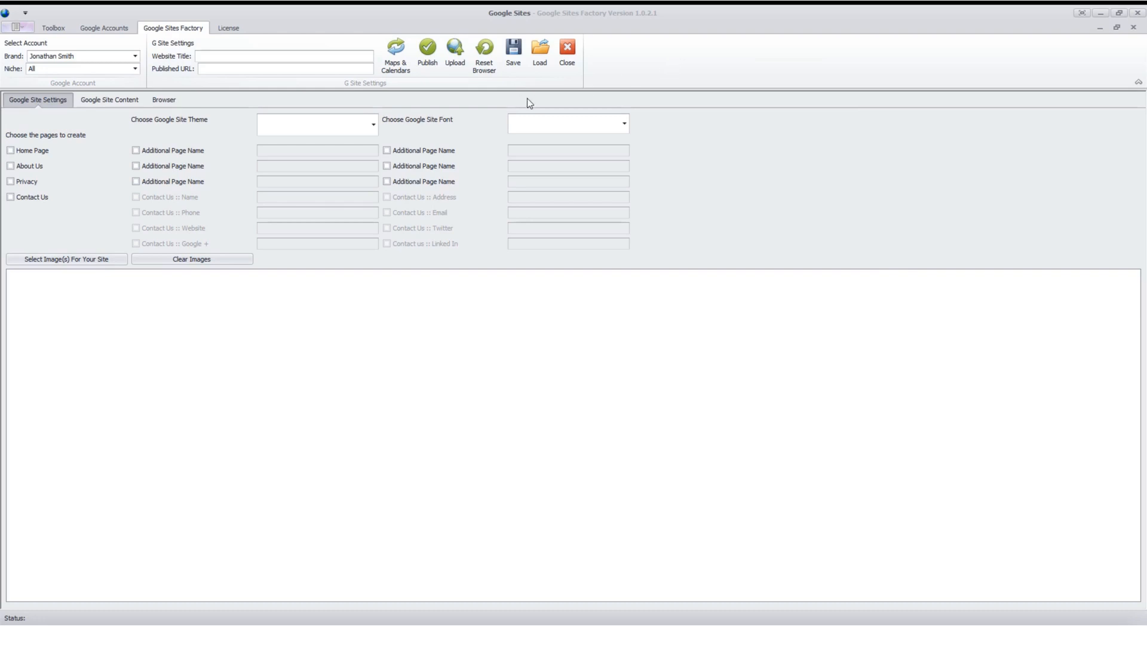
pyautogui.moveTo(622, 87)
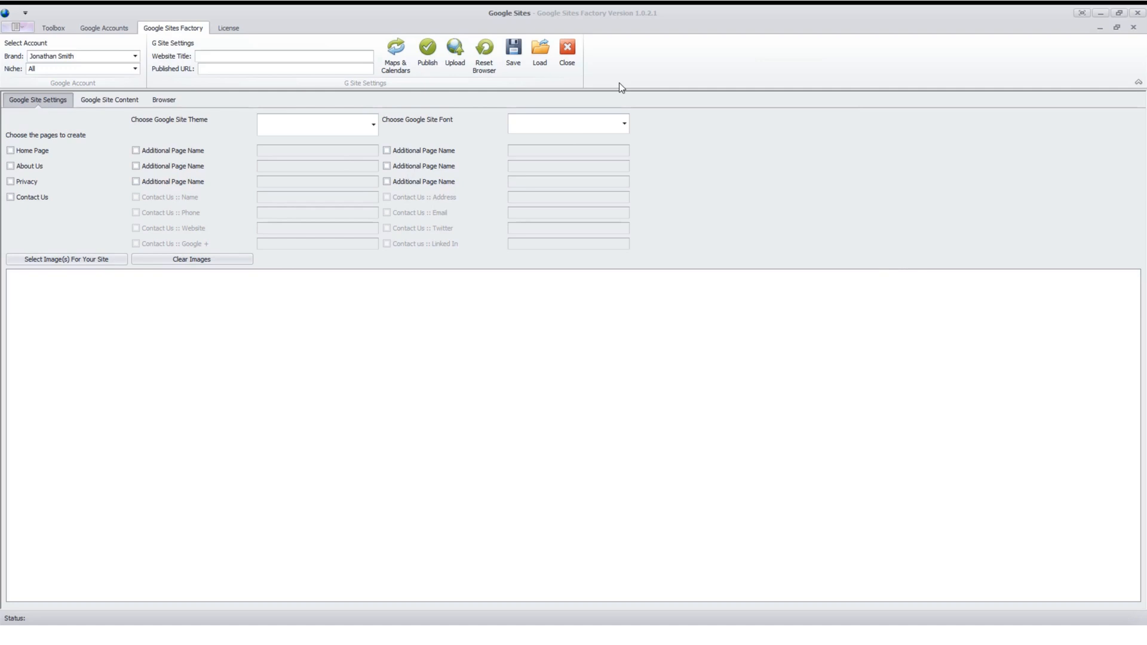
pyautogui.moveTo(571, 115)
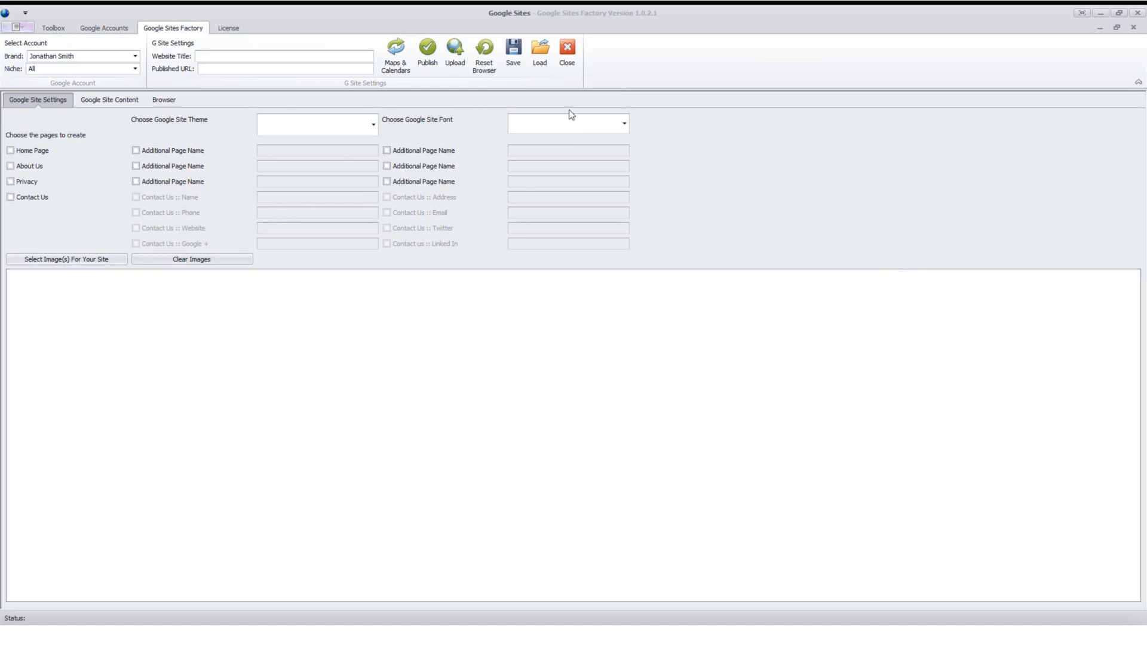
pyautogui.moveTo(471, 144)
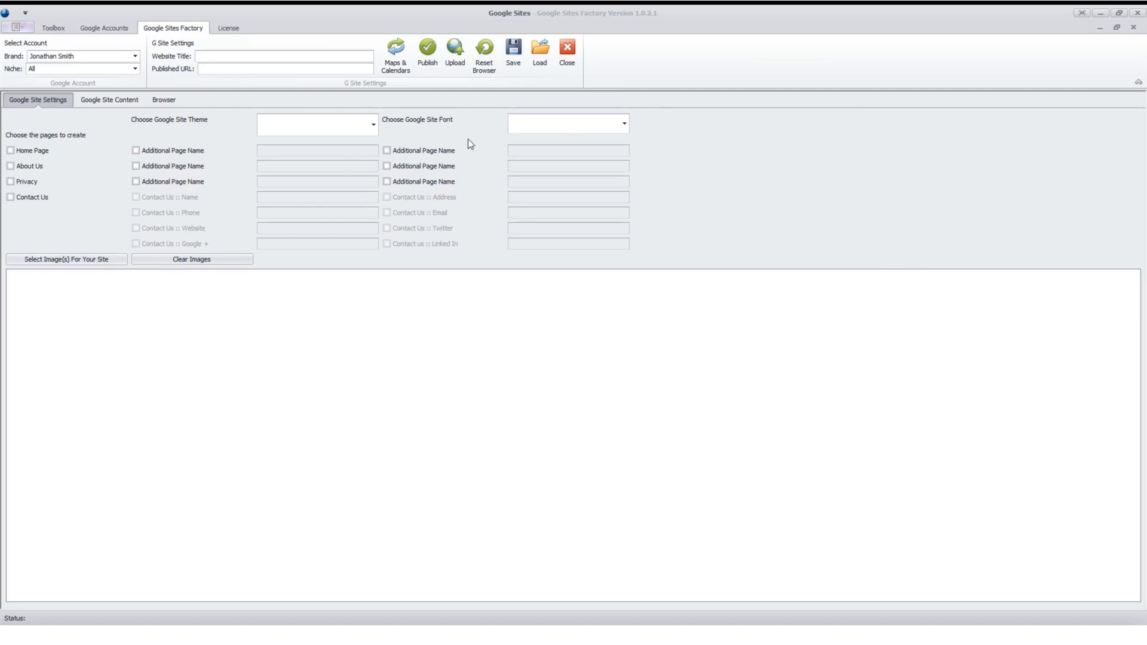
pyautogui.moveTo(433, 126)
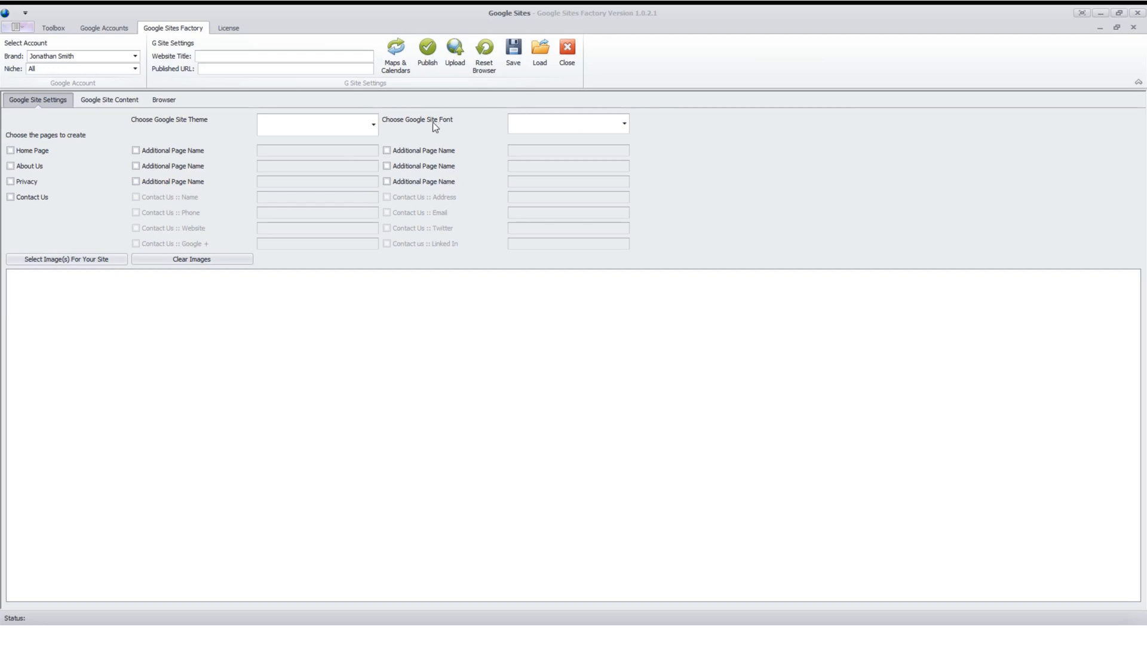
pyautogui.moveTo(638, 100)
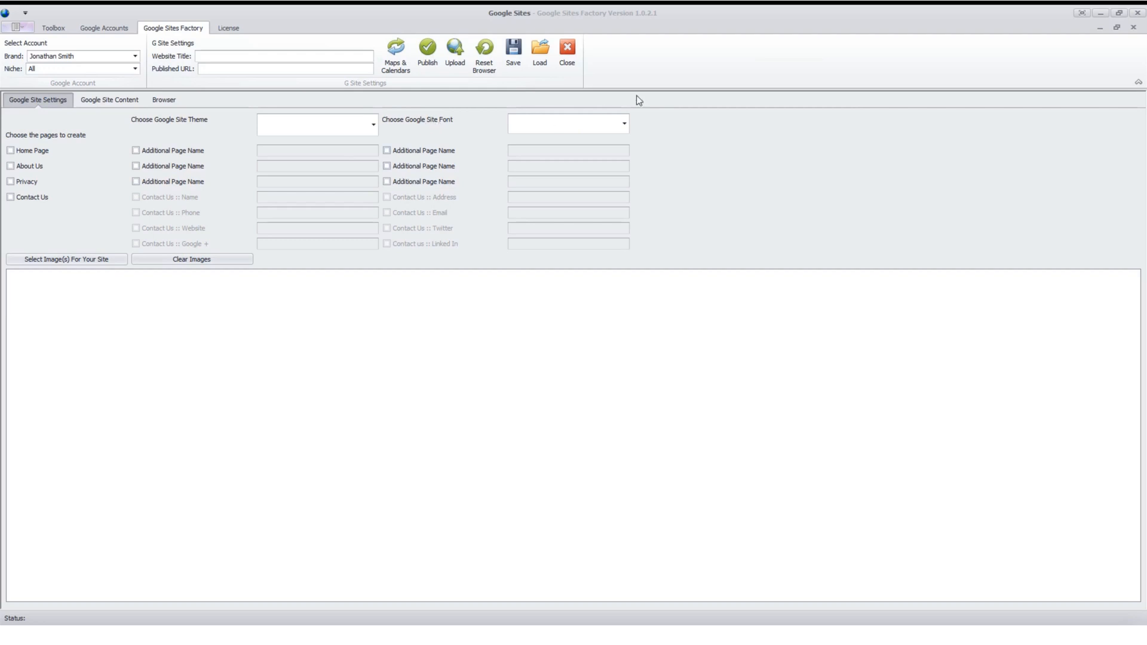
pyautogui.moveTo(656, 60)
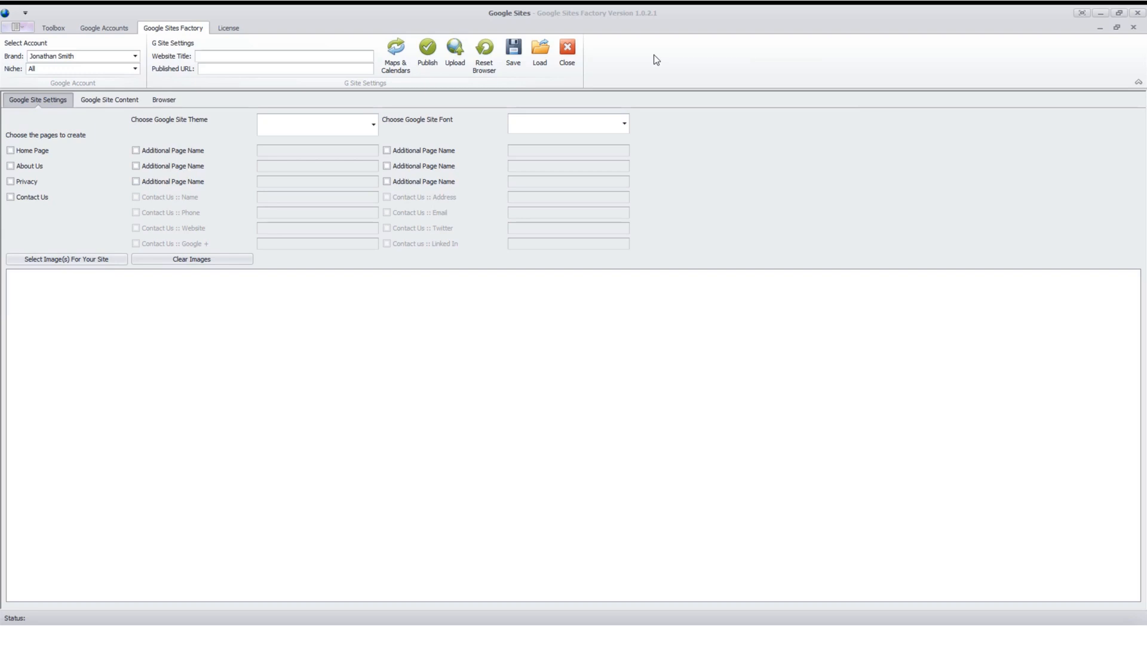
pyautogui.moveTo(631, 80)
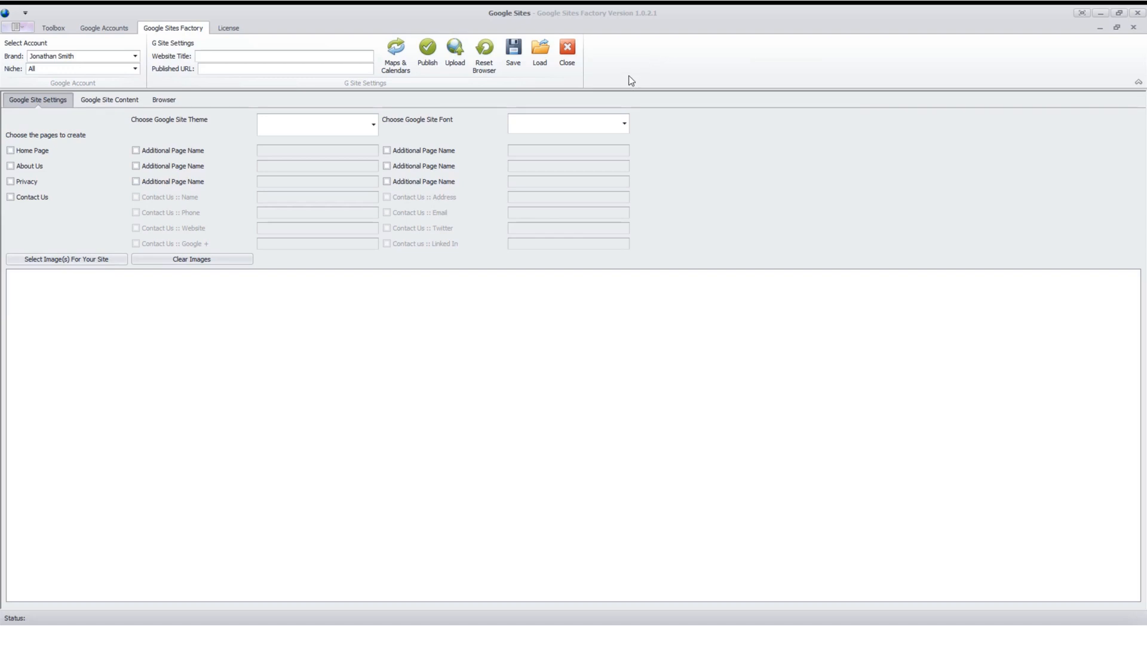
pyautogui.moveTo(286, 66)
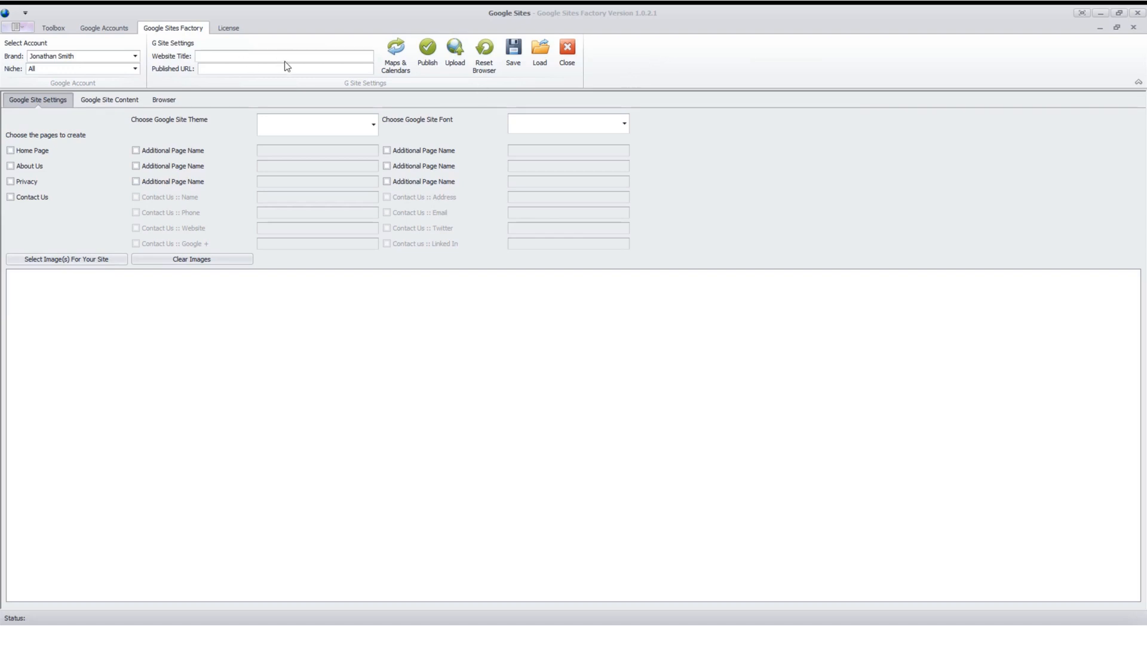
pyautogui.moveTo(305, 50)
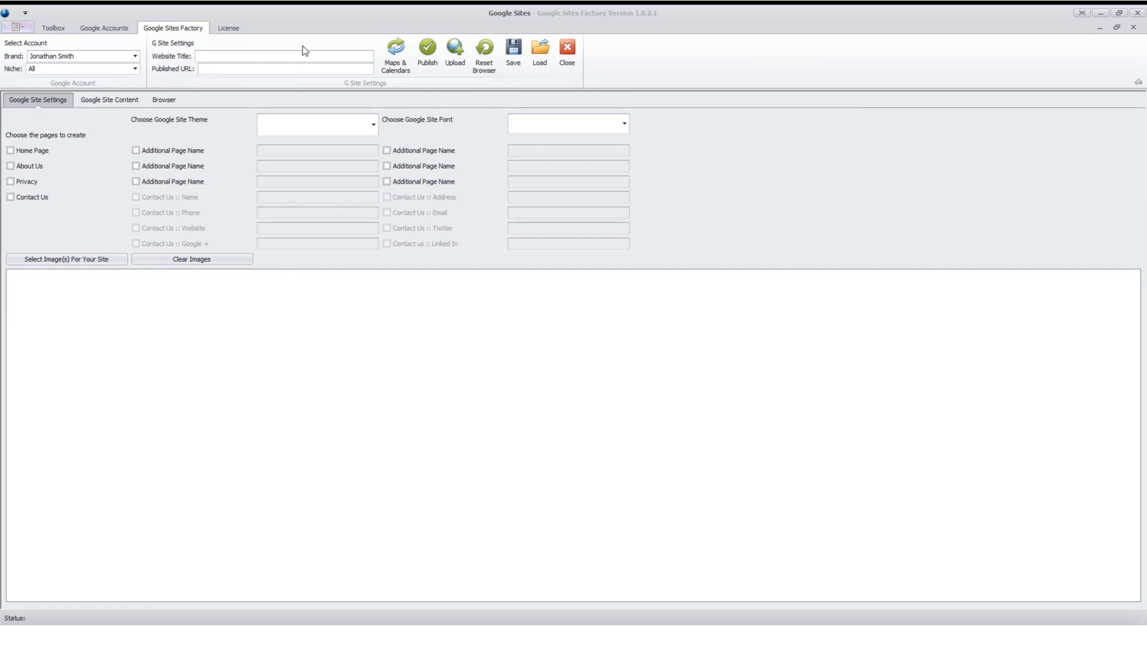
pyautogui.moveTo(303, 49)
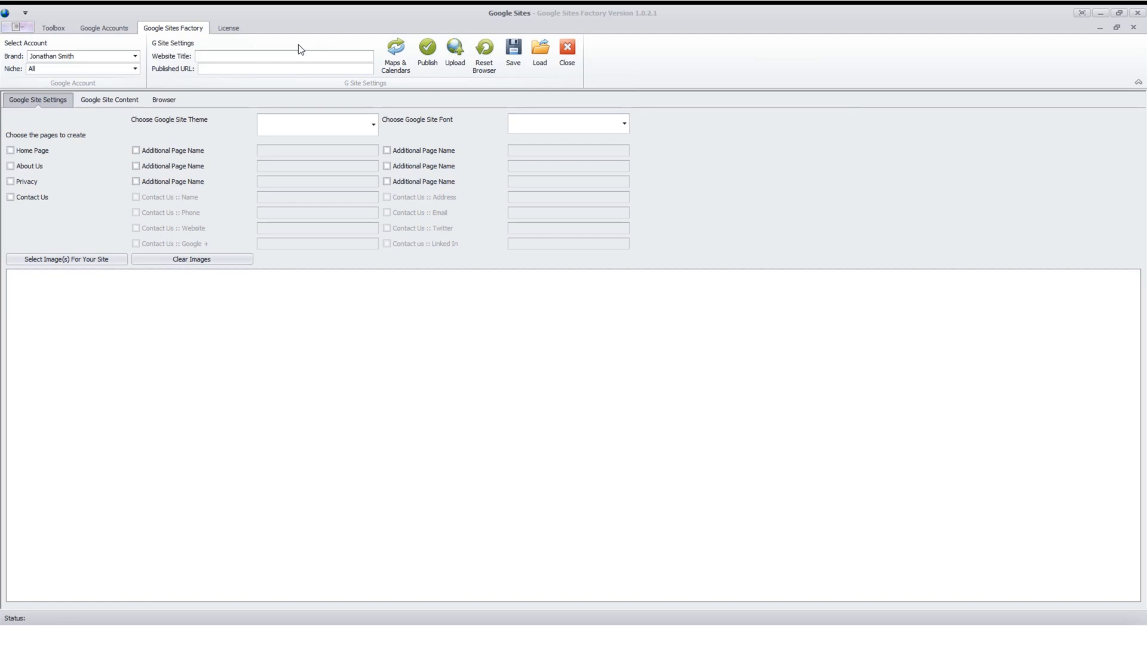
pyautogui.moveTo(266, 49)
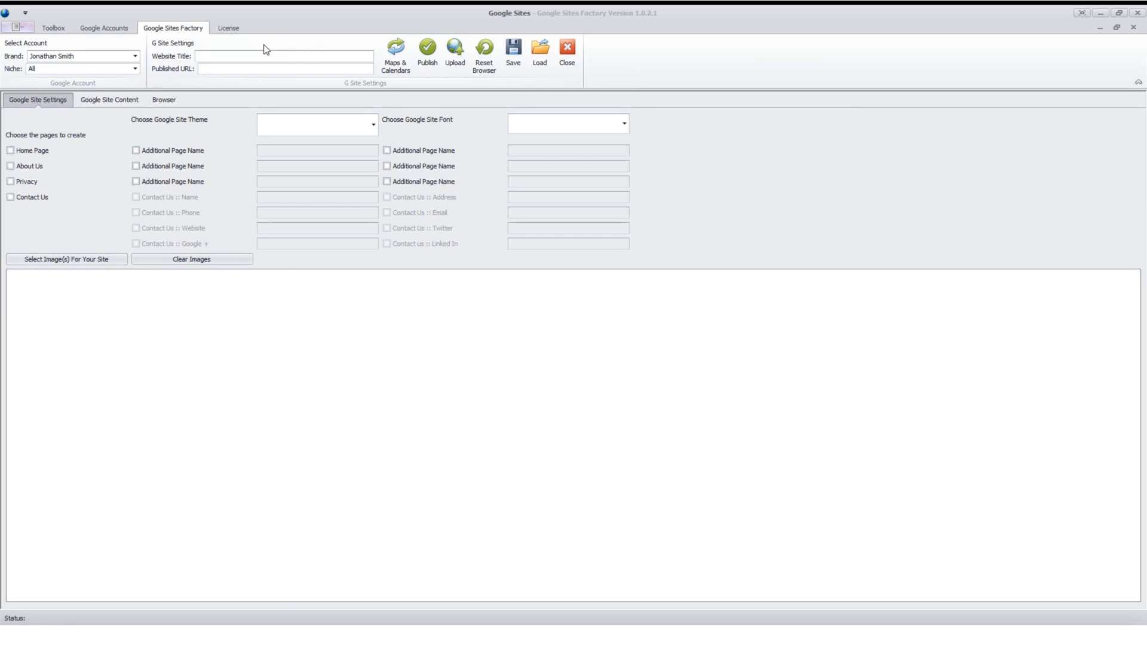
pyautogui.moveTo(125, 67)
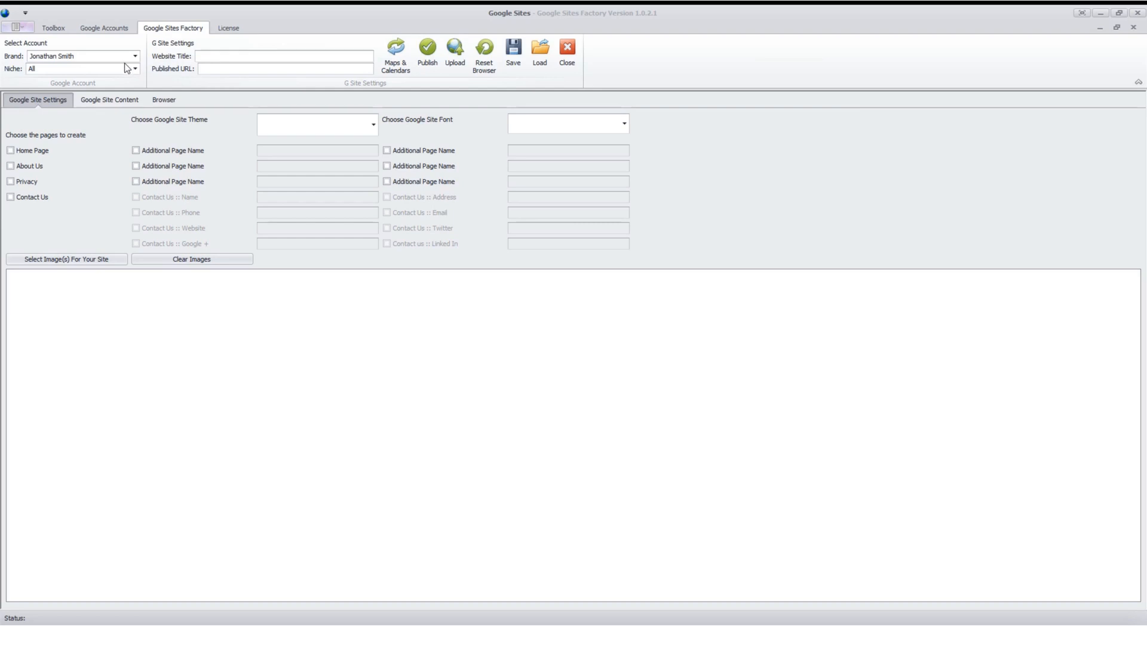
pyautogui.moveTo(100, 34)
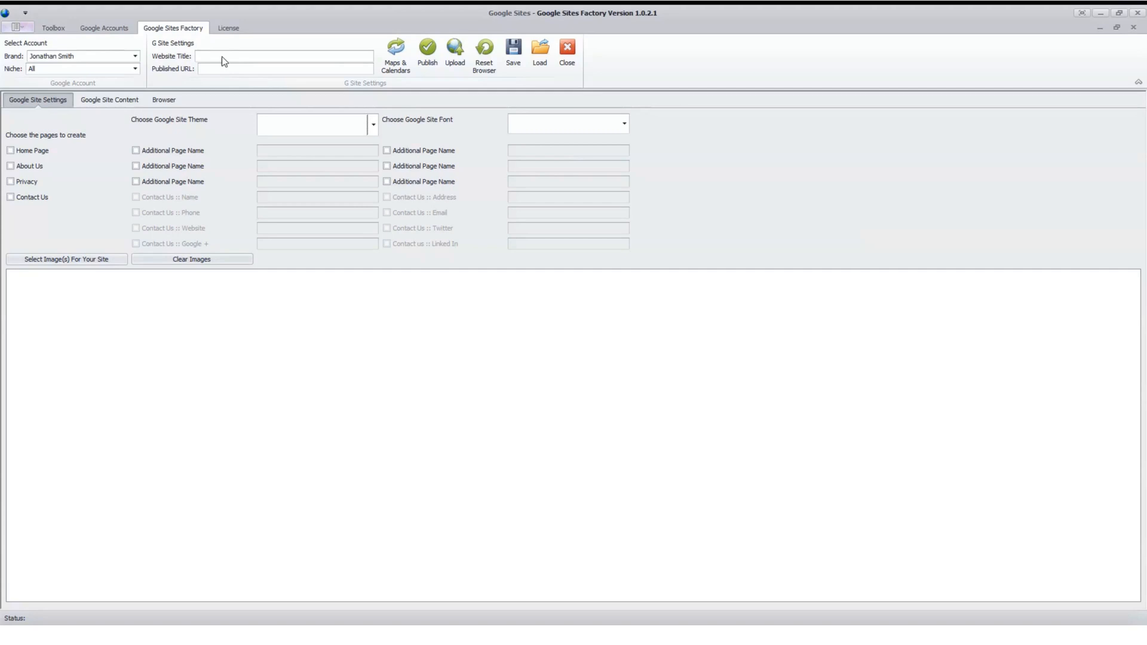
pyautogui.moveTo(500, 141)
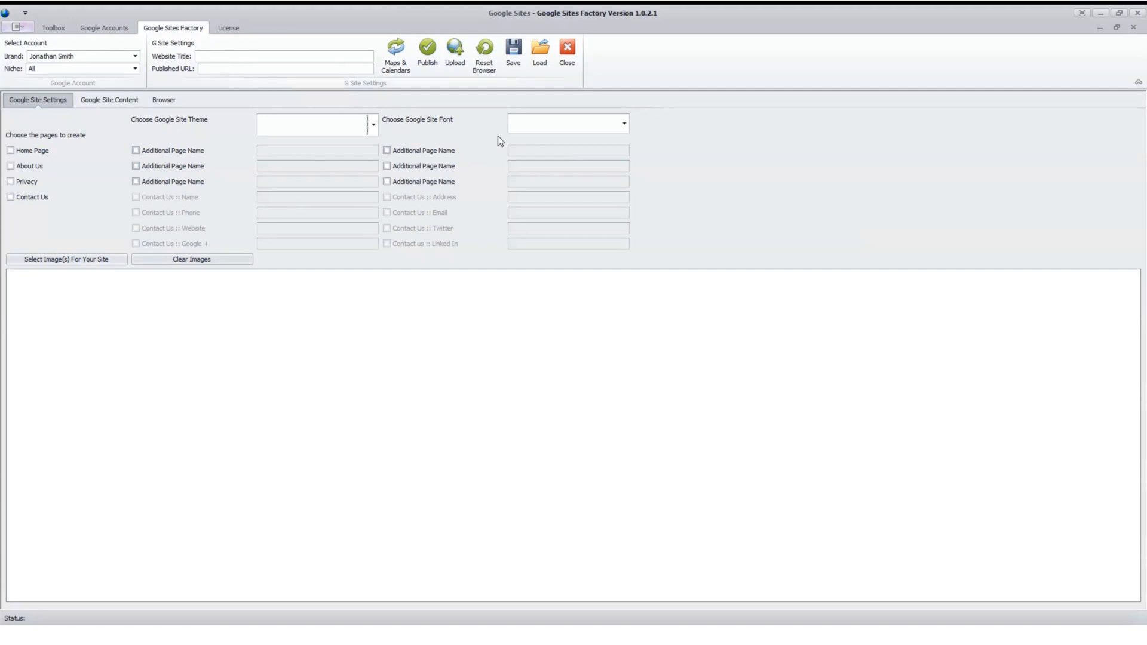
pyautogui.moveTo(344, 87)
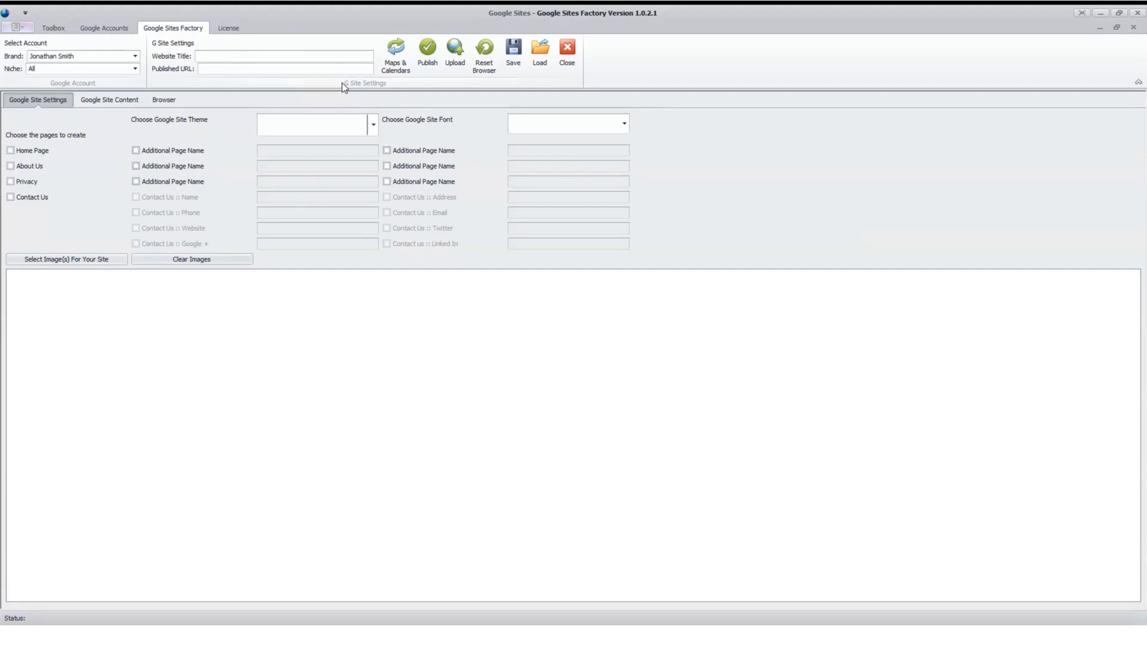
pyautogui.moveTo(165, 78)
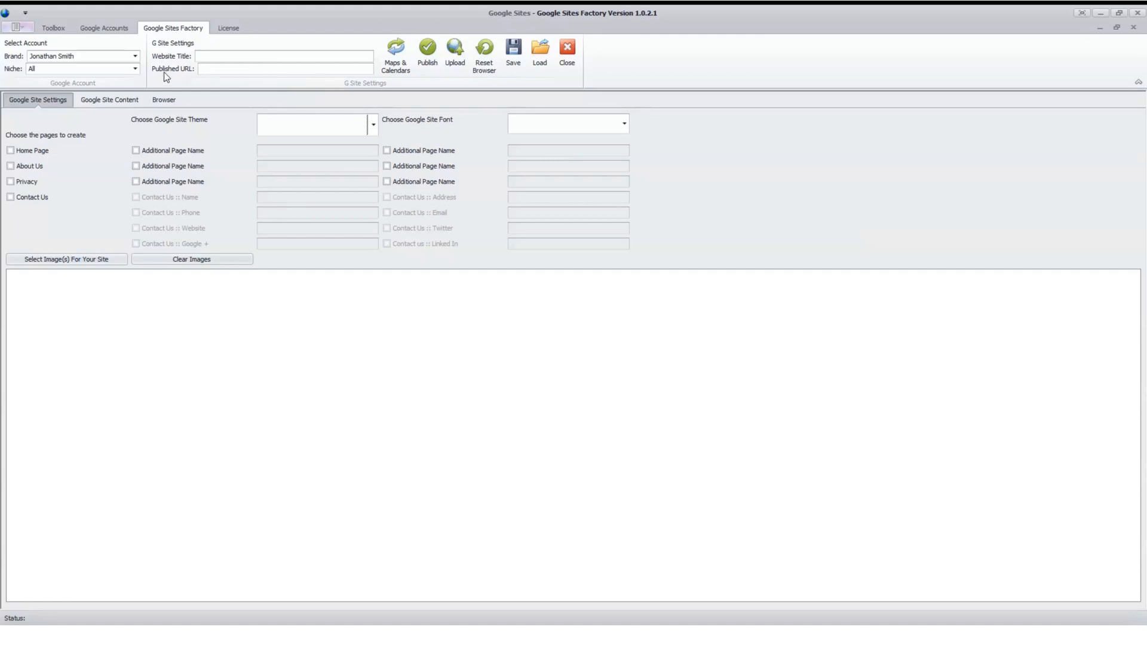
pyautogui.moveTo(224, 75)
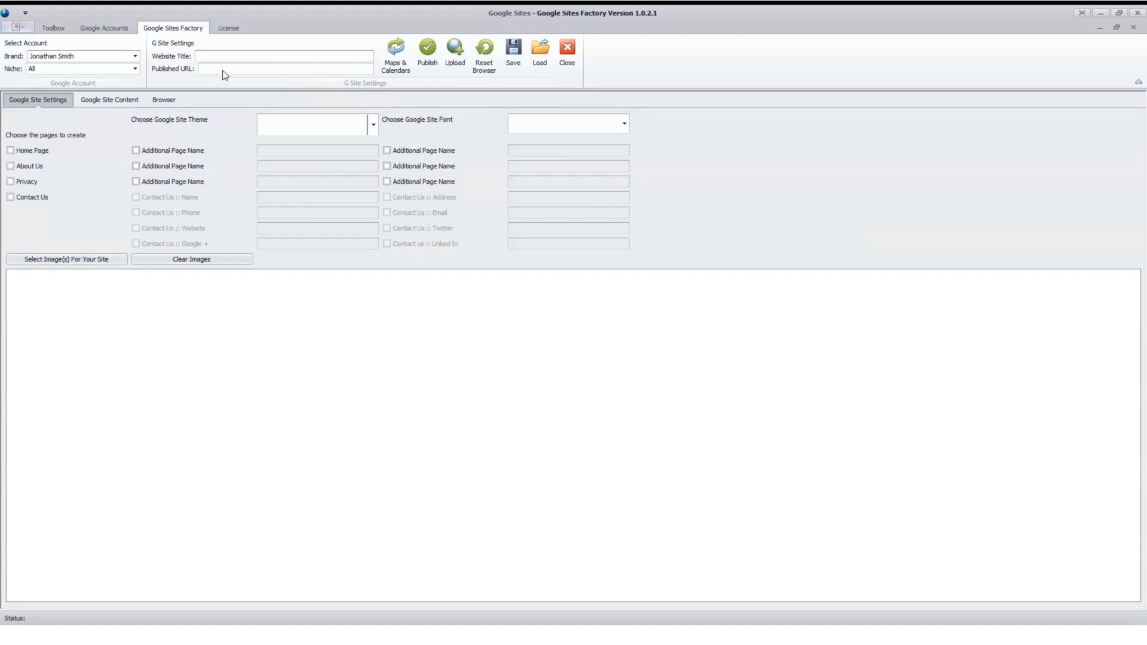
pyautogui.moveTo(306, 161)
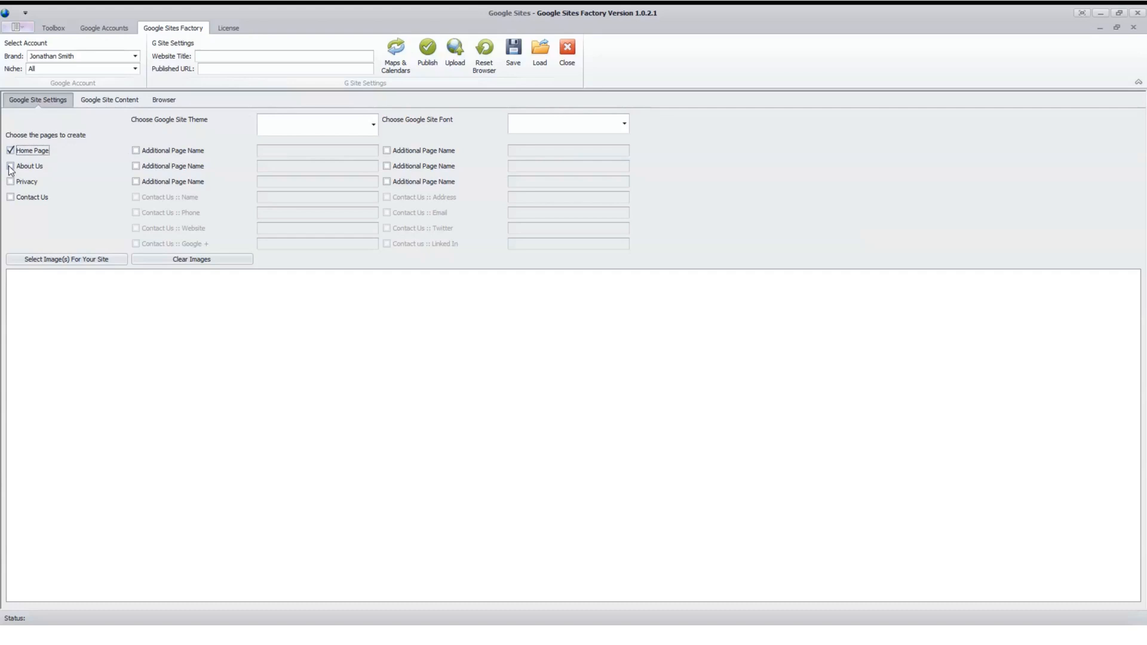
# Tick About Us and Privacy pages, and include the contact Name and Website on Contact Us
pyautogui.click(11, 167)
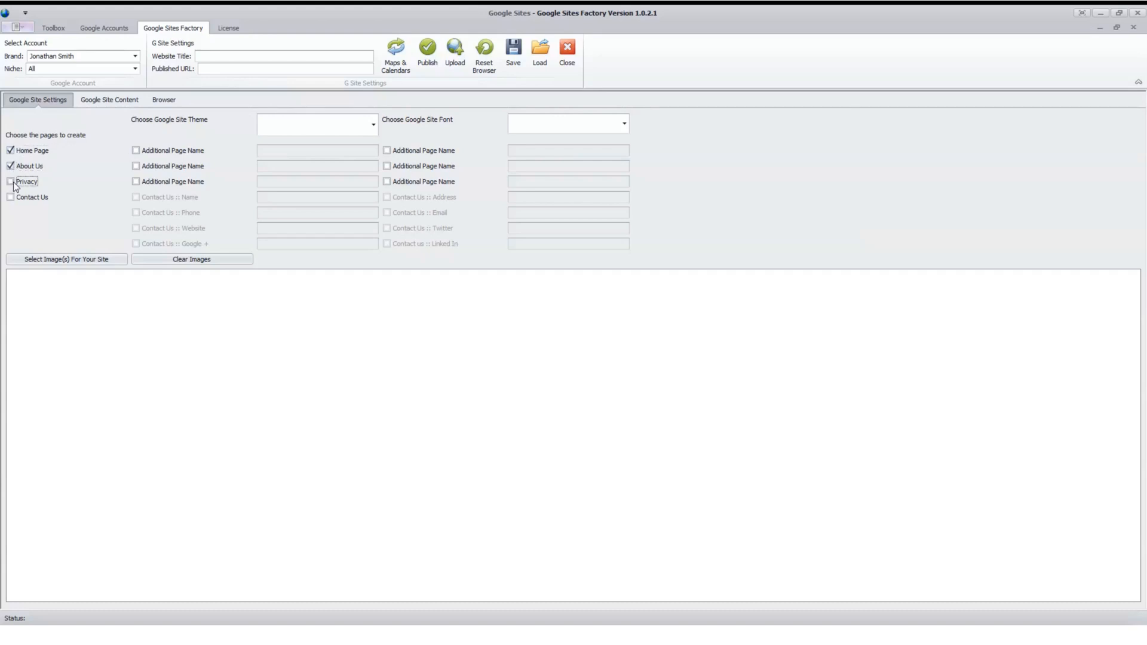
pyautogui.click(10, 198)
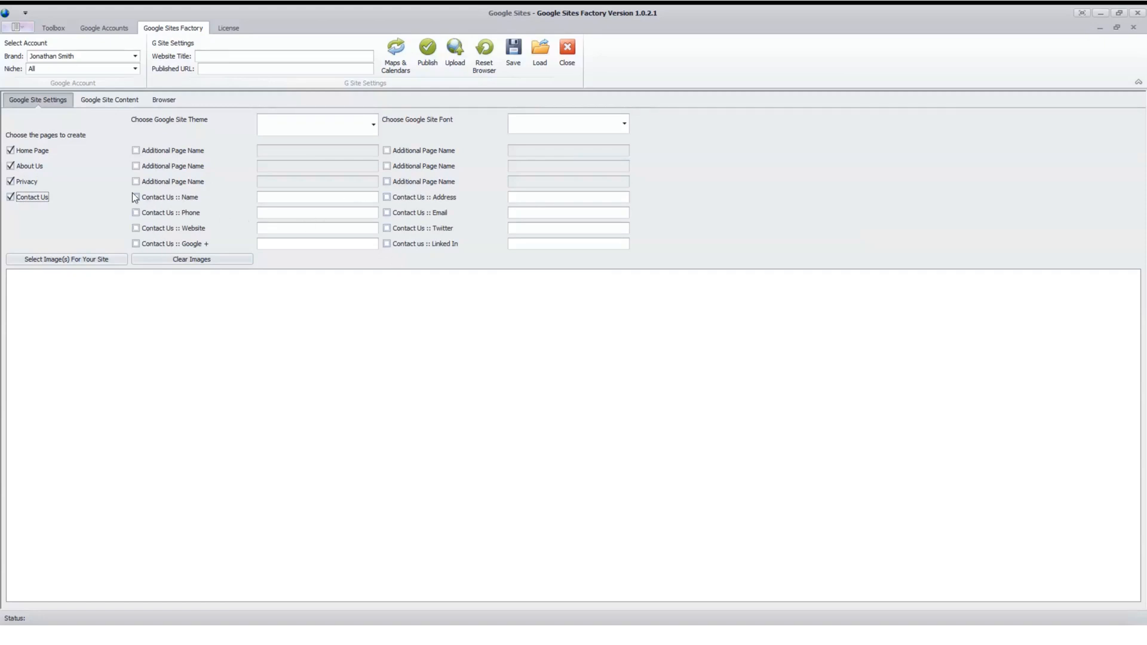
pyautogui.click(135, 197)
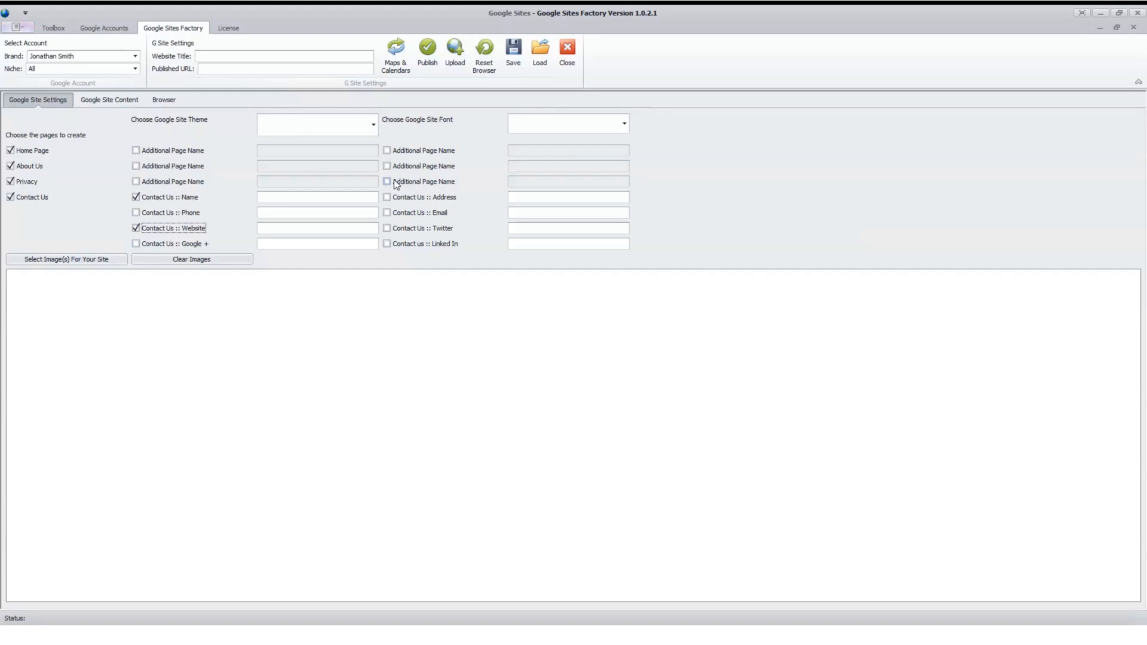
pyautogui.click(135, 151)
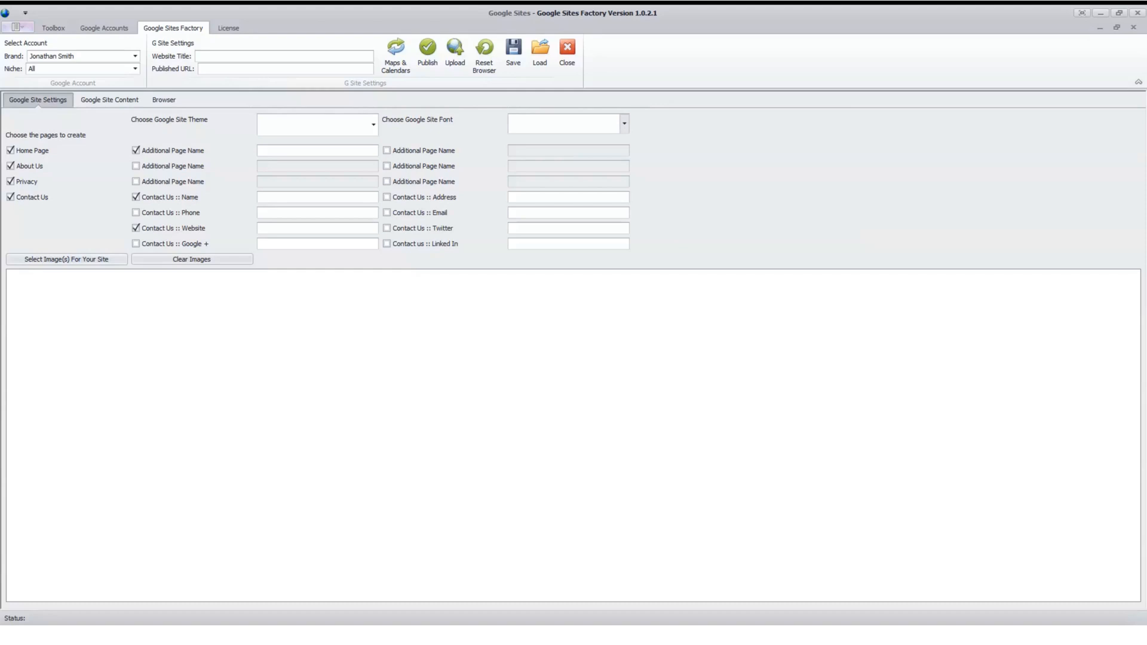
pyautogui.moveTo(465, 140)
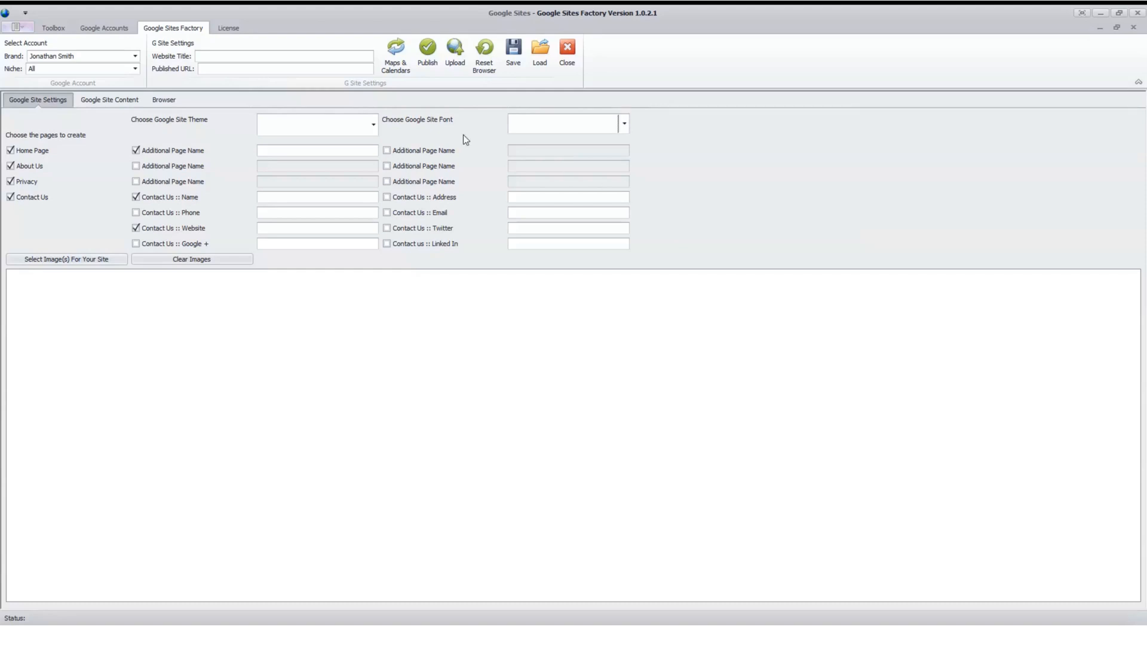
pyautogui.moveTo(233, 194)
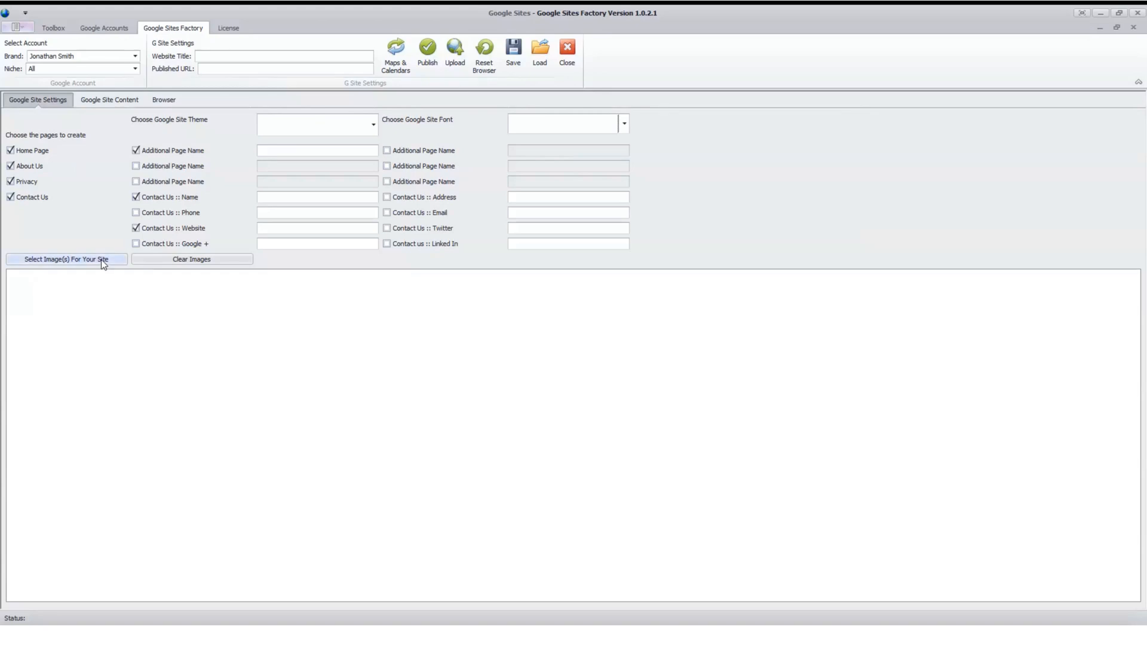
pyautogui.moveTo(109, 295)
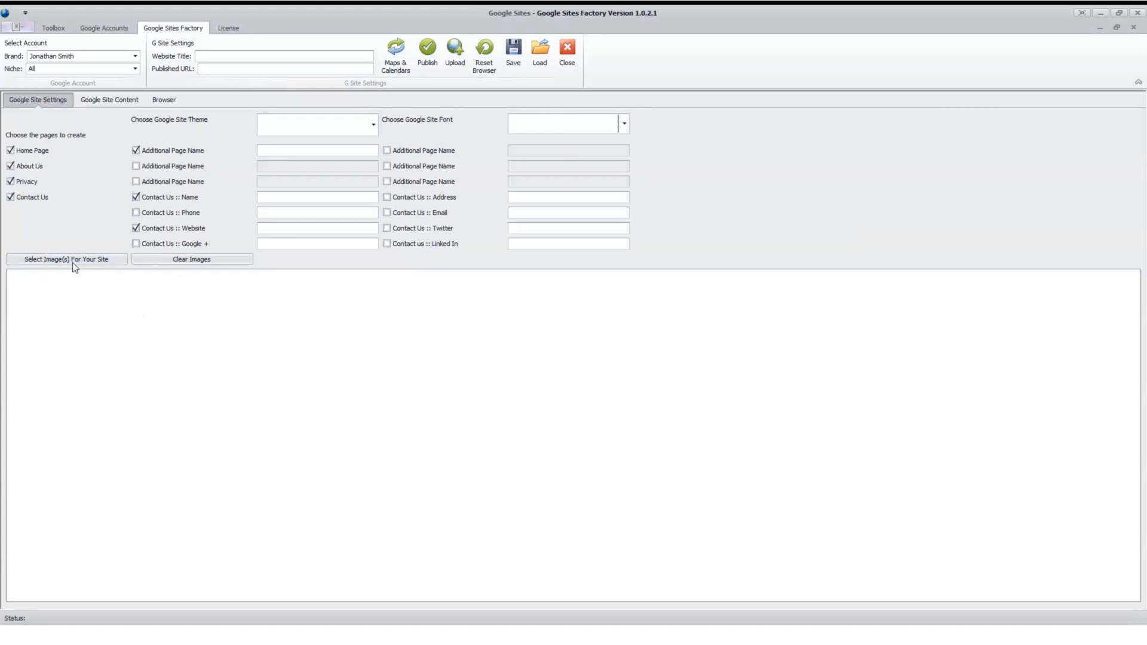
pyautogui.moveTo(429, 285)
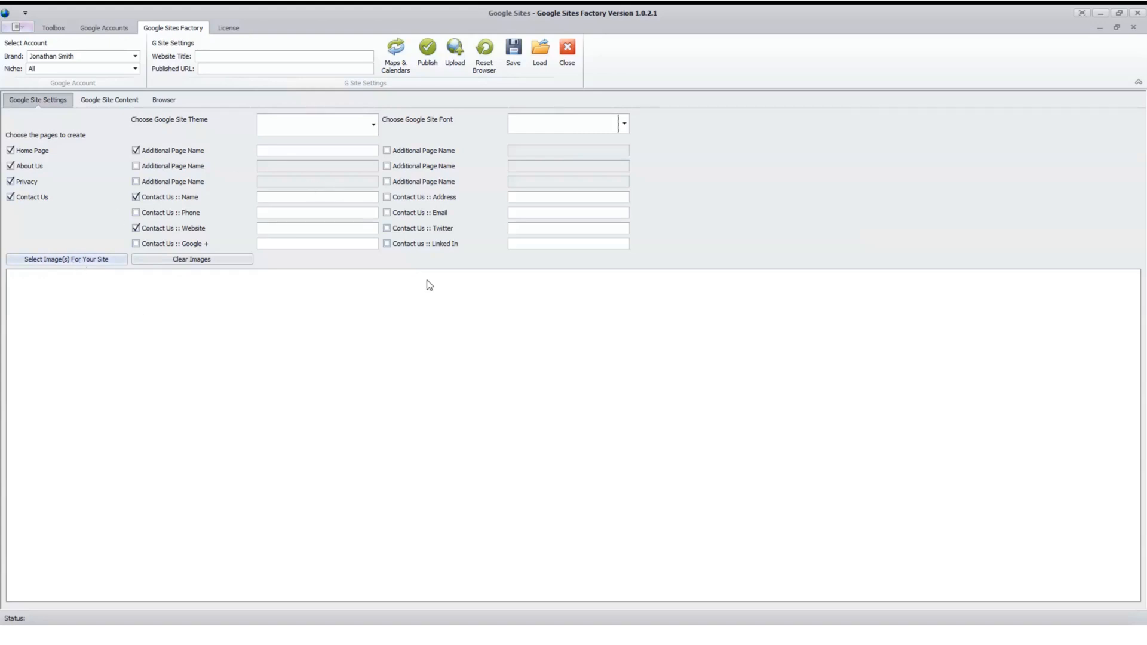
pyautogui.moveTo(348, 307)
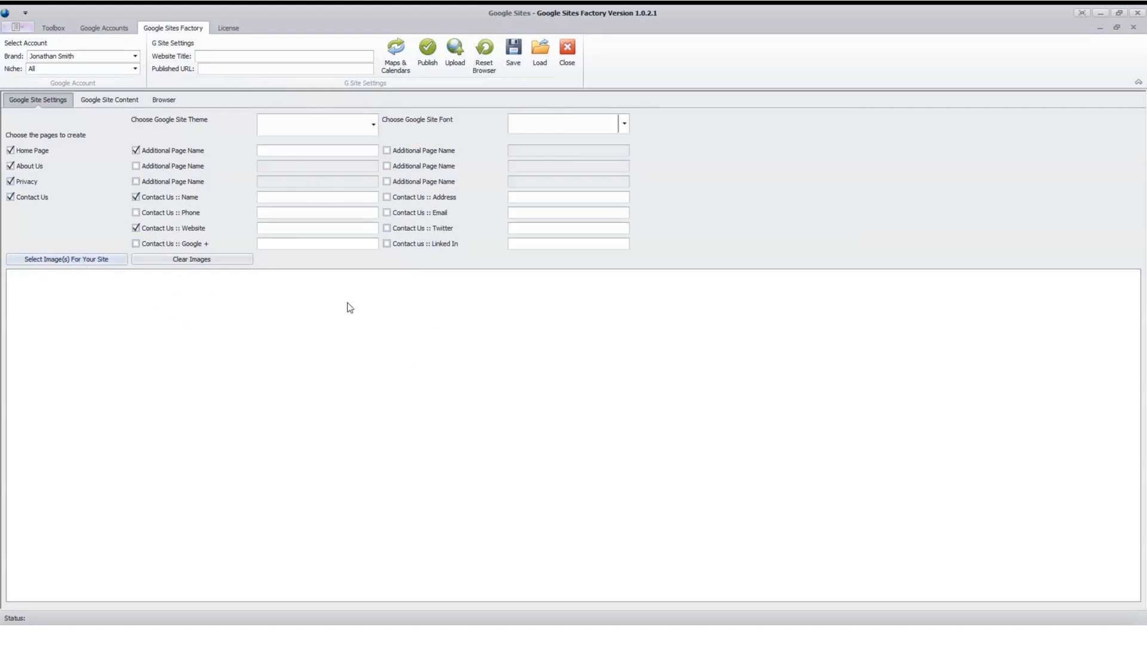
pyautogui.moveTo(109, 129)
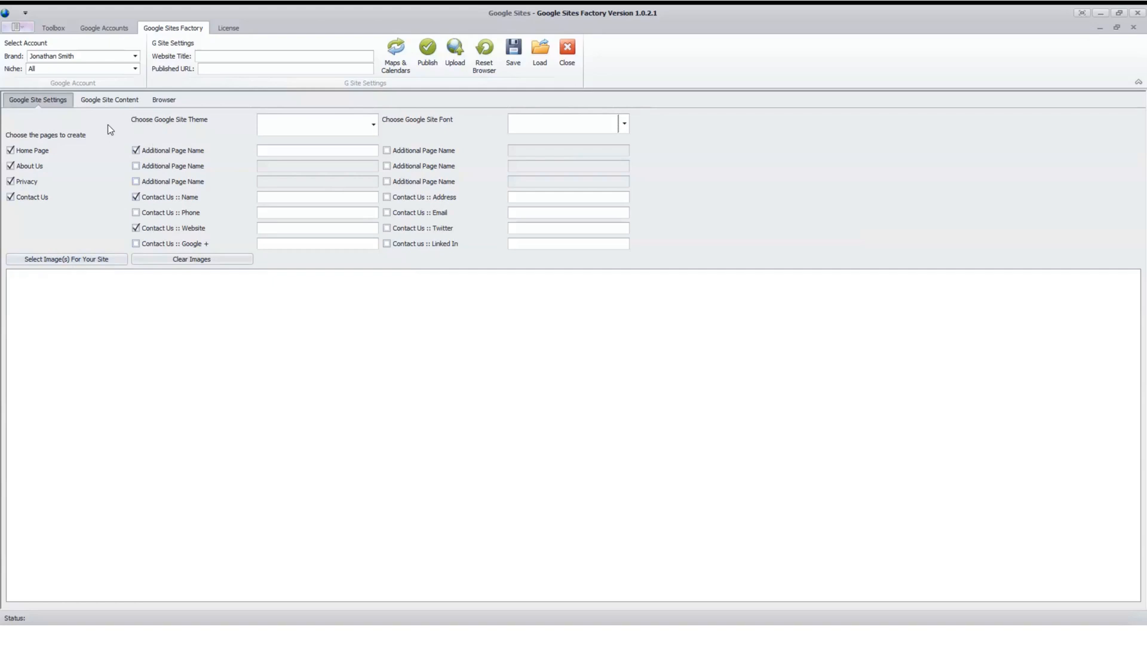
pyautogui.moveTo(152, 337)
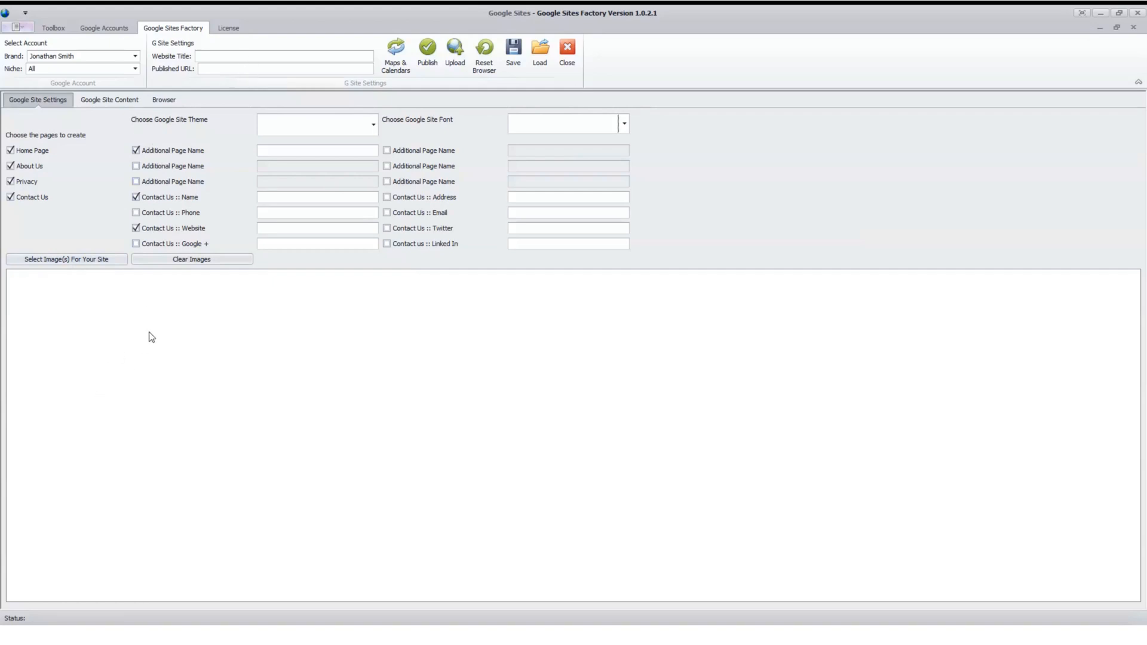
pyautogui.moveTo(31, 315)
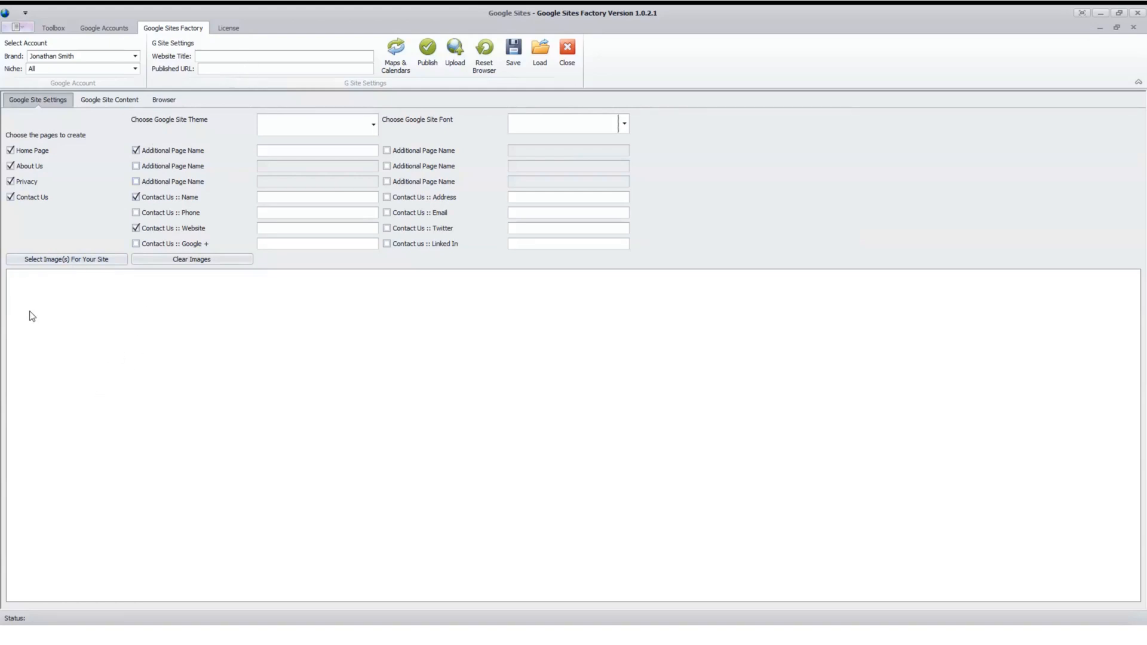
pyautogui.moveTo(82, 299)
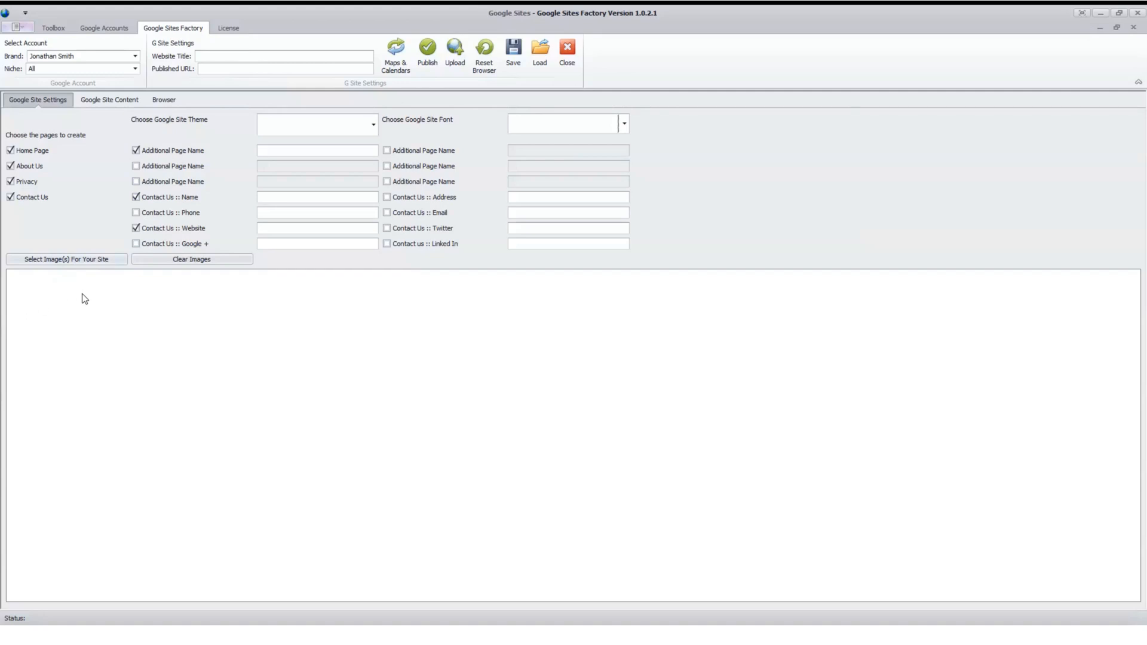
pyautogui.moveTo(79, 316)
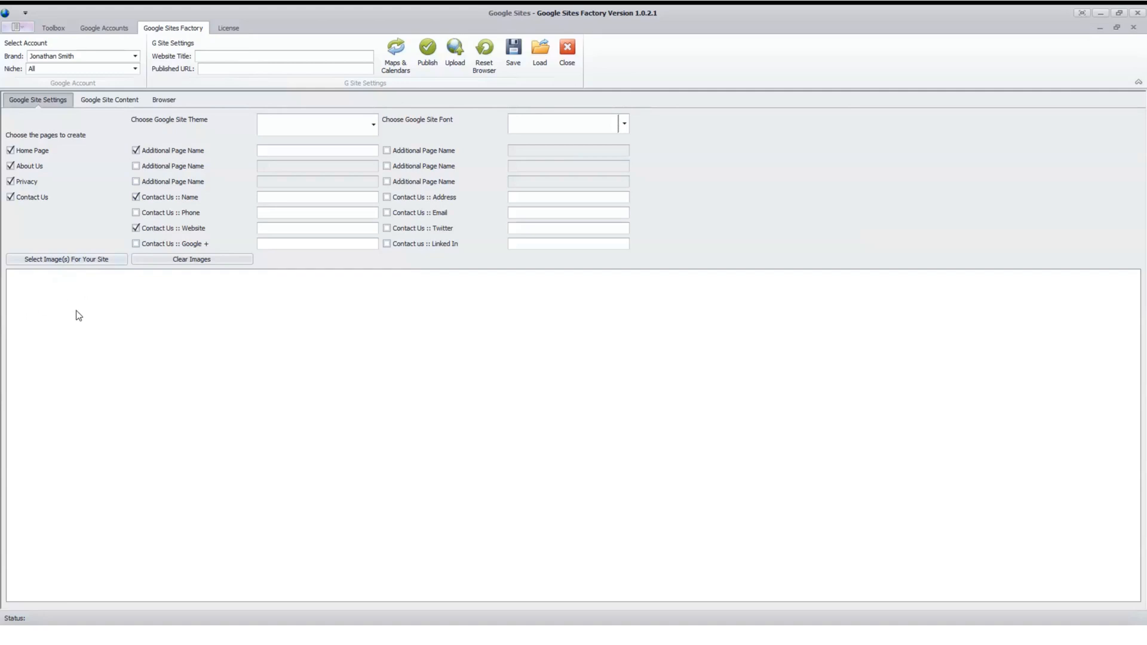
pyautogui.moveTo(87, 314)
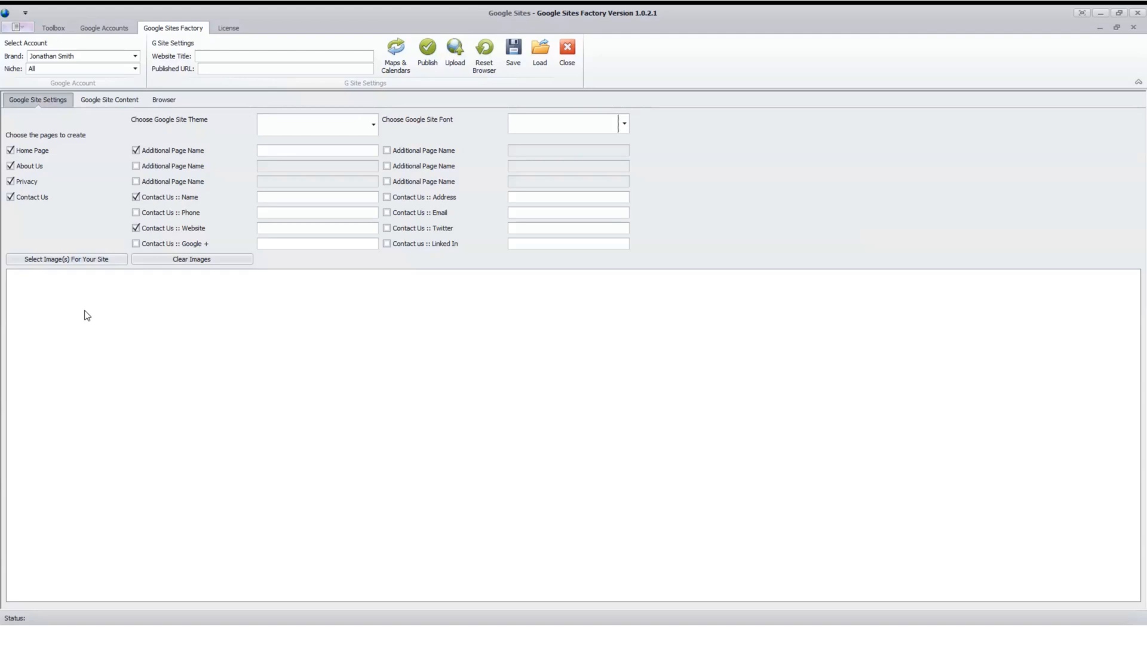
pyautogui.moveTo(84, 159)
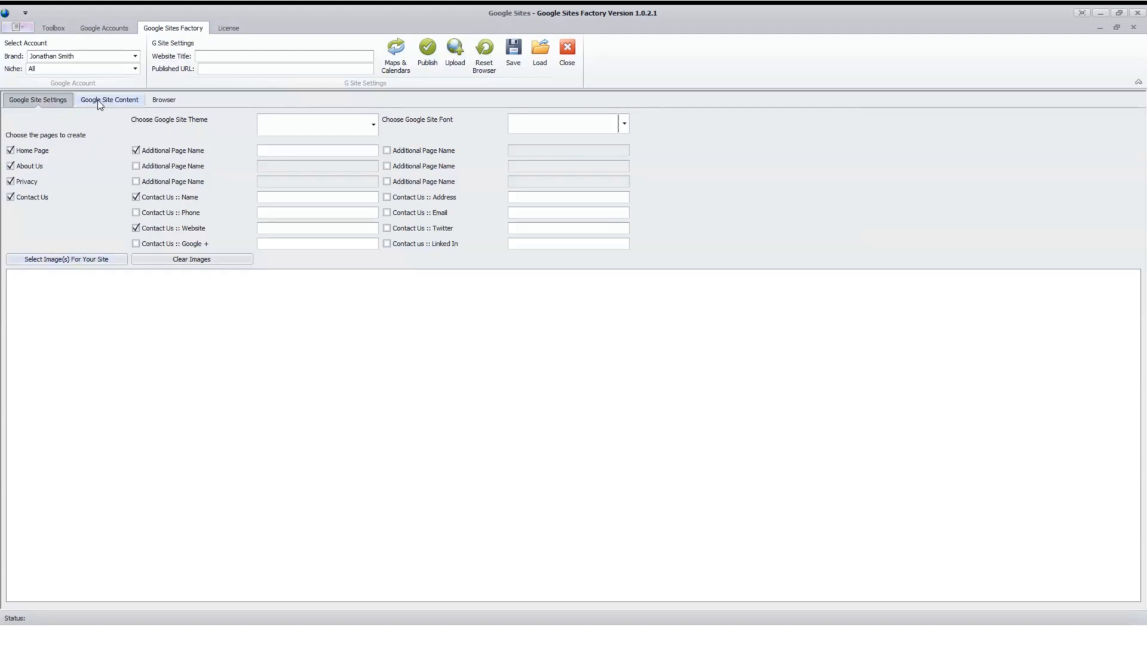
# Show the Google Site Content section with its Spintax Content sub-tab and Spin button
pyautogui.click(109, 99)
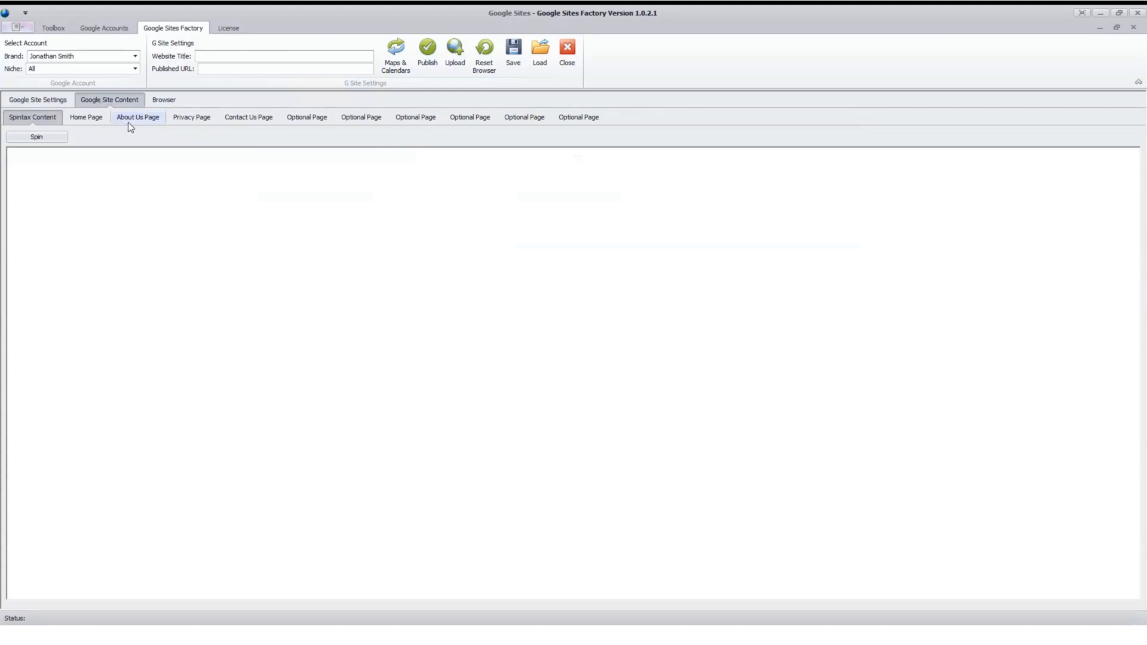
pyautogui.moveTo(44, 386)
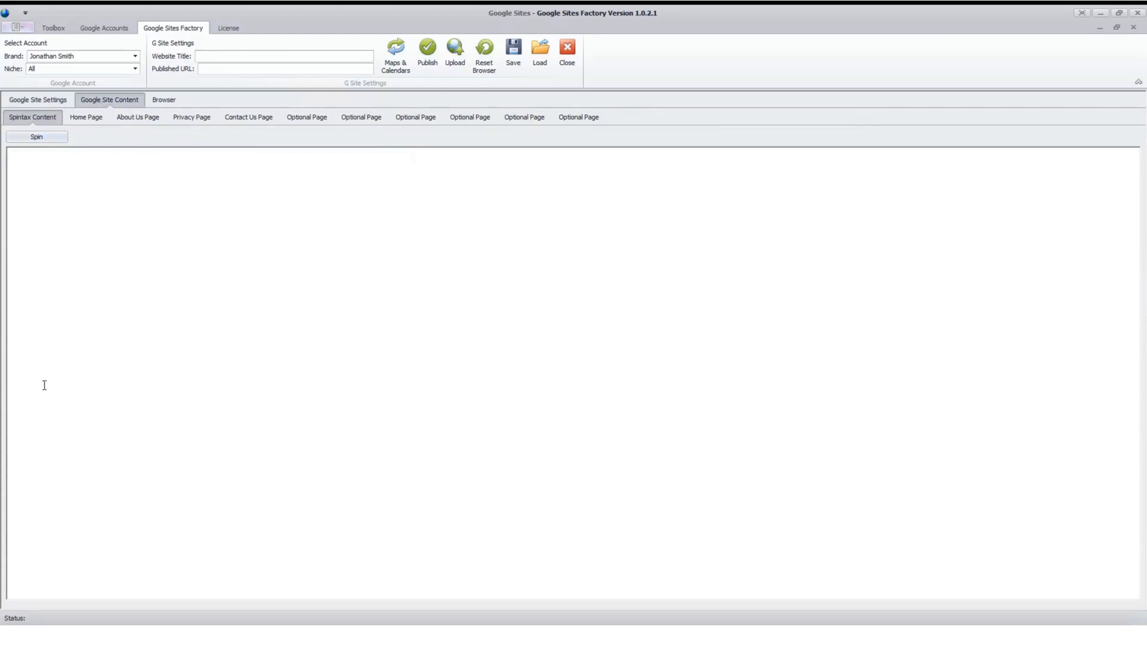
pyautogui.moveTo(57, 289)
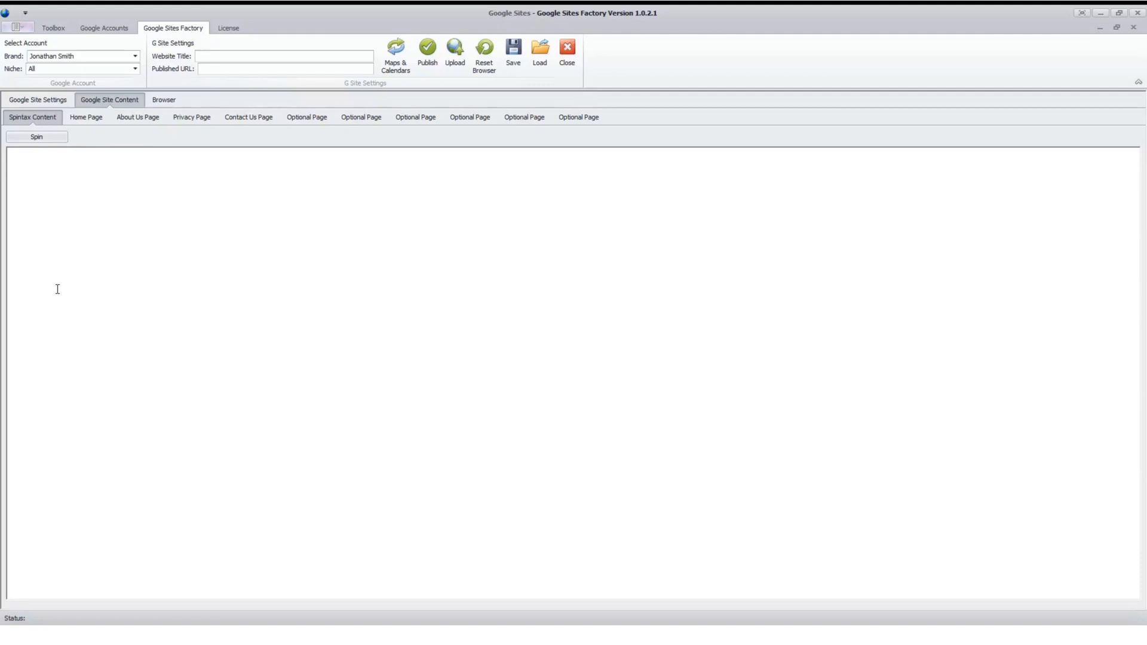
pyautogui.moveTo(52, 143)
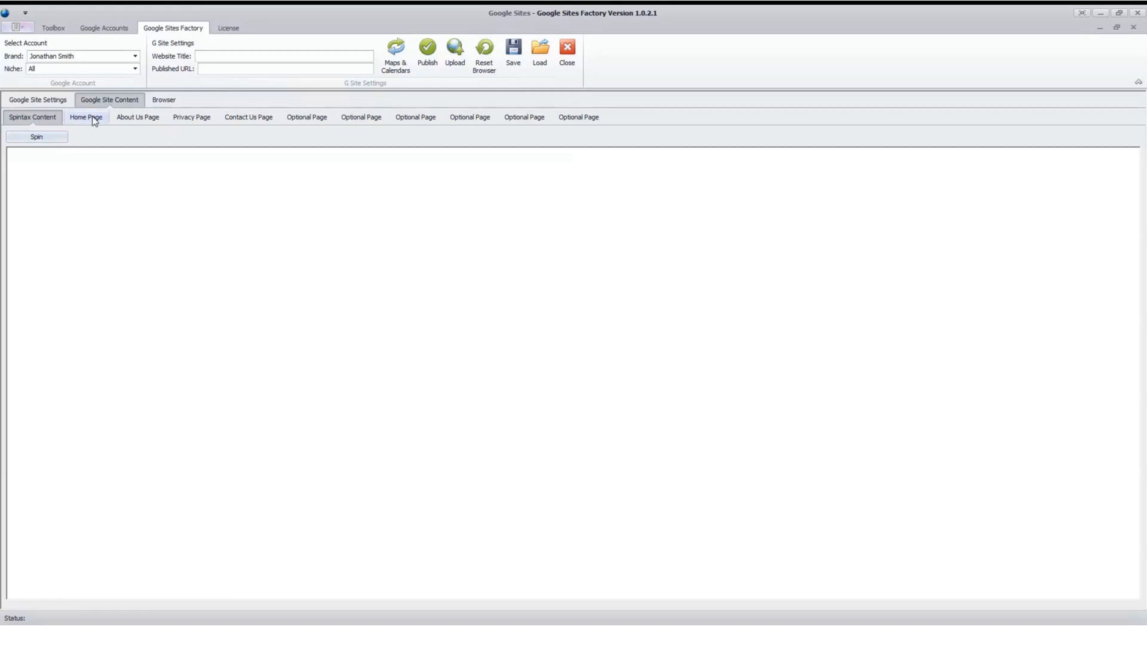
pyautogui.moveTo(37, 136)
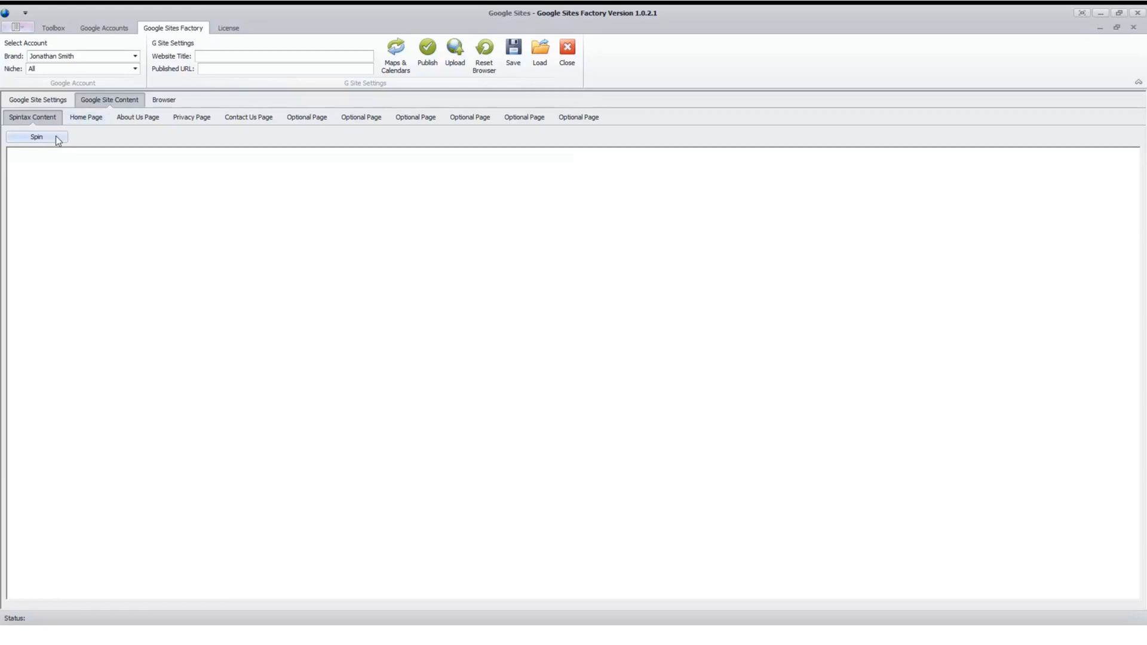
# Browse the Home, About Us, Privacy and Contact Us forms, ending on the first Optional Page form
pyautogui.click(86, 117)
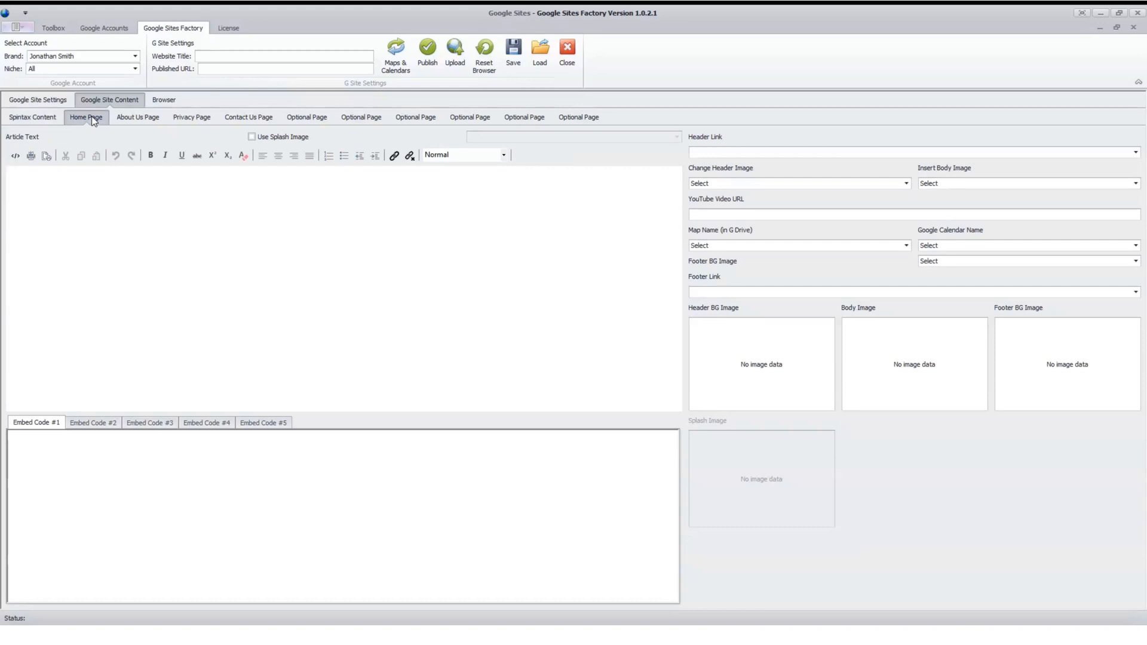
pyautogui.moveTo(53, 225)
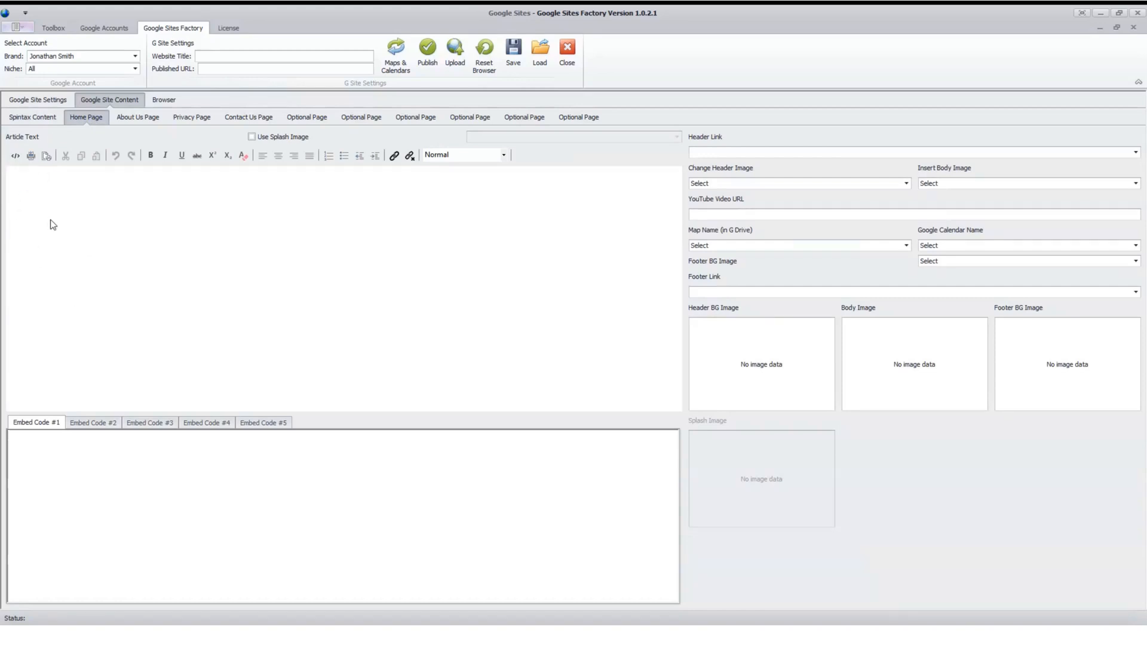
pyautogui.click(136, 117)
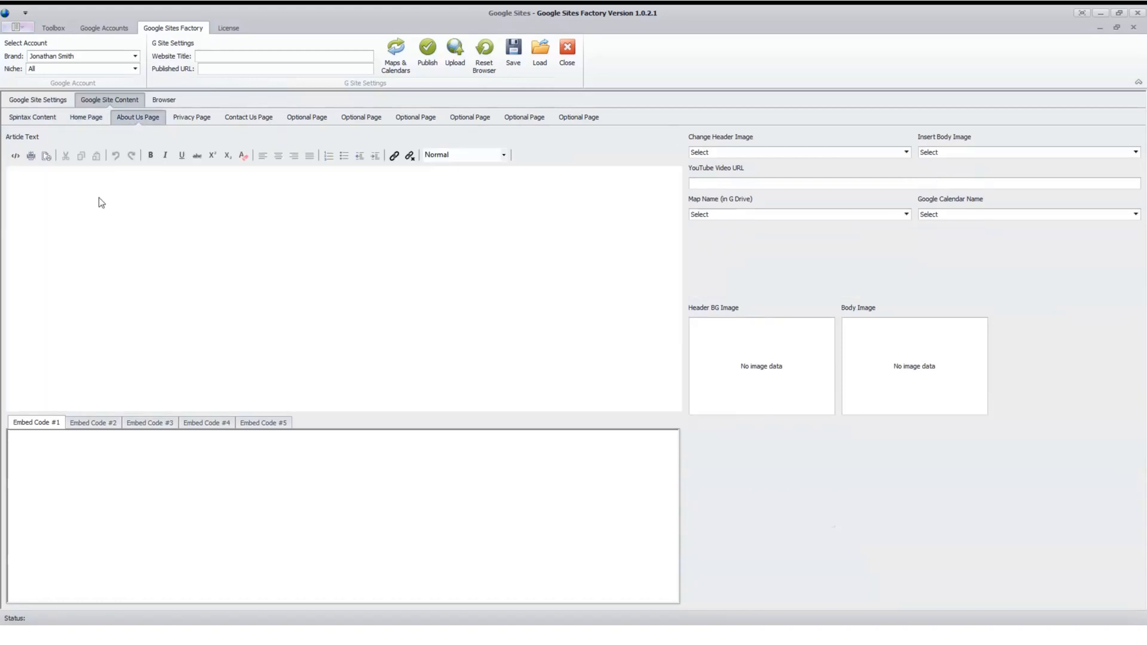
pyautogui.click(191, 117)
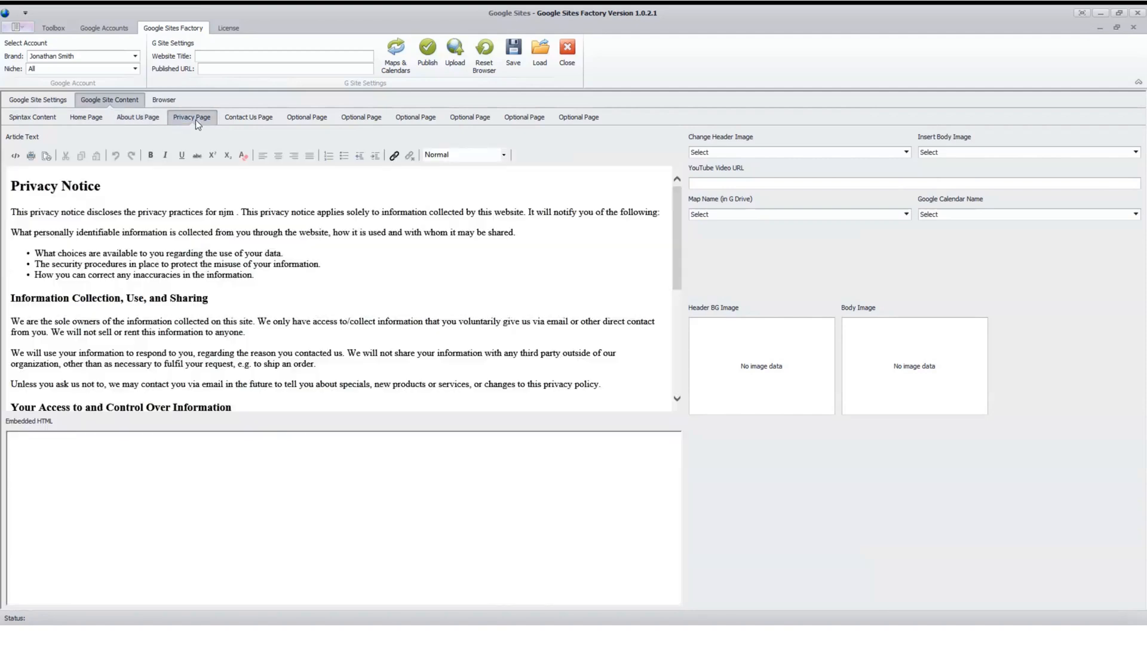
pyautogui.moveTo(248, 117)
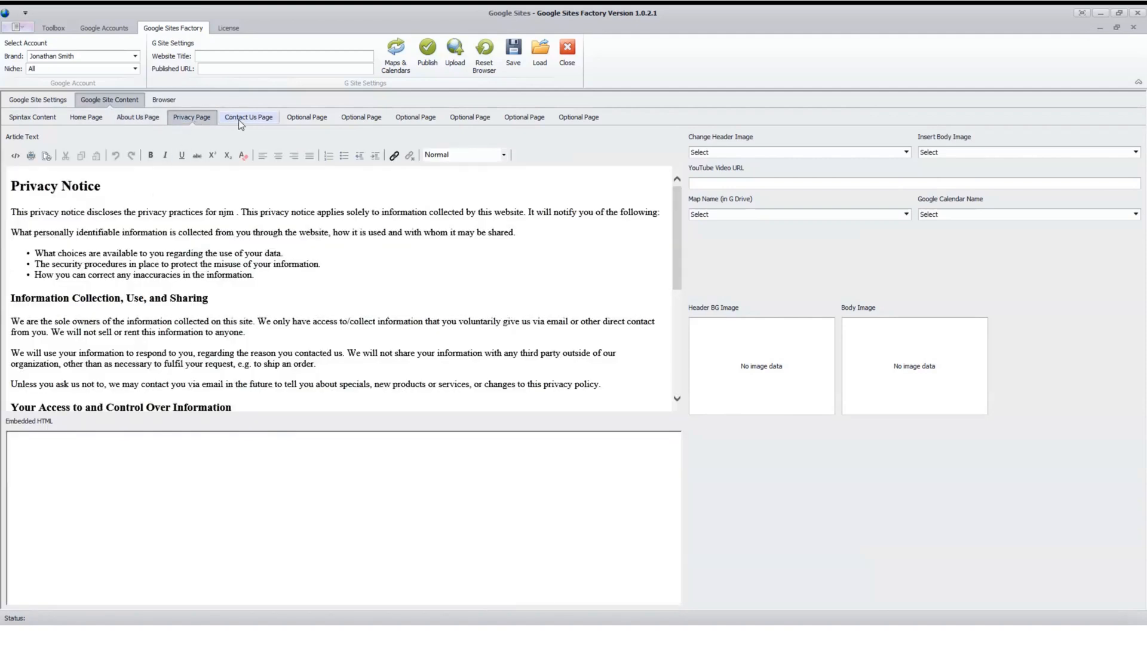
pyautogui.click(248, 117)
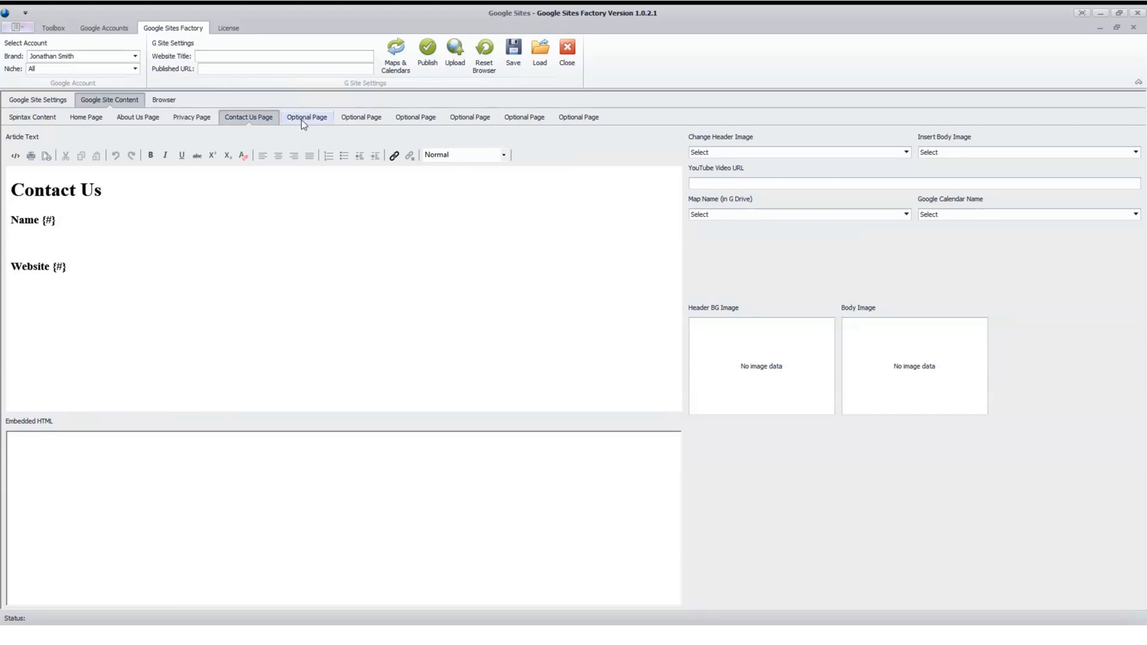
pyautogui.click(307, 117)
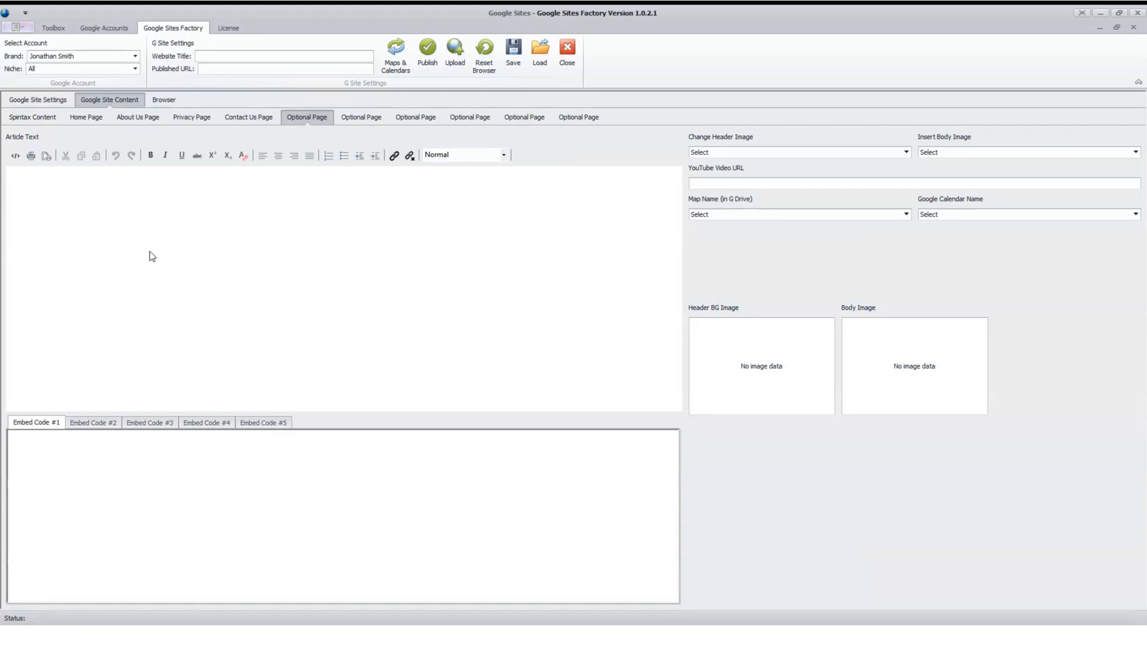
pyautogui.moveTo(796, 172)
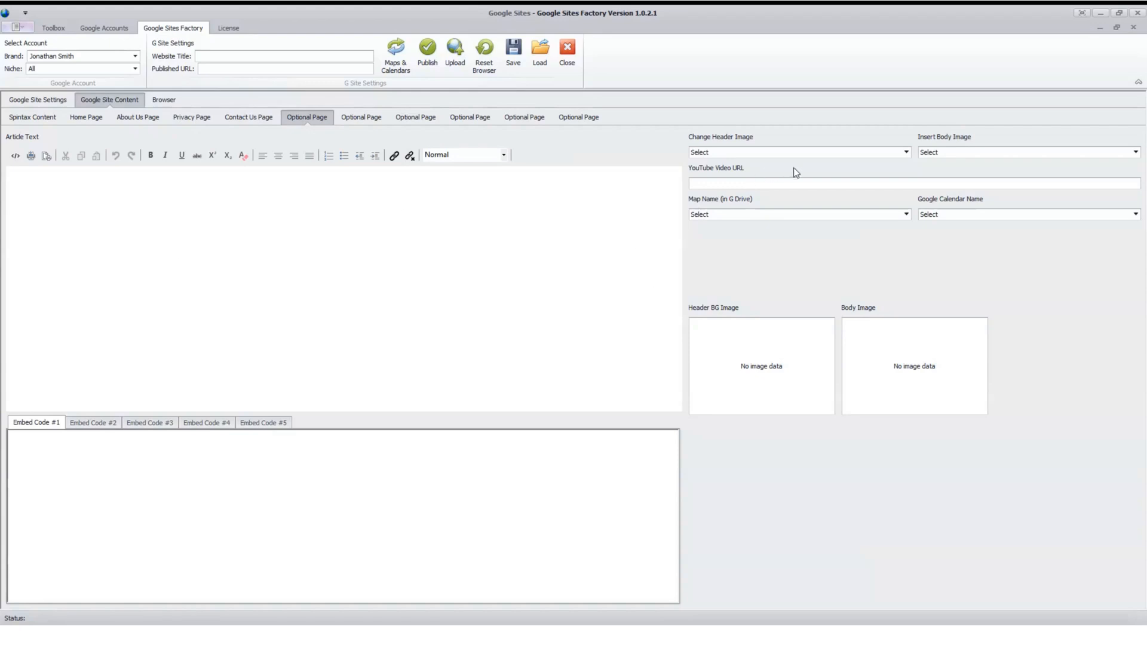
pyautogui.moveTo(907, 161)
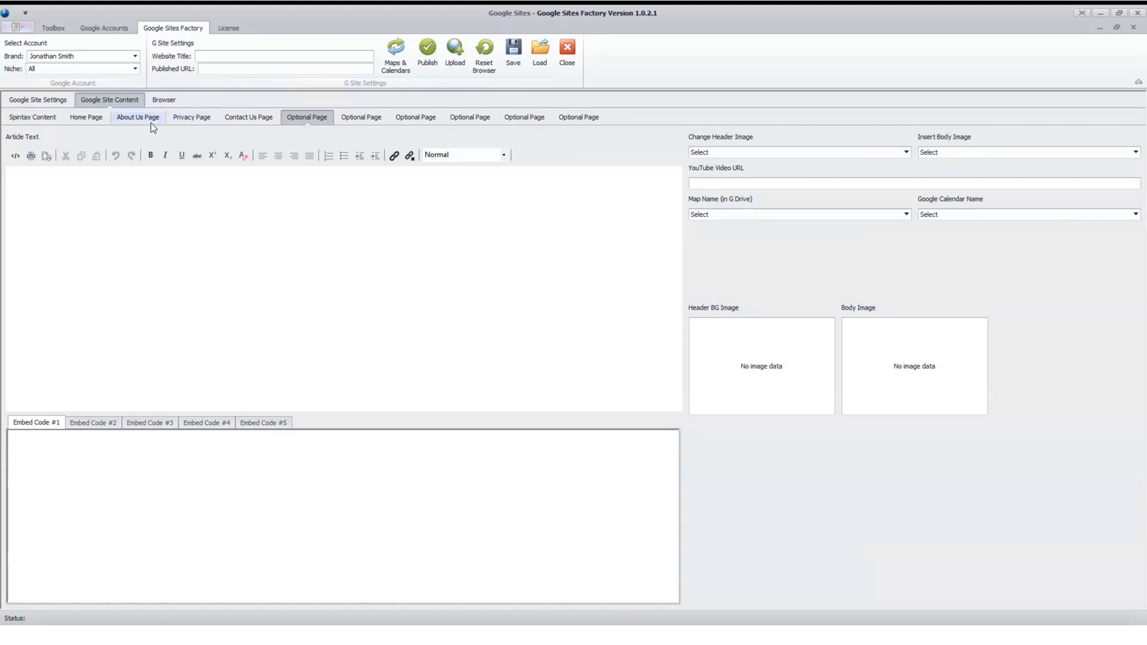
pyautogui.click(86, 117)
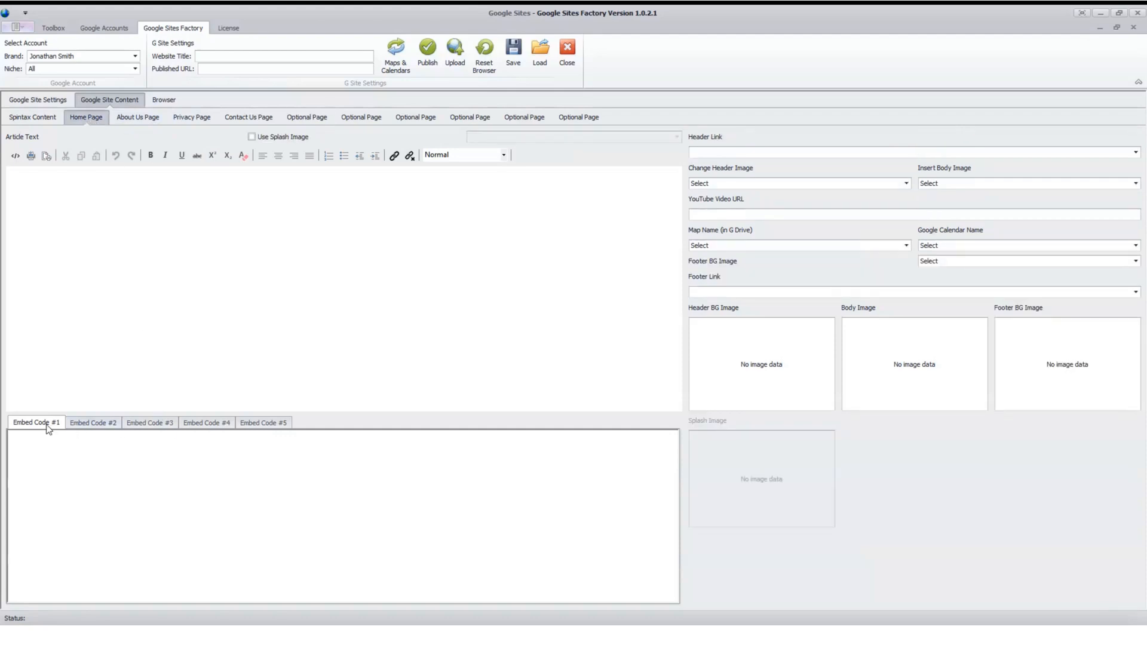
pyautogui.click(92, 423)
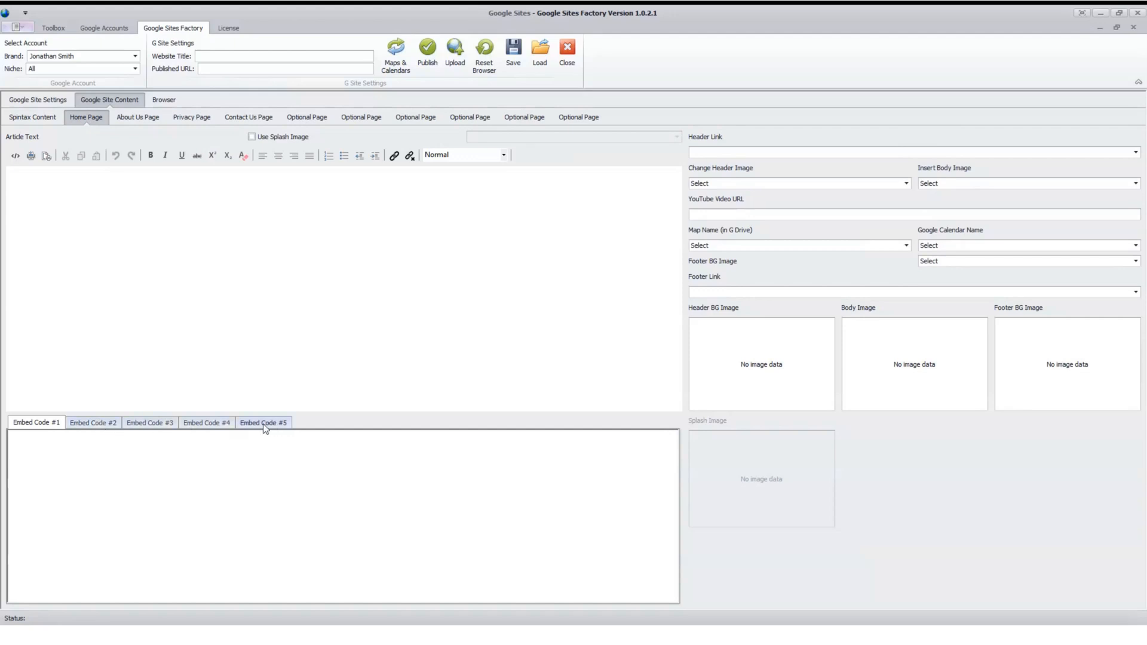
pyautogui.click(94, 424)
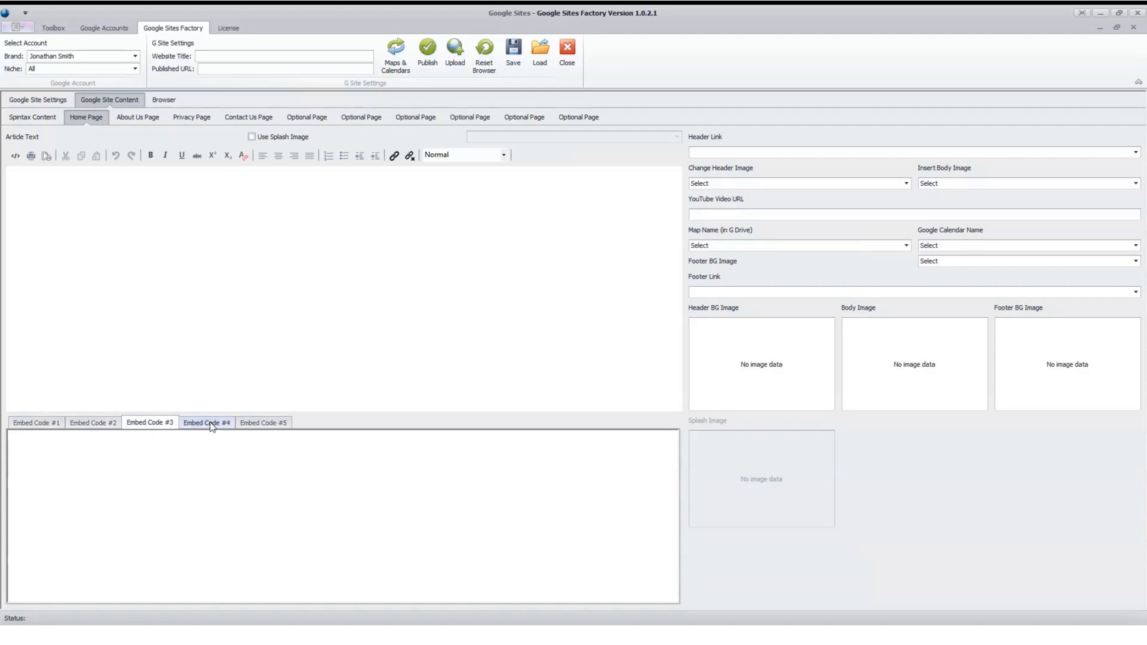
pyautogui.click(263, 423)
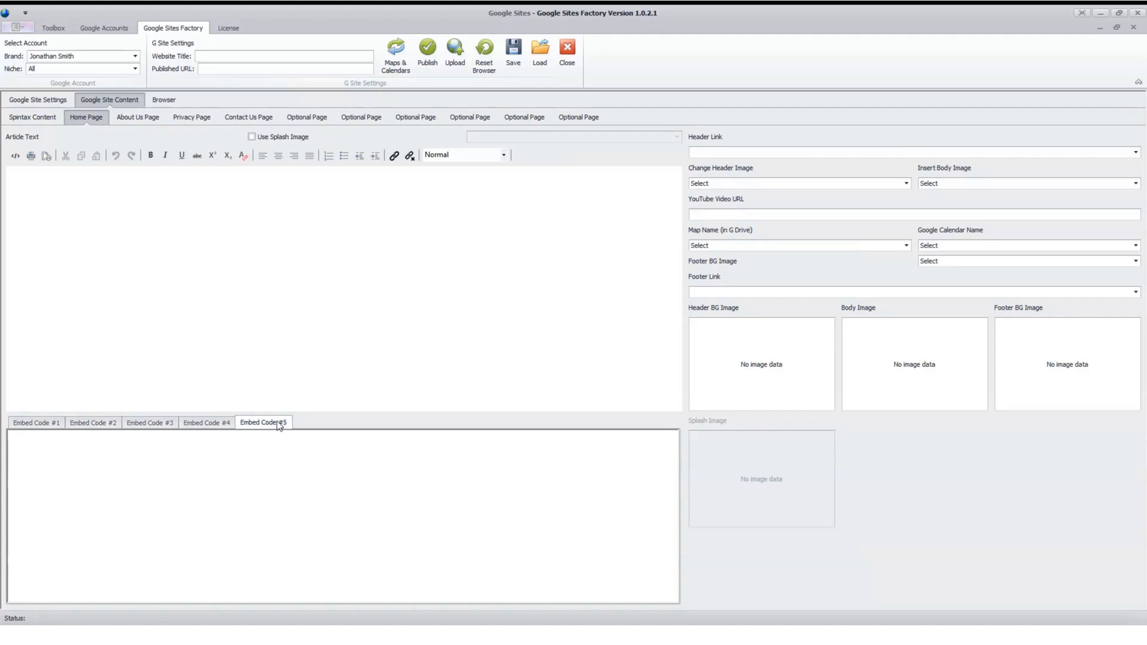
pyautogui.click(35, 423)
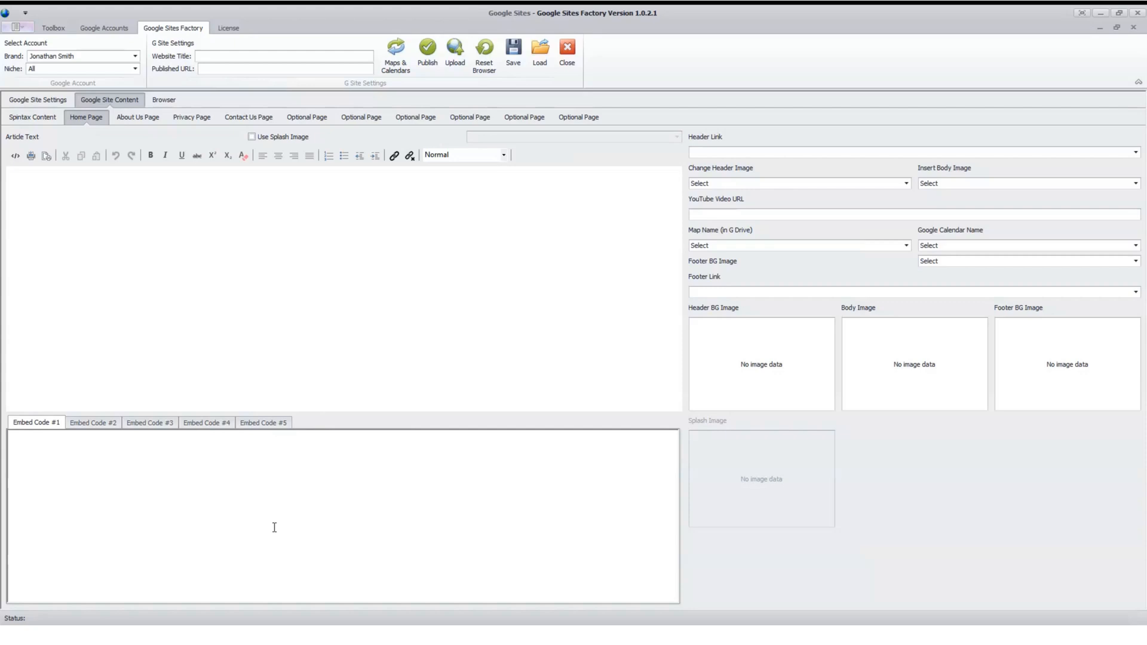
pyautogui.moveTo(313, 312)
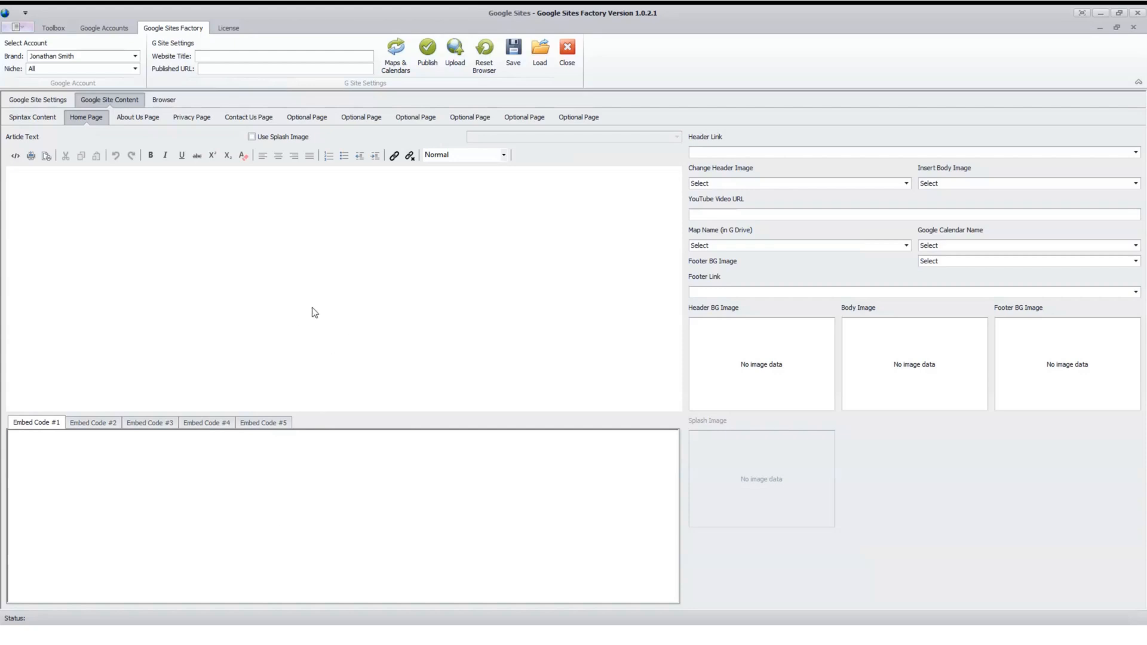
pyautogui.moveTo(419, 305)
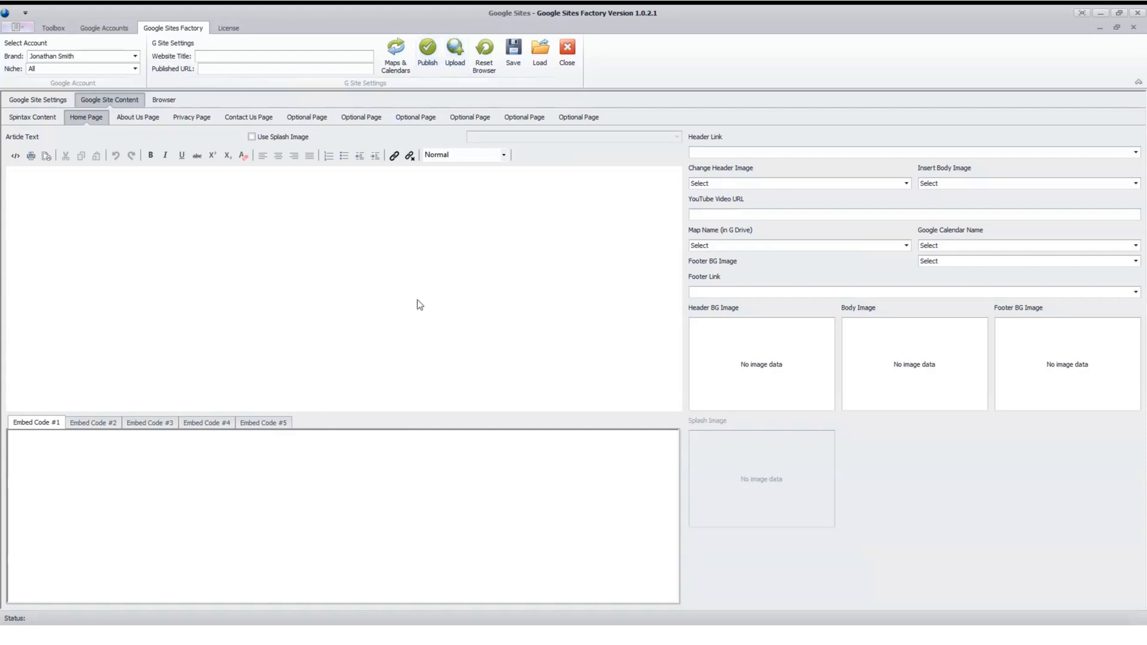
pyautogui.moveTo(308, 261)
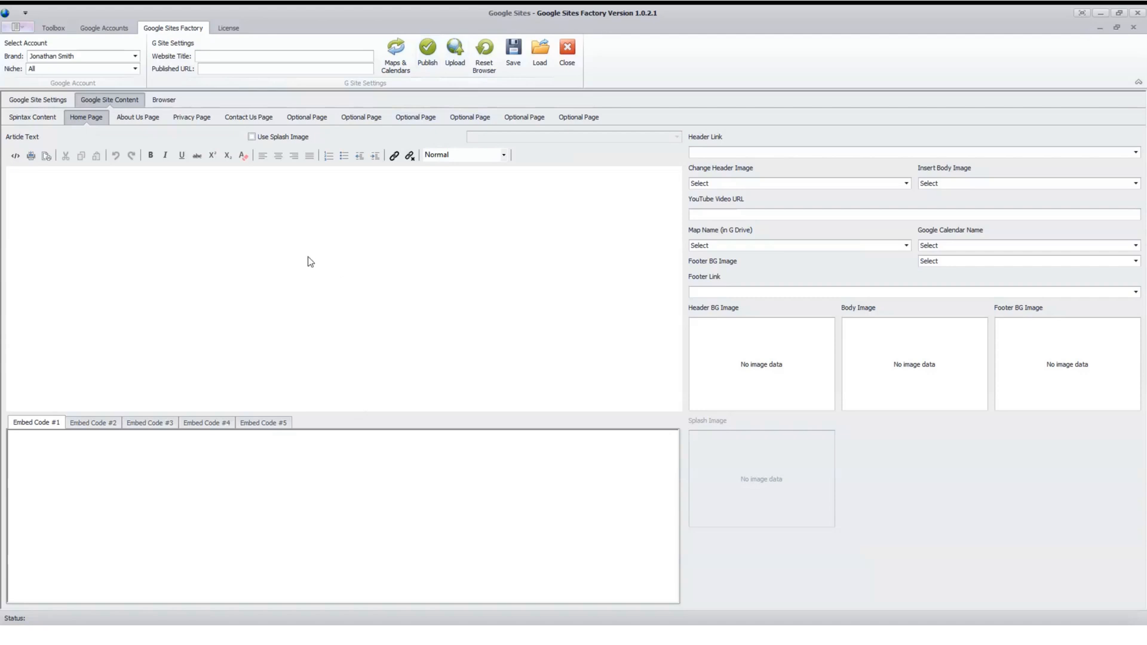
pyautogui.moveTo(213, 262)
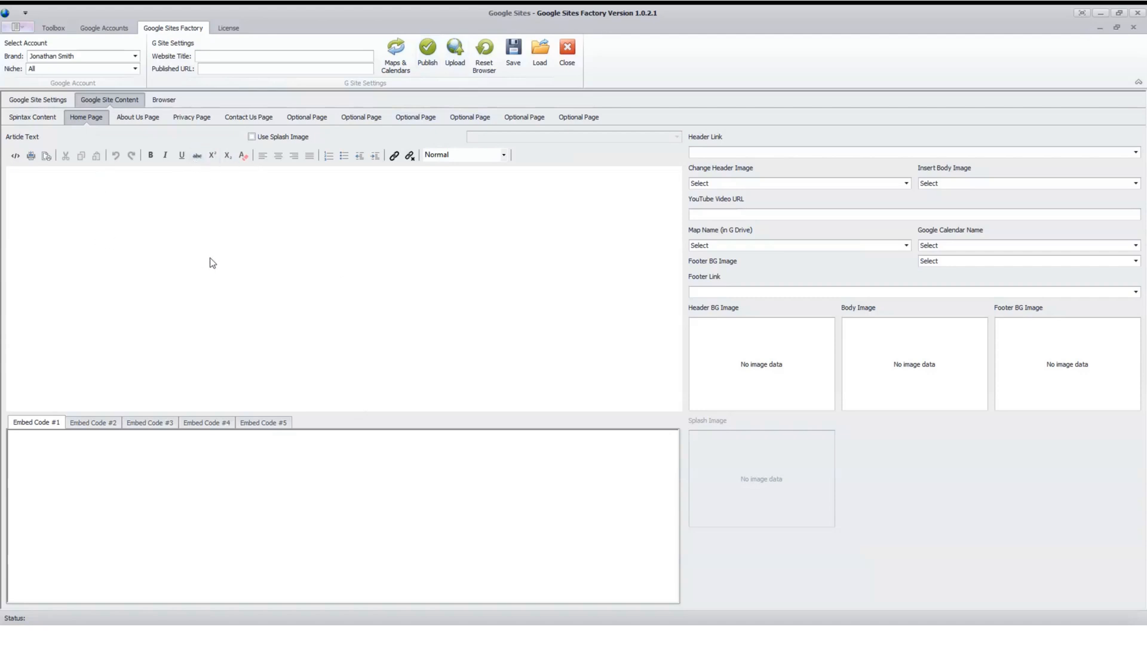
pyautogui.moveTo(143, 175)
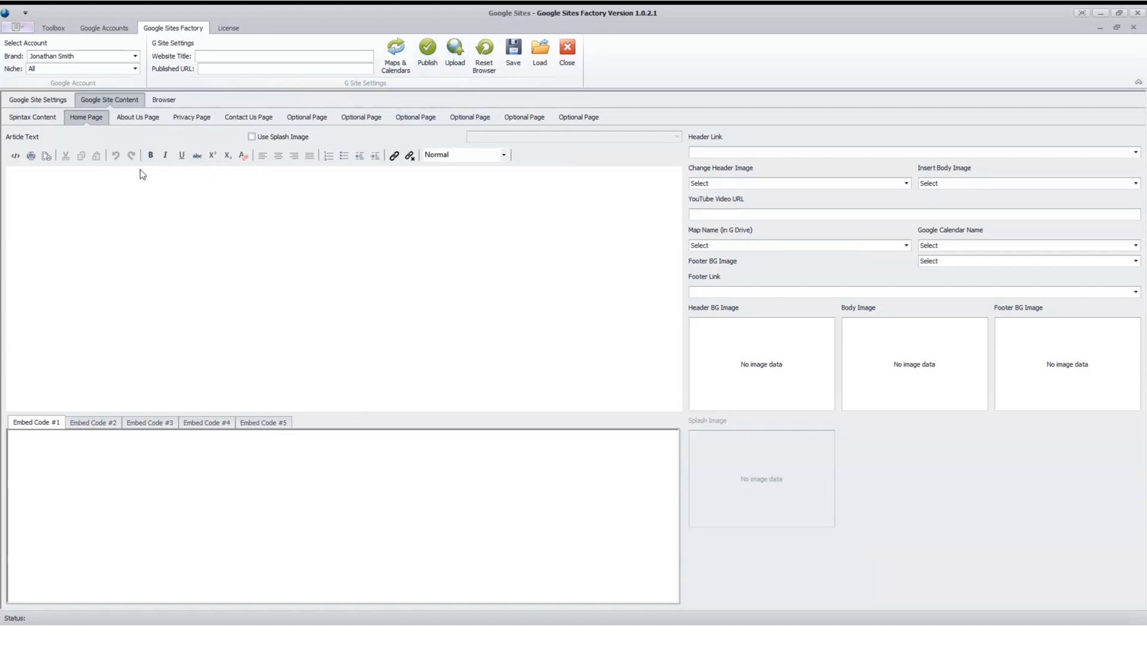
pyautogui.moveTo(348, 262)
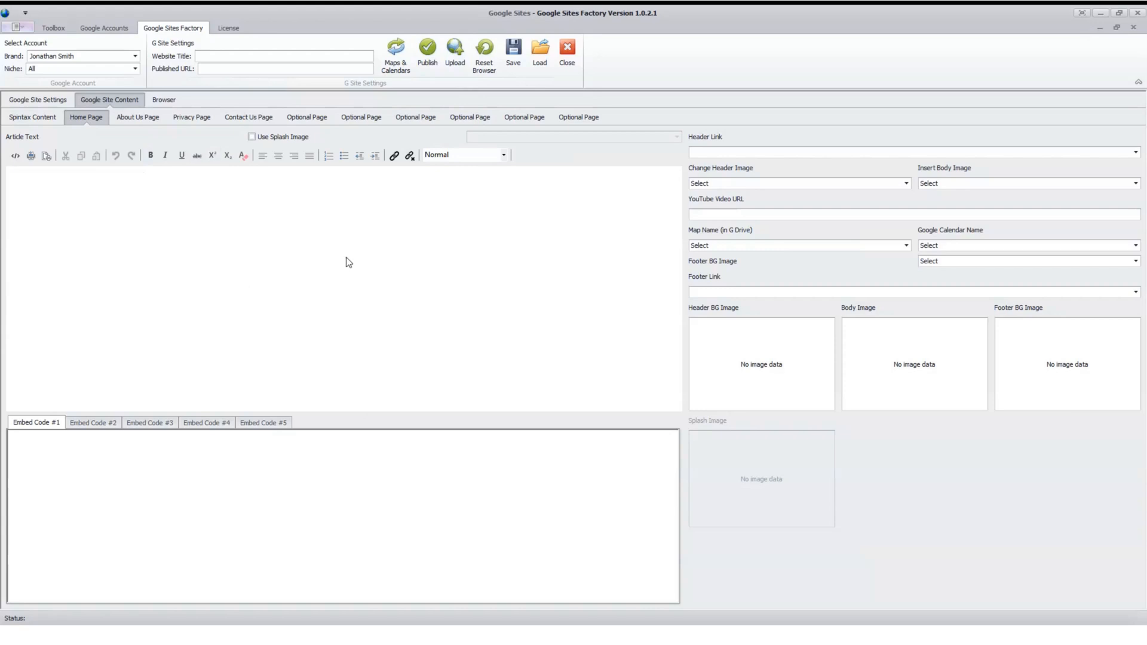
pyautogui.moveTo(311, 249)
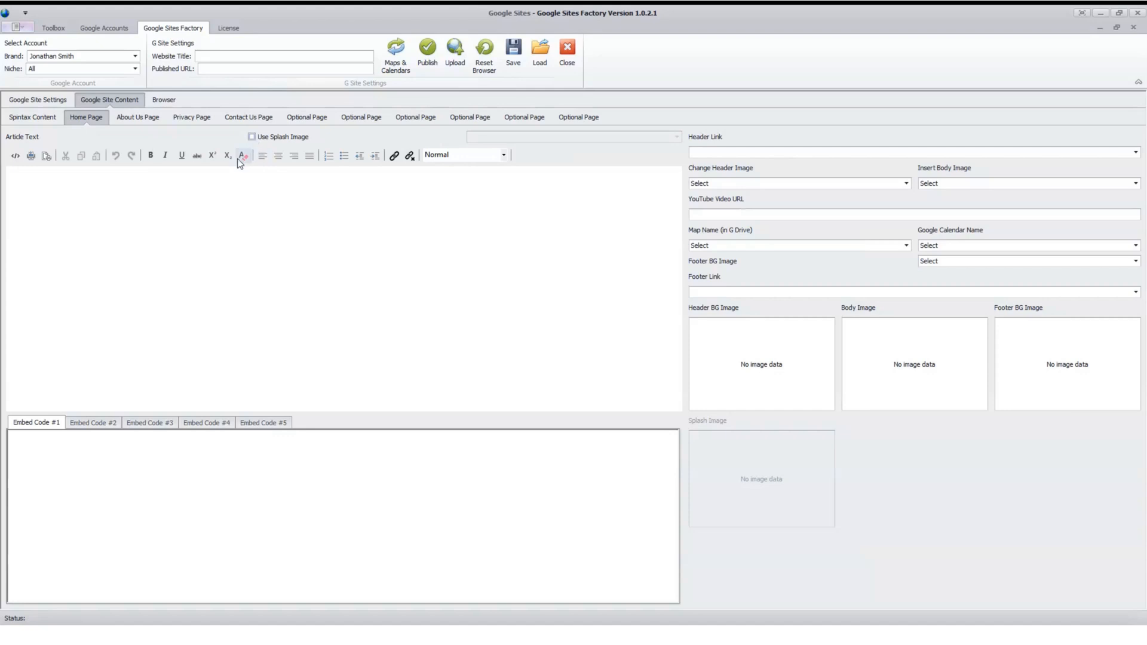
pyautogui.moveTo(241, 218)
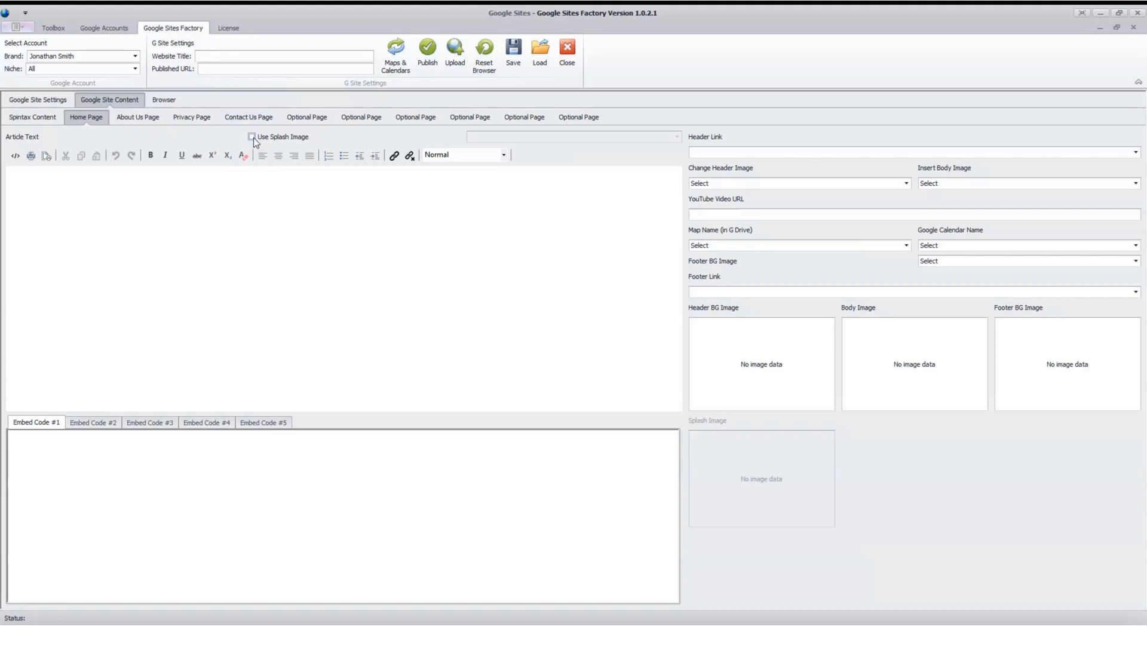
pyautogui.moveTo(590, 249)
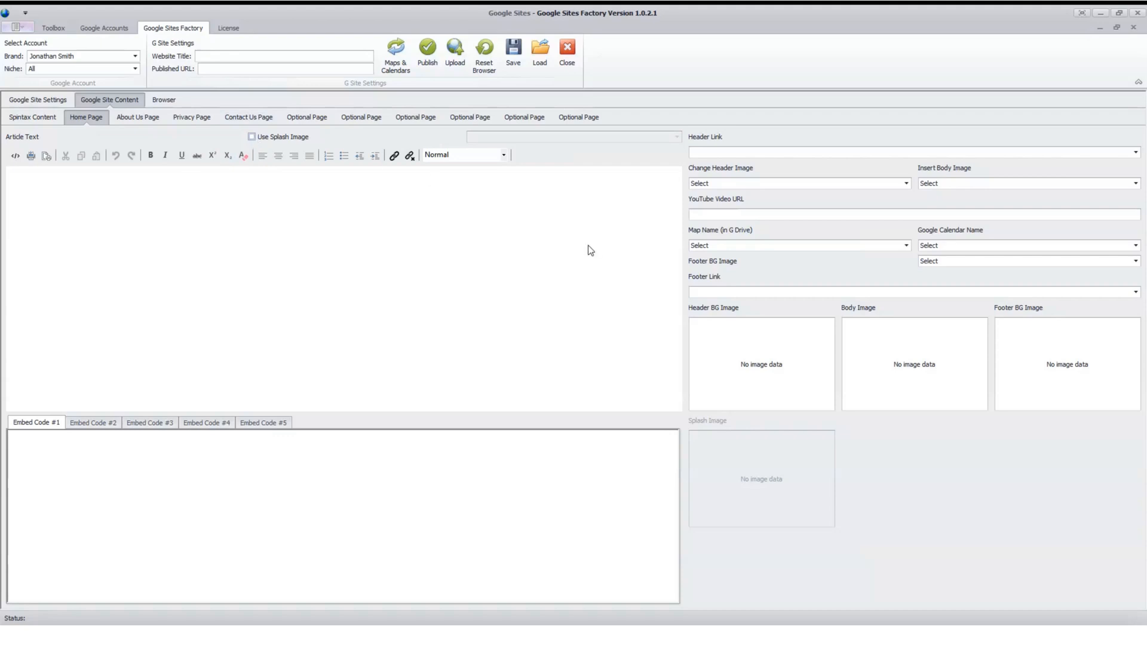
pyautogui.moveTo(790, 141)
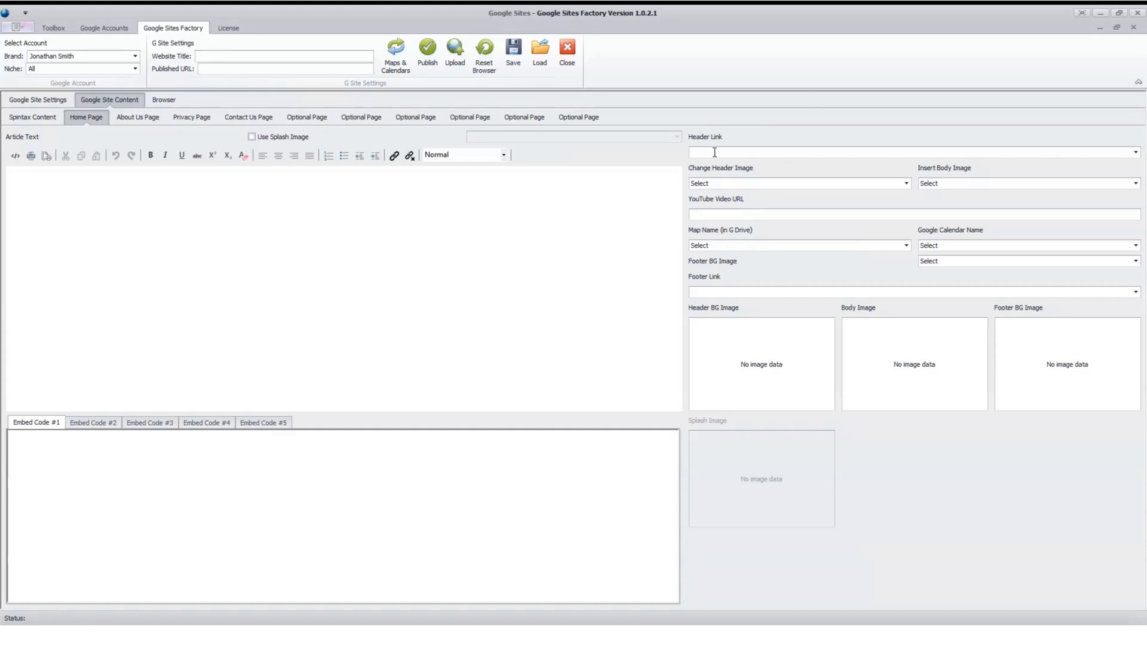
pyautogui.moveTo(762, 179)
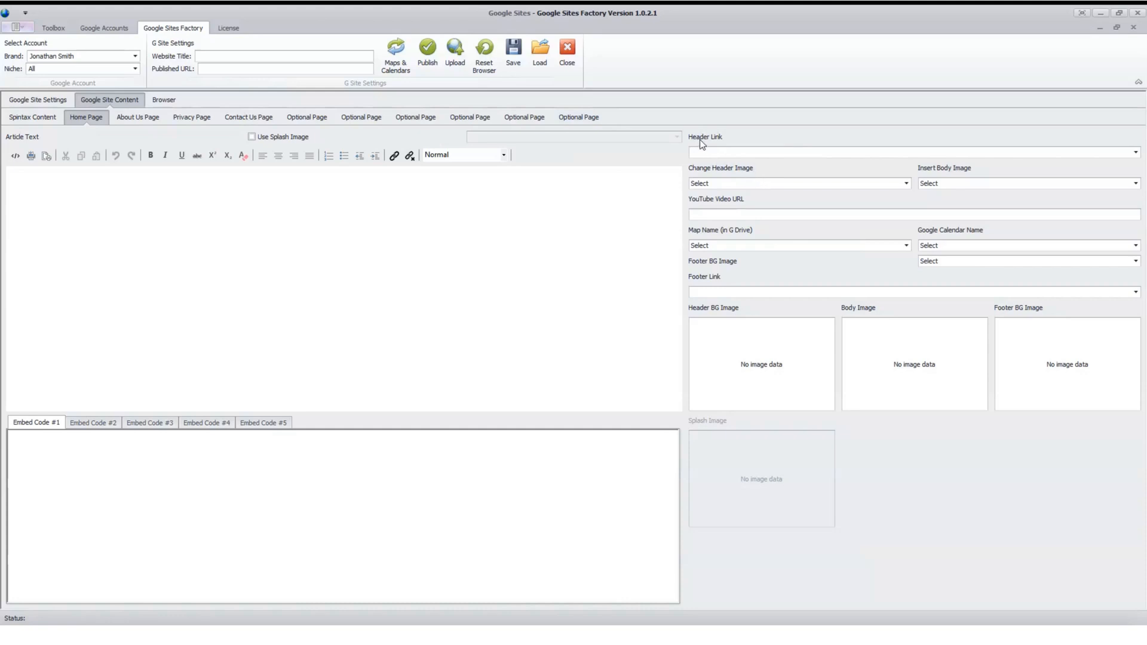
pyautogui.moveTo(904, 191)
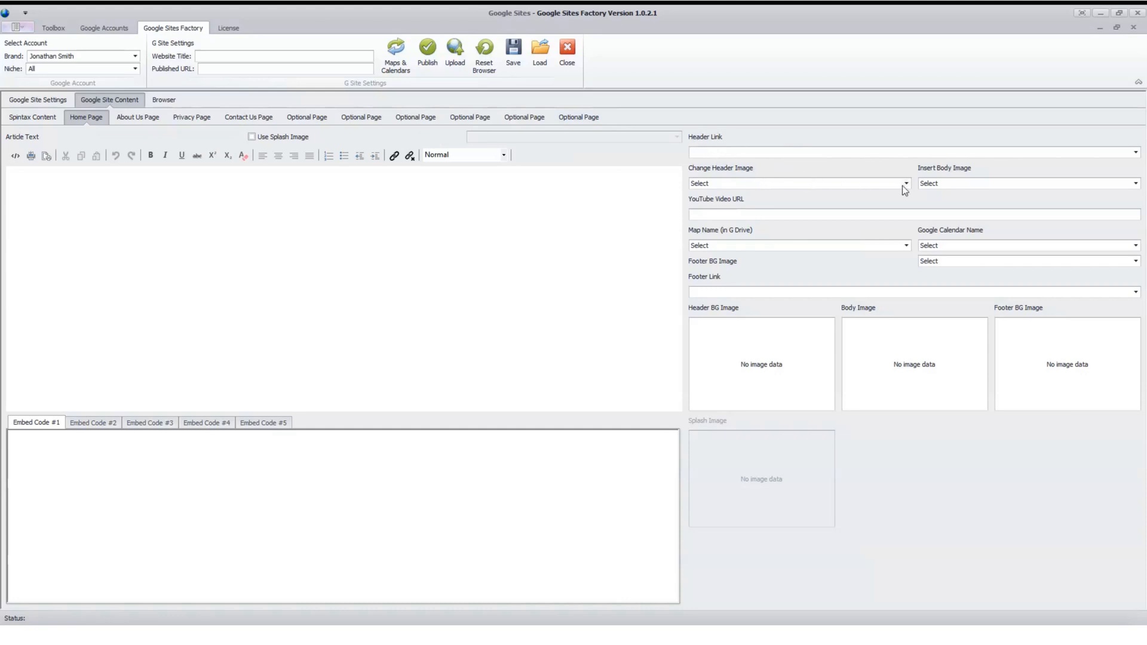
pyautogui.moveTo(837, 192)
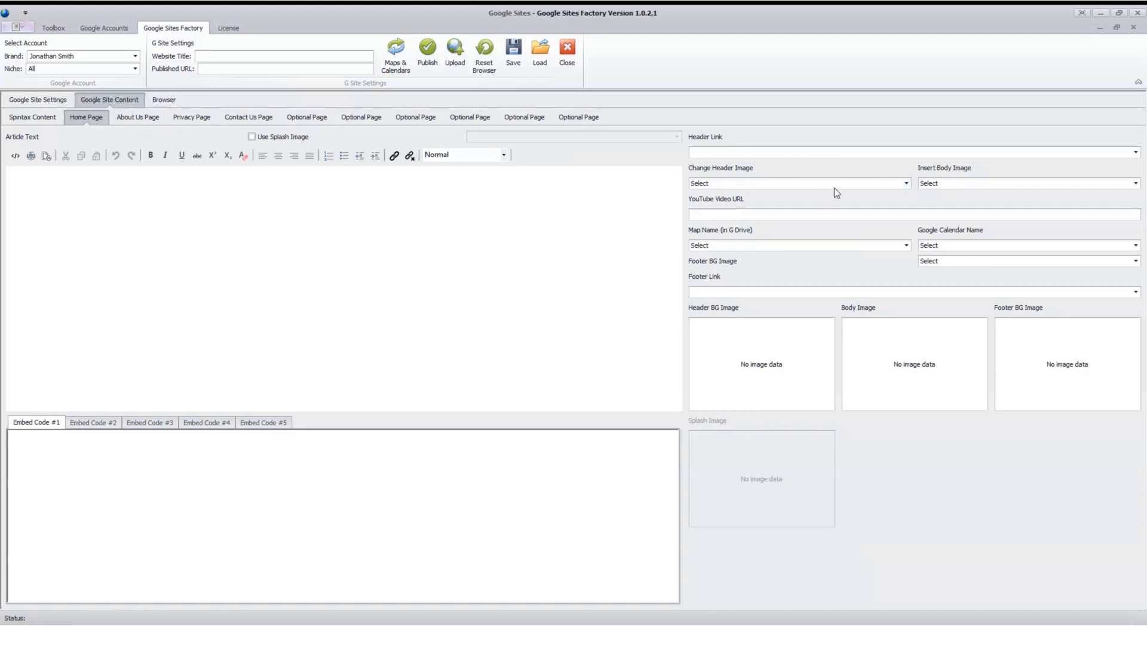
pyautogui.moveTo(961, 273)
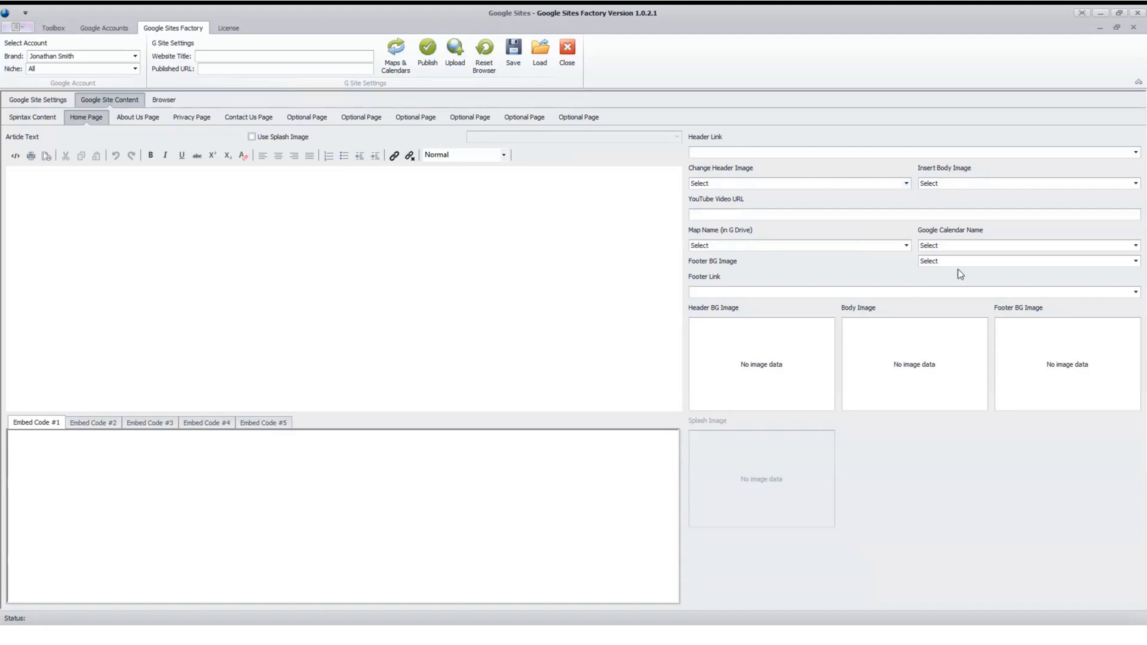
pyautogui.moveTo(820, 288)
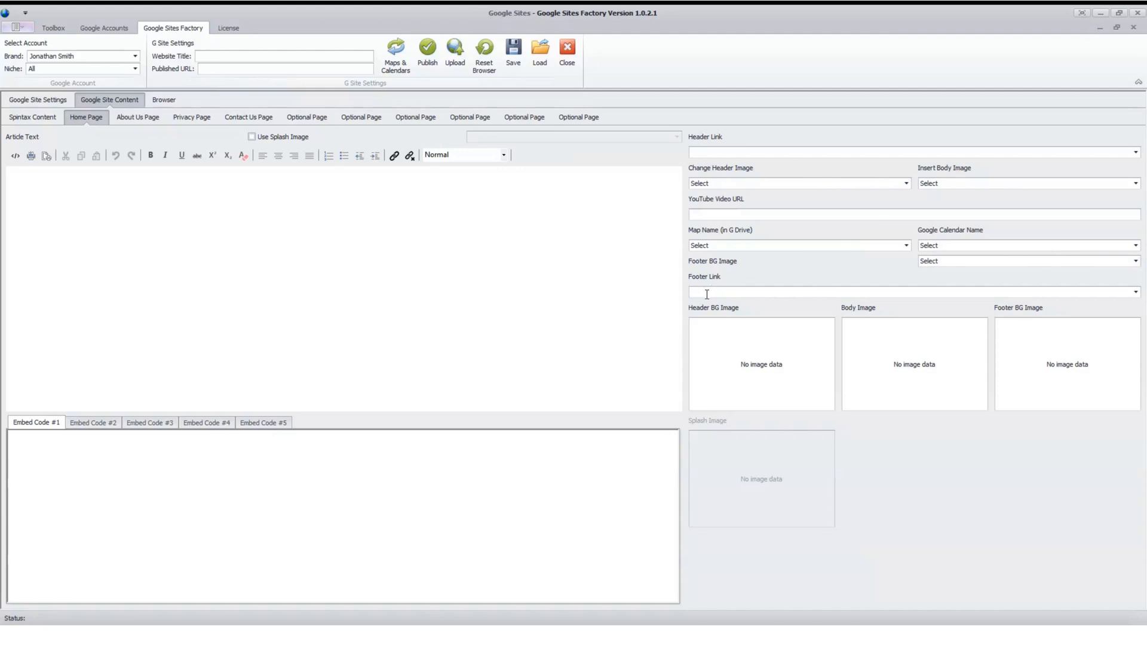
pyautogui.moveTo(986, 364)
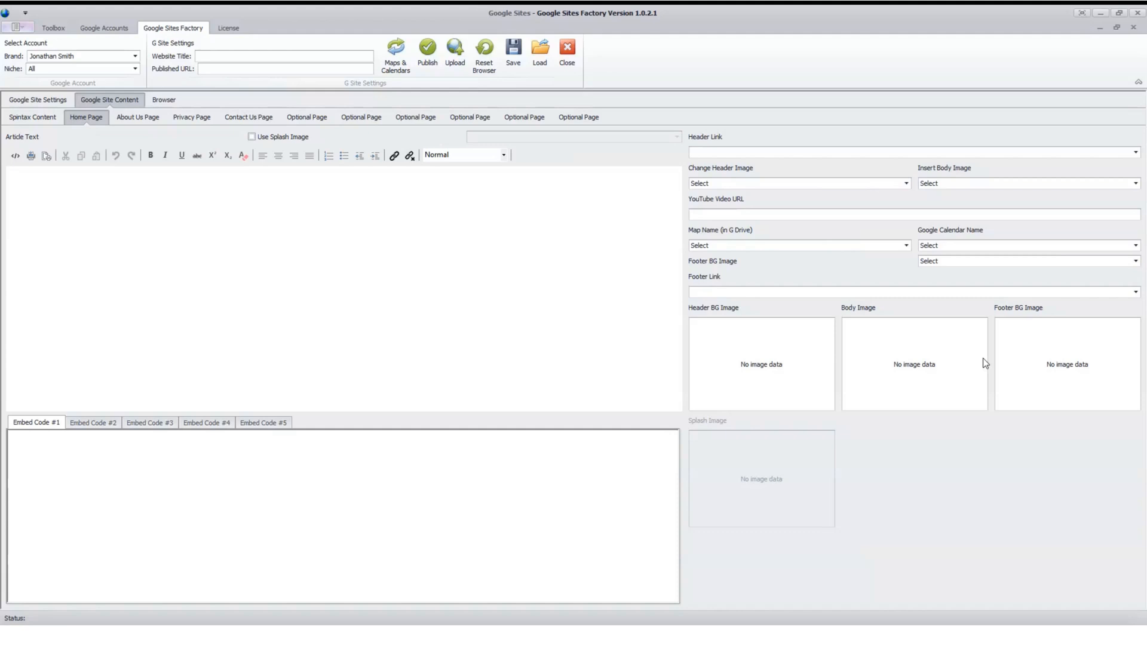
pyautogui.moveTo(879, 236)
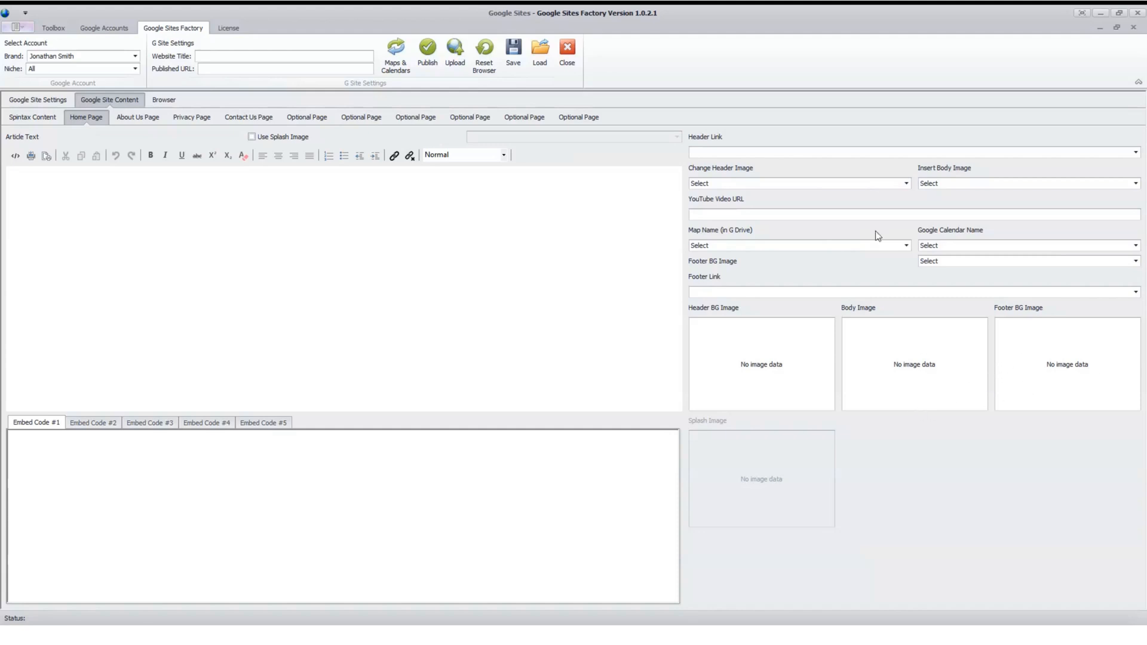
pyautogui.moveTo(791, 207)
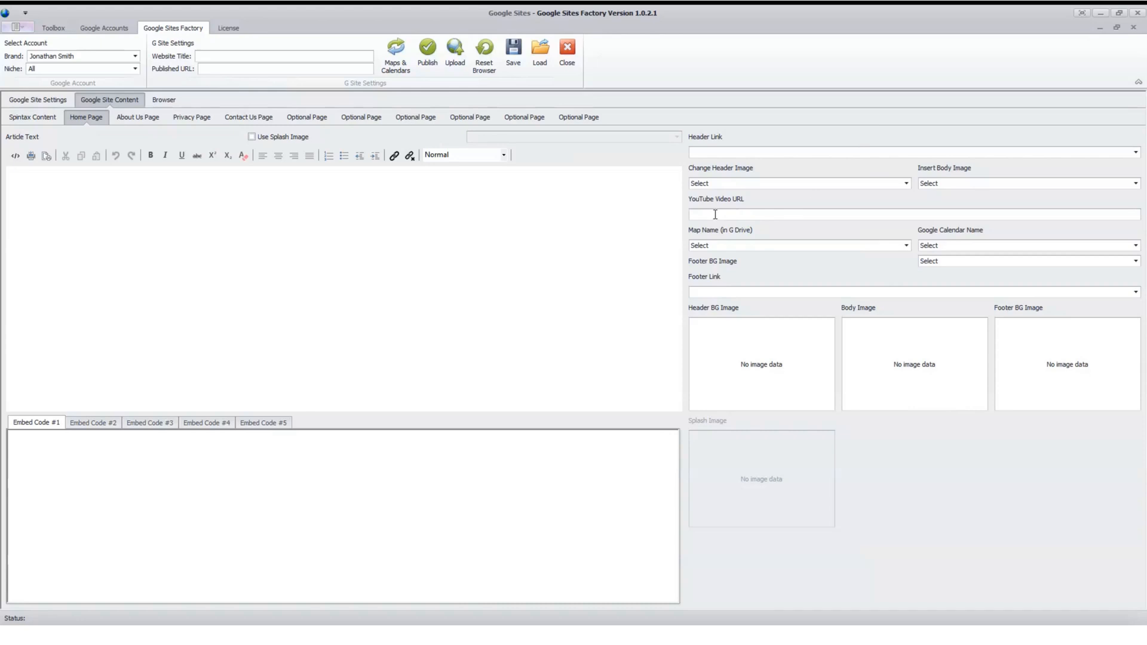
pyautogui.moveTo(445, 312)
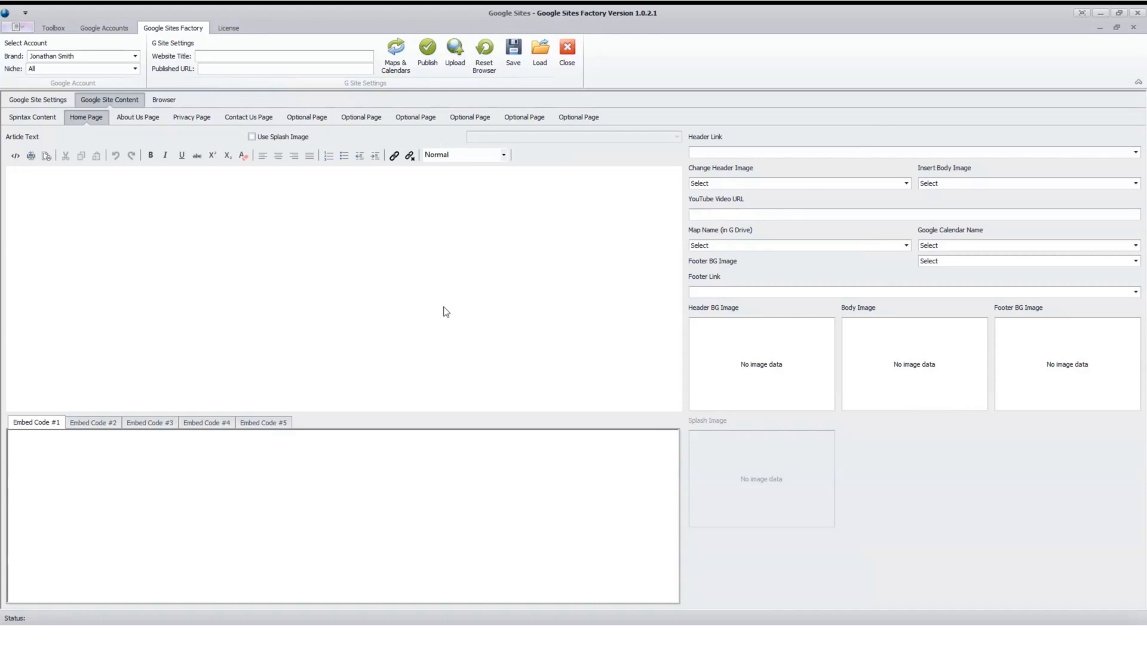
pyautogui.moveTo(470, 208)
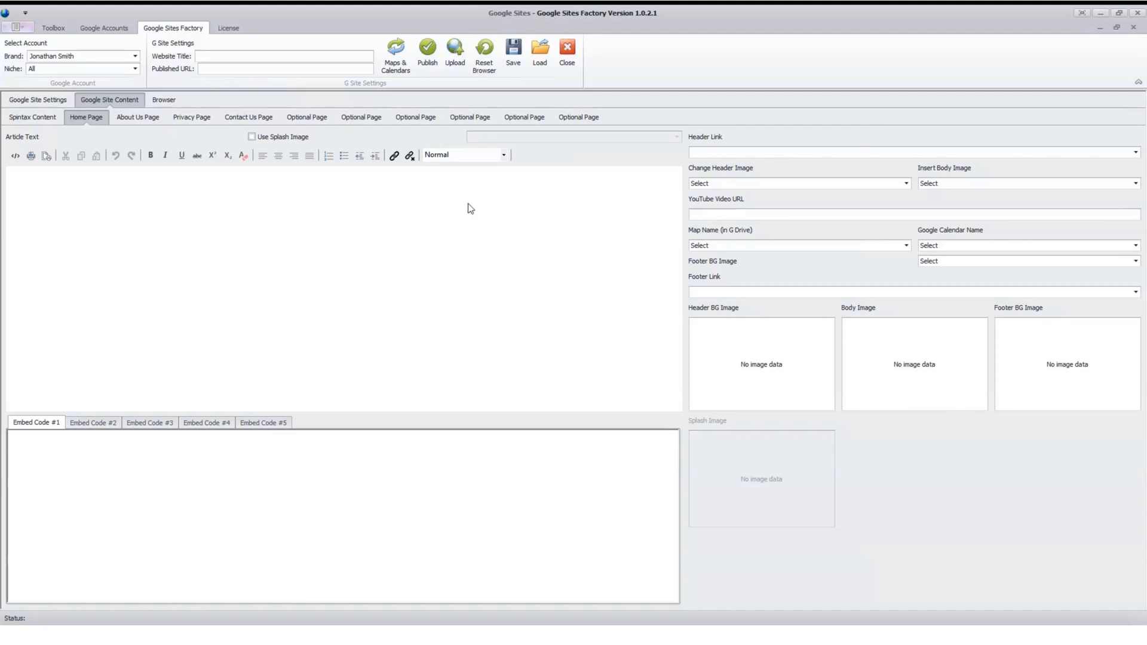
pyautogui.moveTo(451, 203)
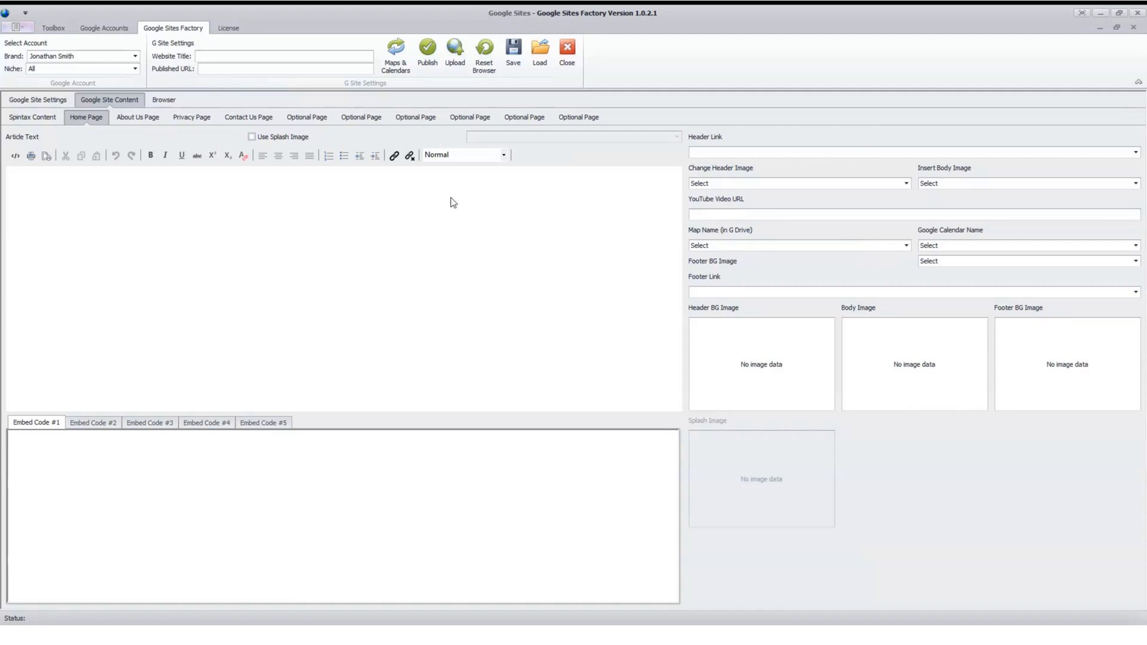
pyautogui.moveTo(330, 203)
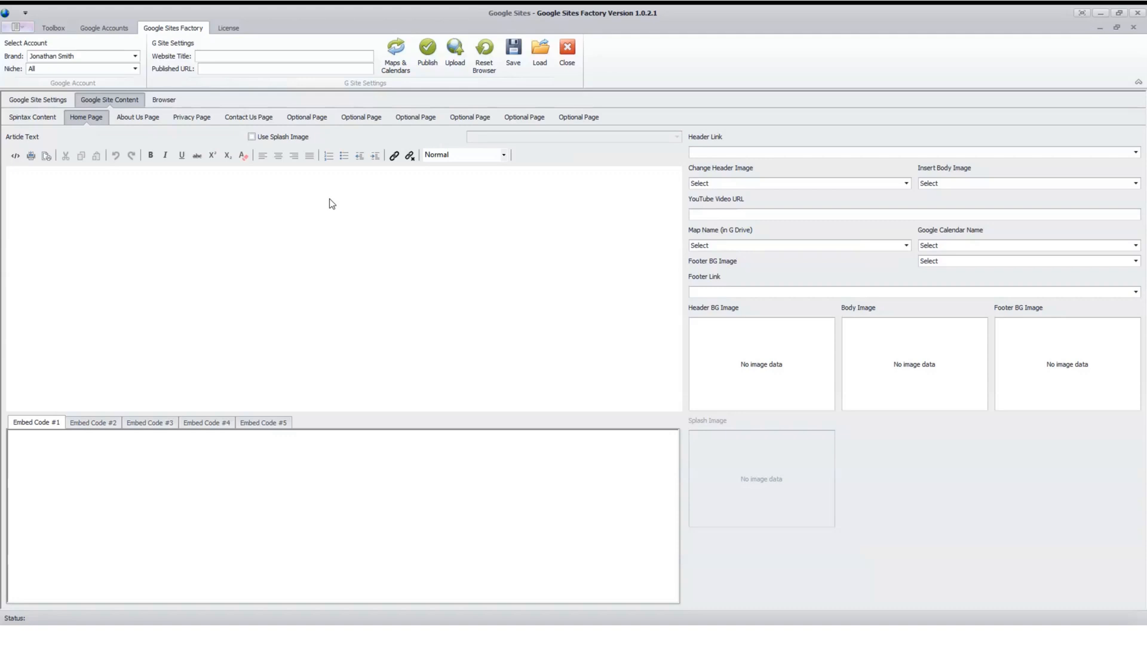
pyautogui.moveTo(784, 93)
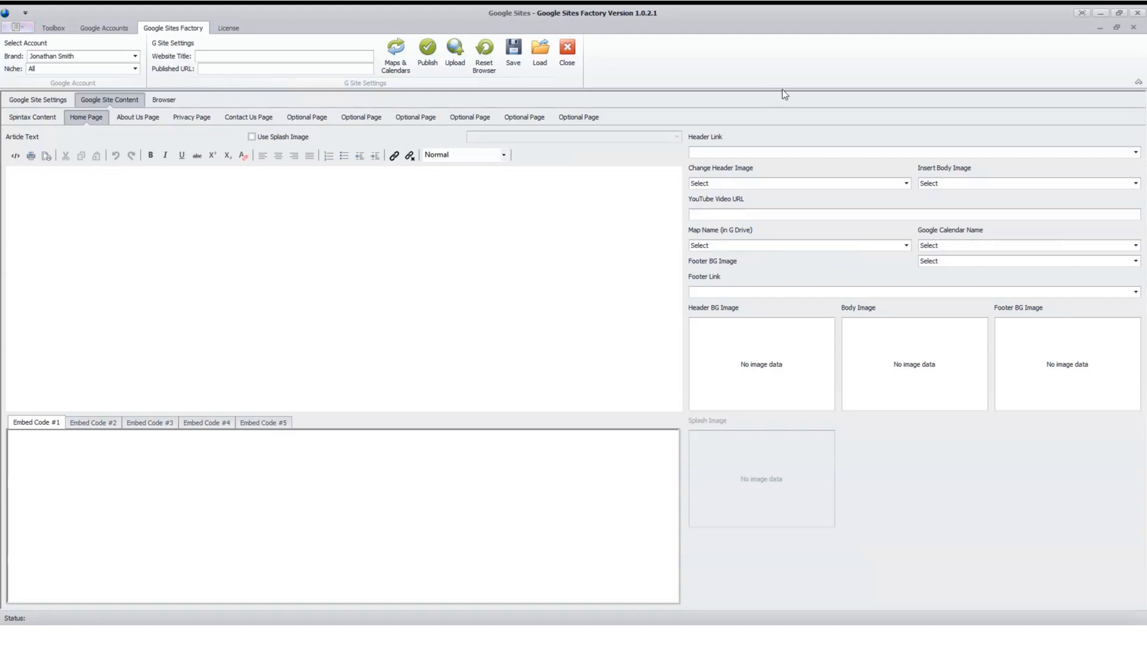
pyautogui.moveTo(726, 239)
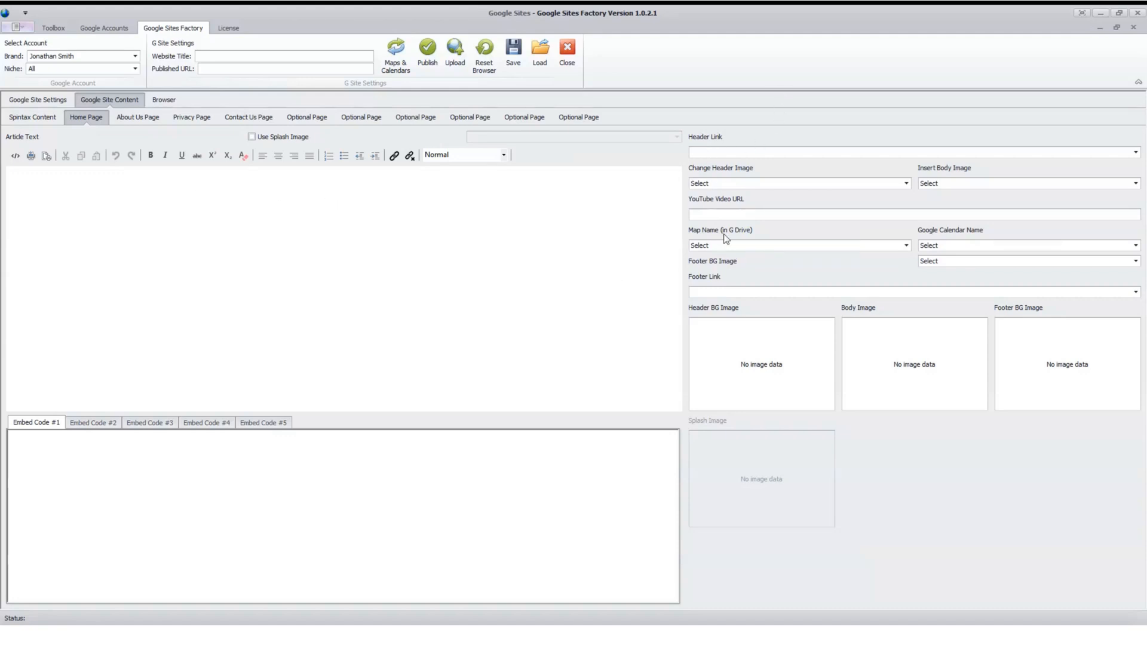
pyautogui.moveTo(496, 516)
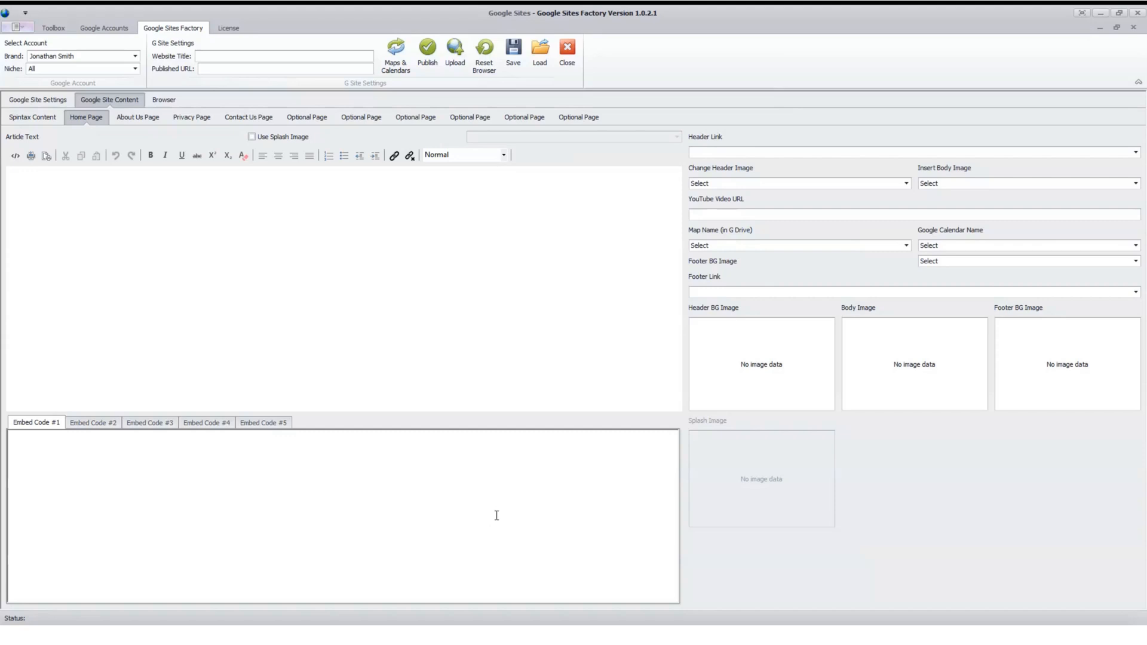
pyautogui.moveTo(337, 433)
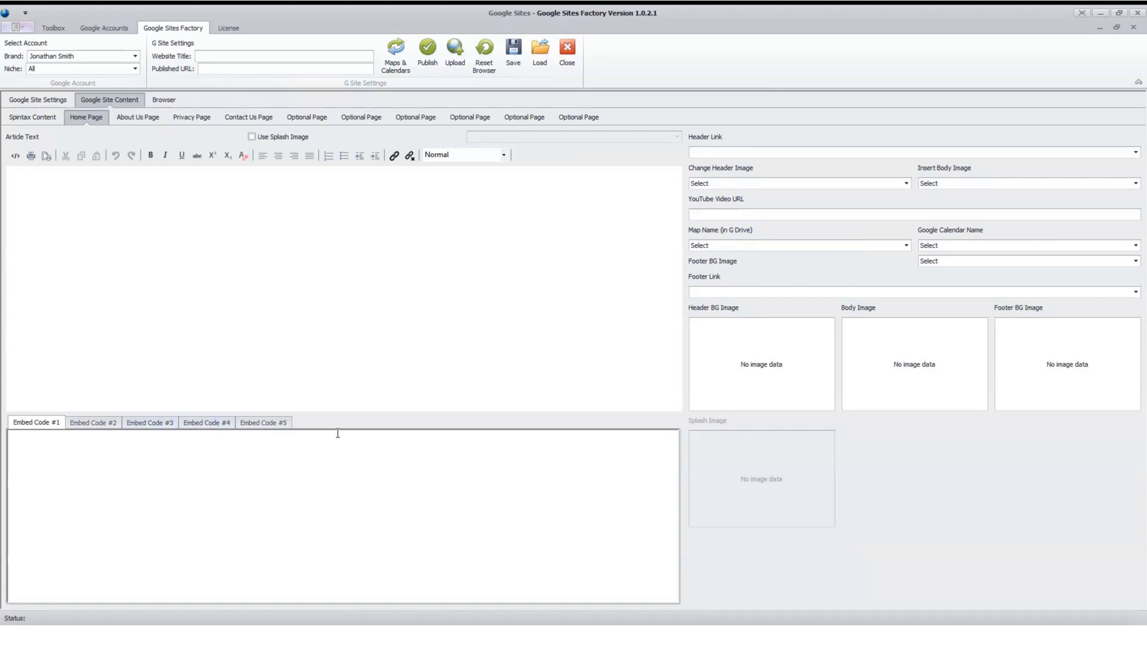
pyautogui.moveTo(421, 244)
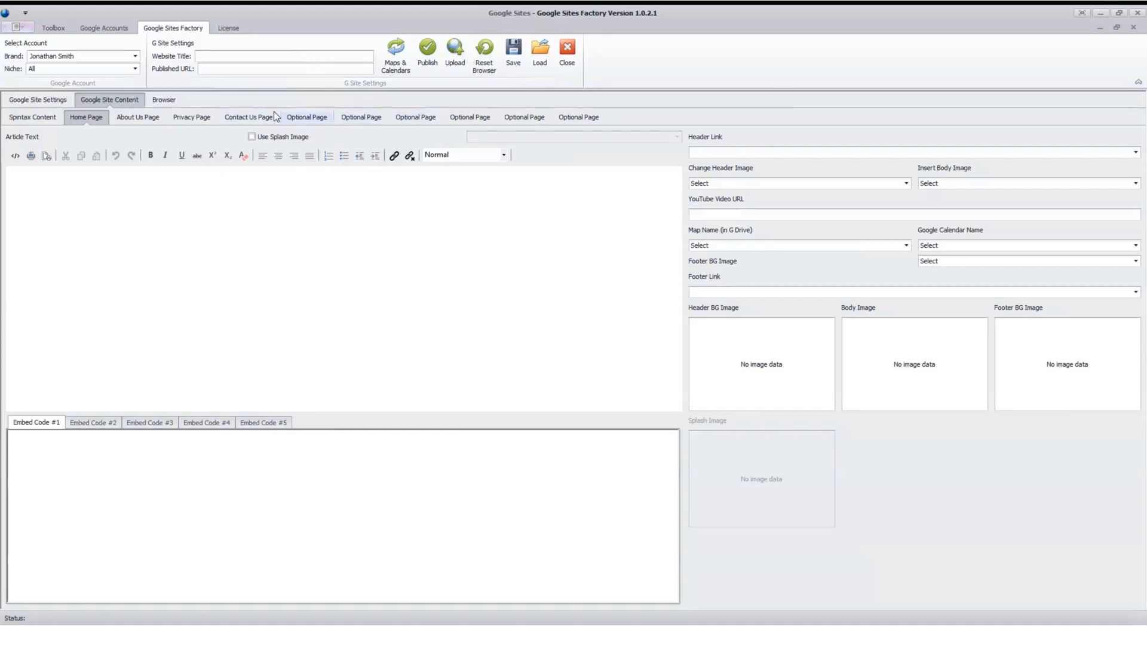
pyautogui.moveTo(141, 169)
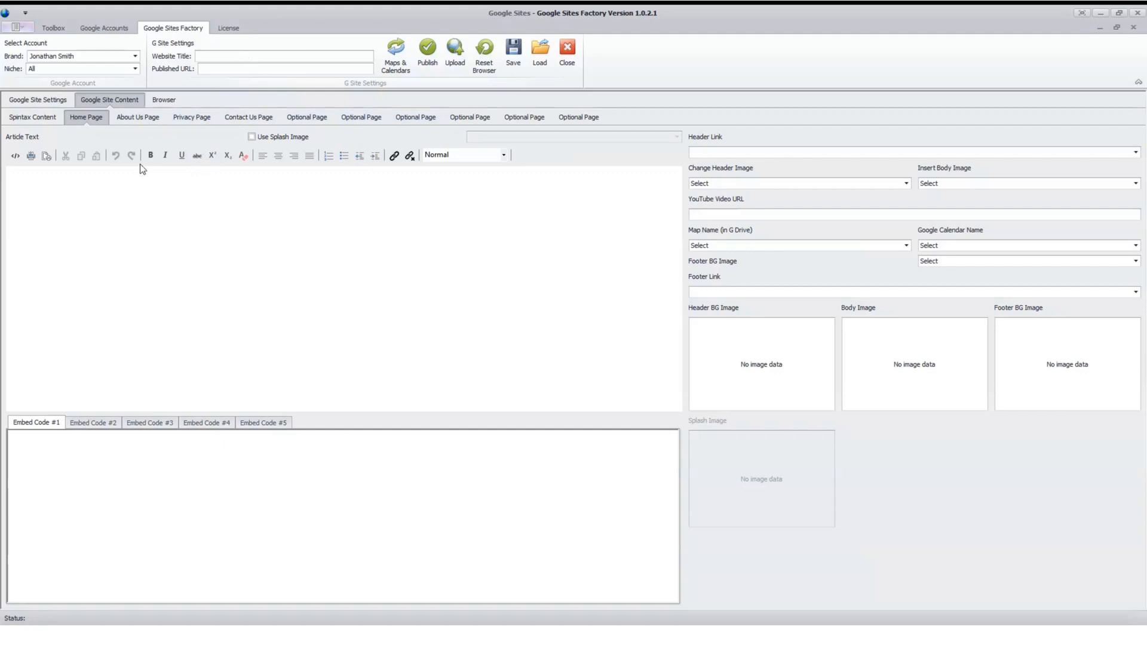
pyautogui.moveTo(415, 301)
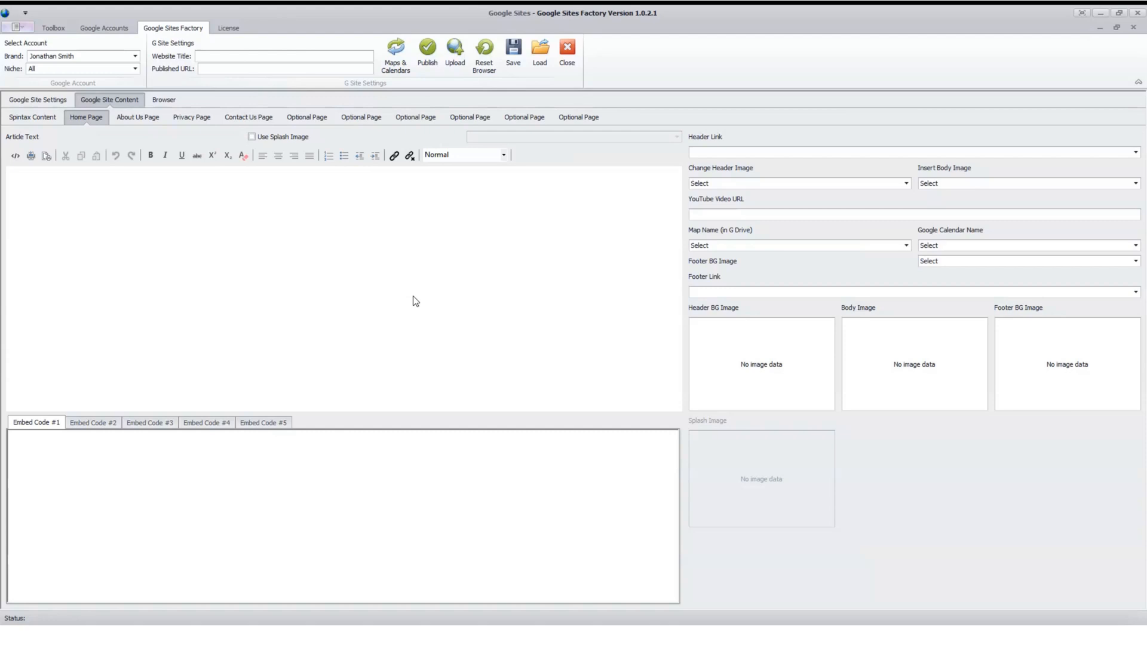
pyautogui.moveTo(457, 84)
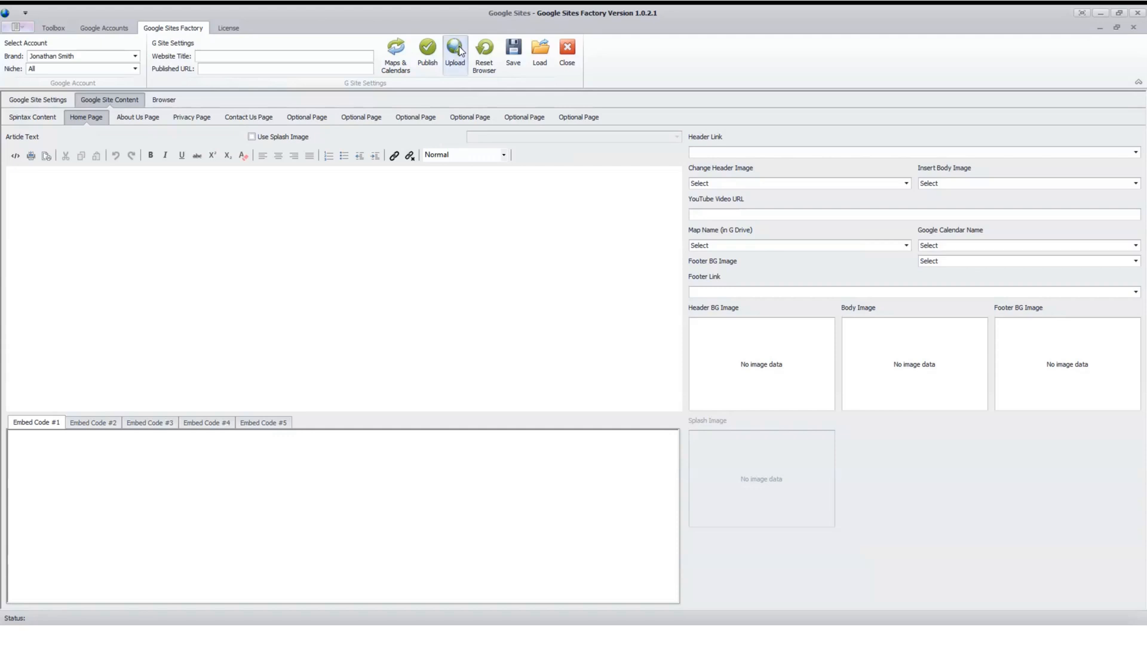
pyautogui.moveTo(484, 52)
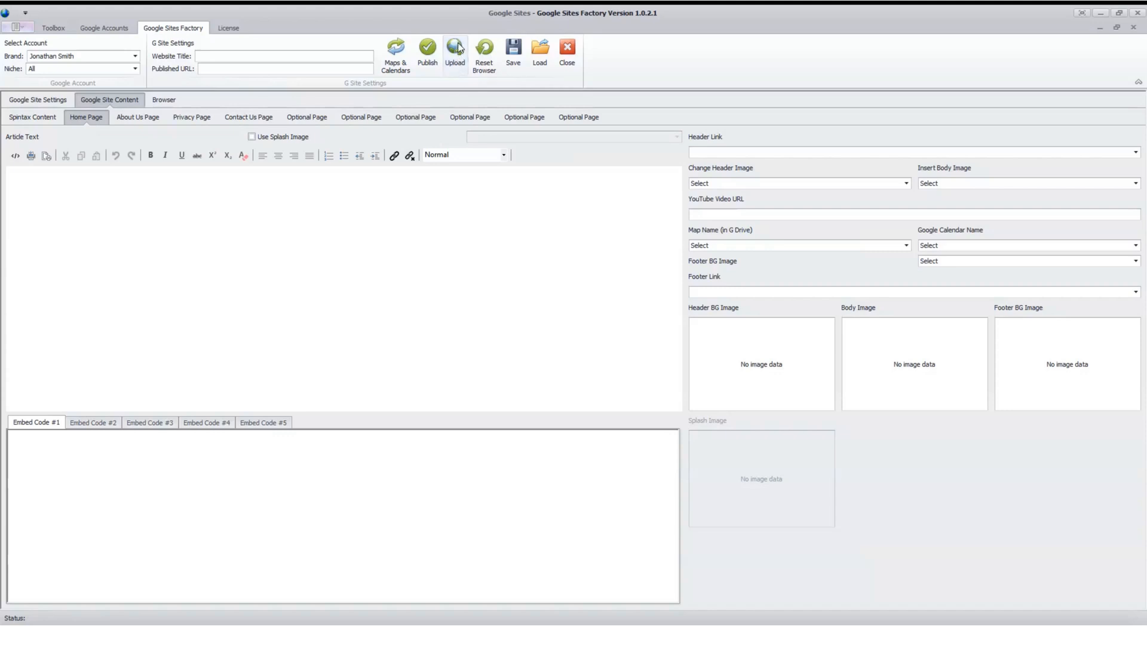
pyautogui.moveTo(426, 96)
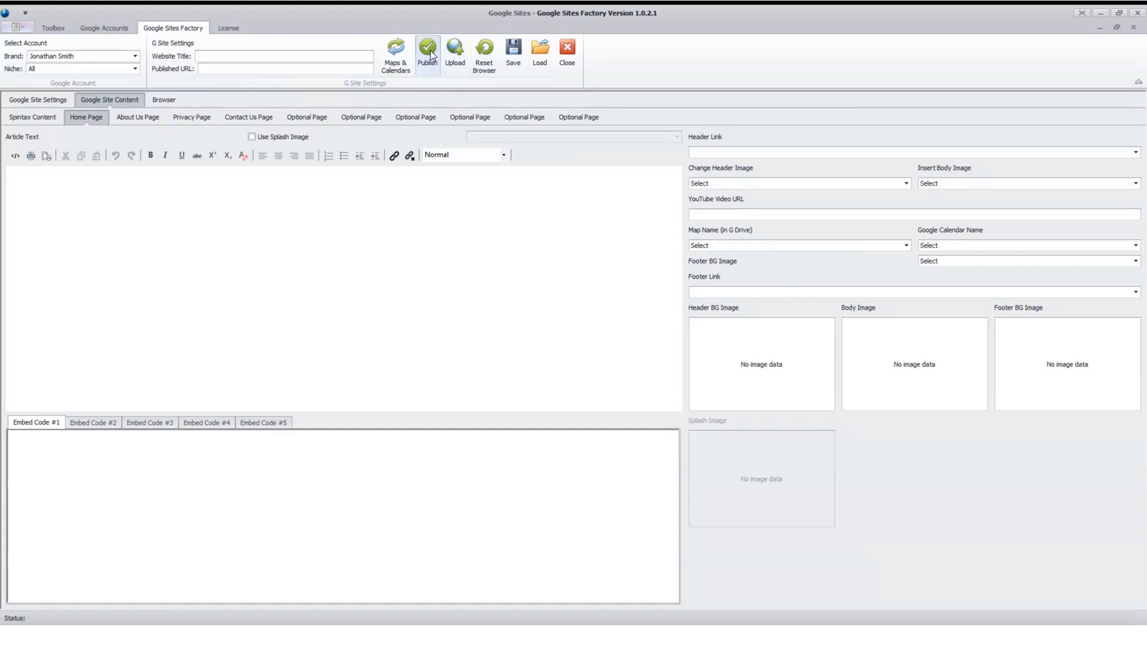
pyautogui.moveTo(454, 50)
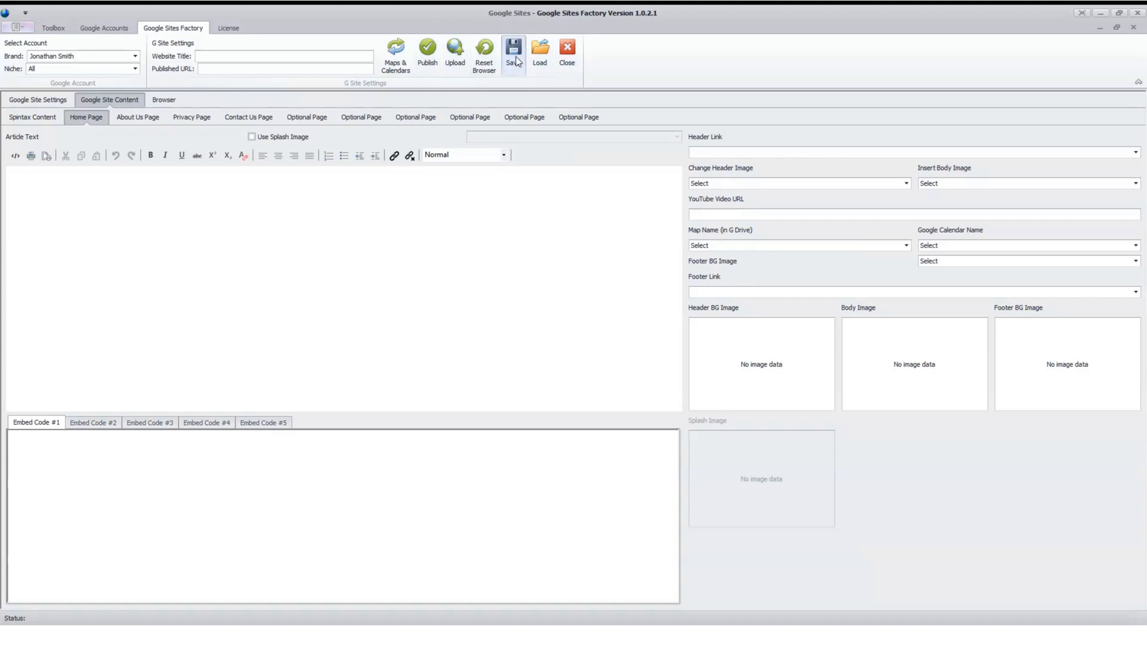
pyautogui.moveTo(484, 51)
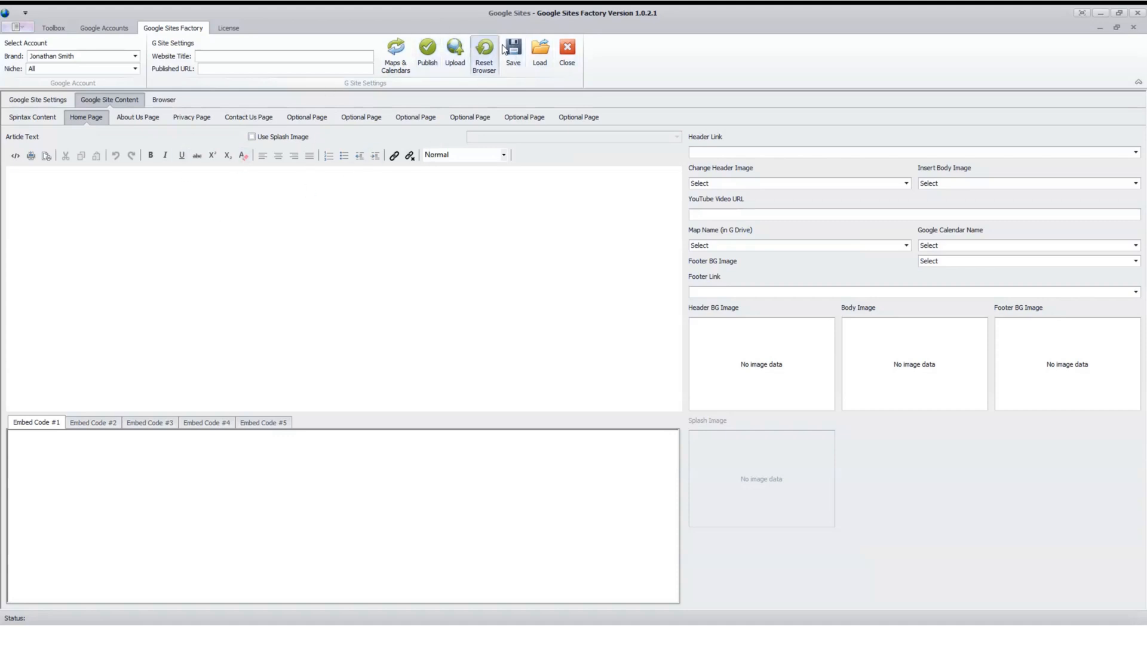
pyautogui.moveTo(540, 49)
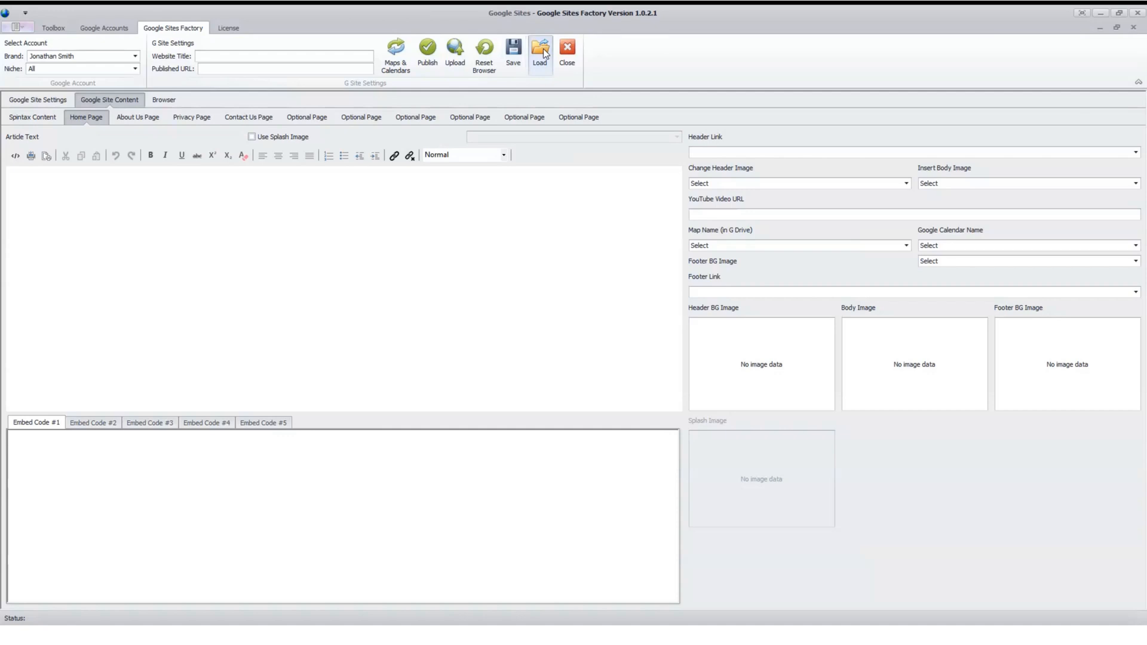
pyautogui.moveTo(514, 100)
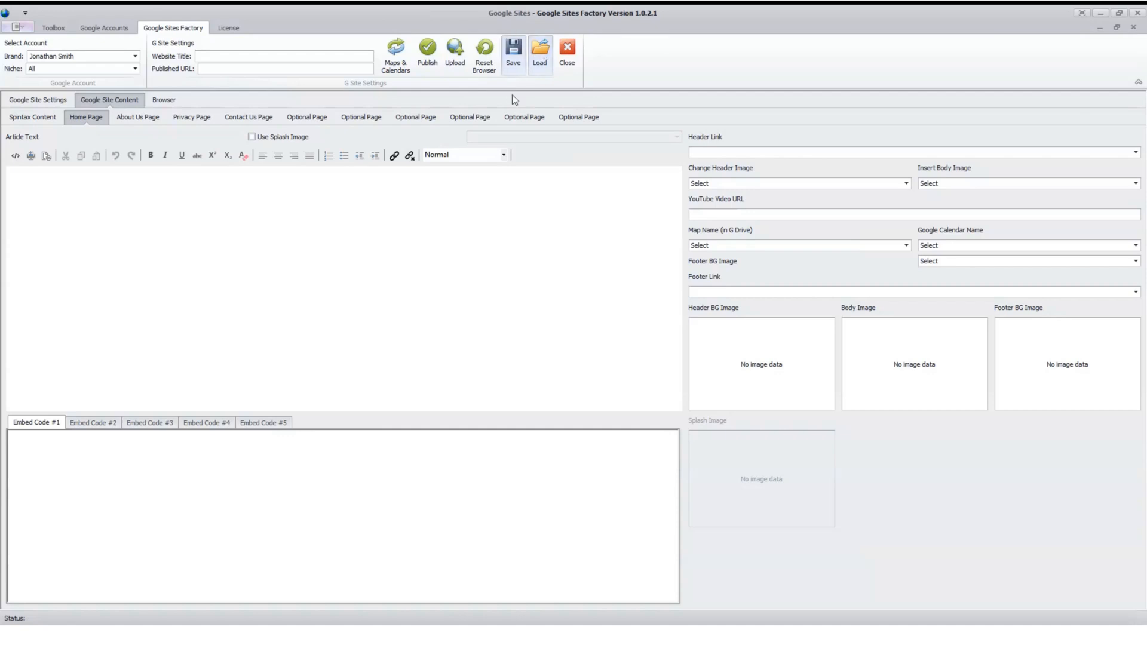
pyautogui.moveTo(559, 159)
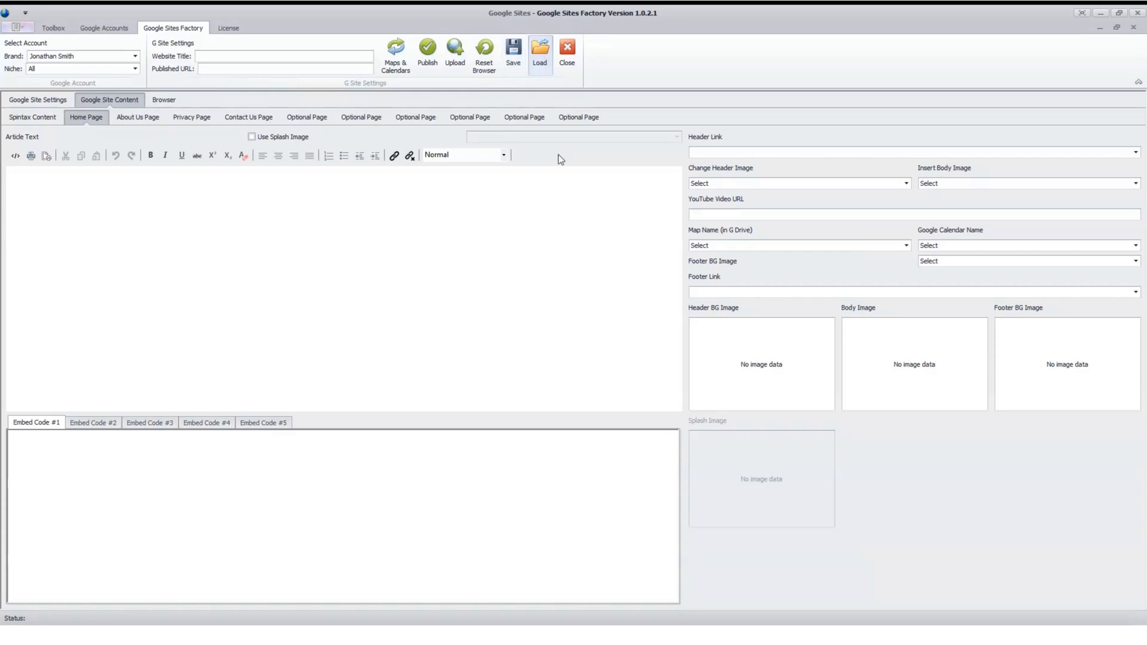
pyautogui.moveTo(306, 292)
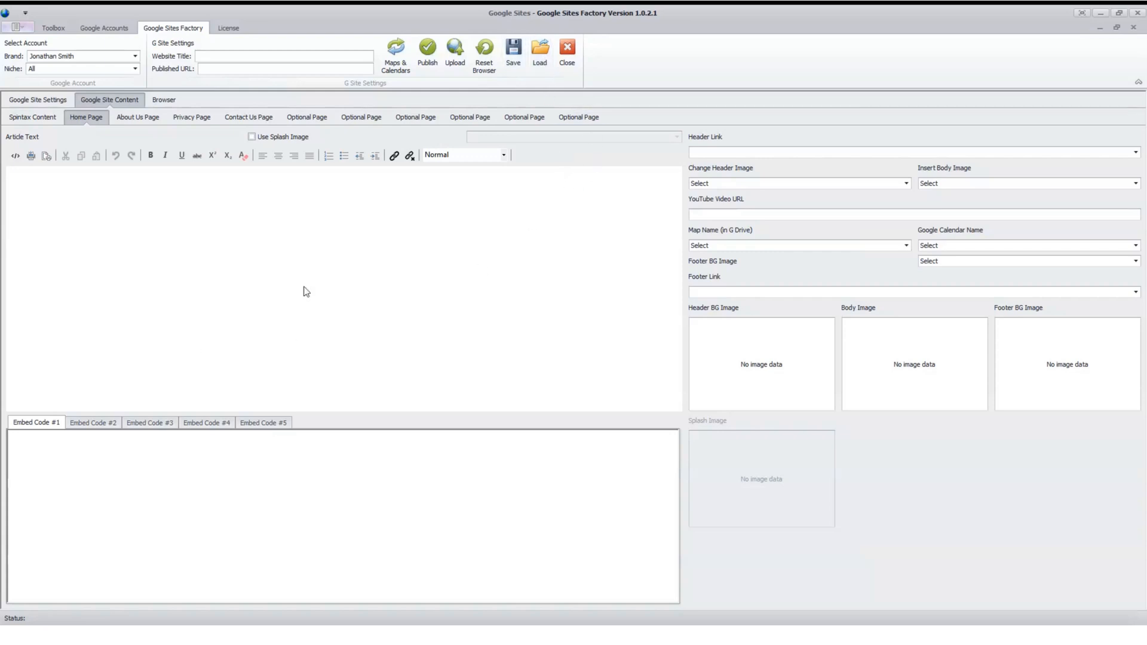
pyautogui.moveTo(286, 315)
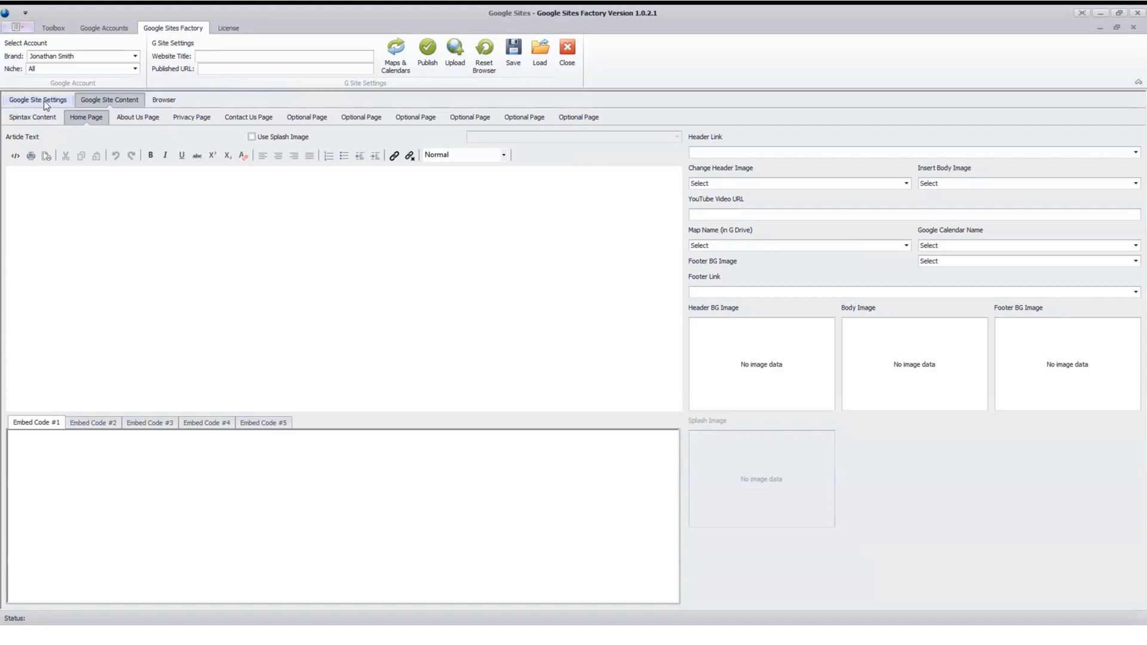
# Pass through Spintax Content and Home Page, then return to the Google Site Settings for pages, theme and font
pyautogui.click(32, 116)
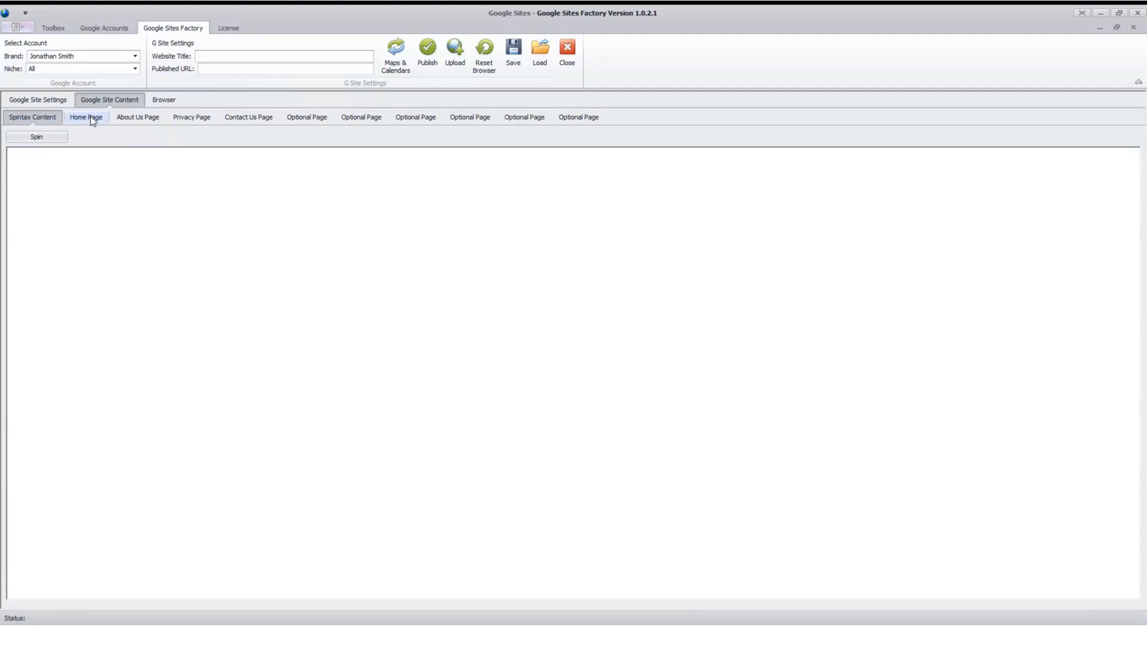
pyautogui.click(86, 117)
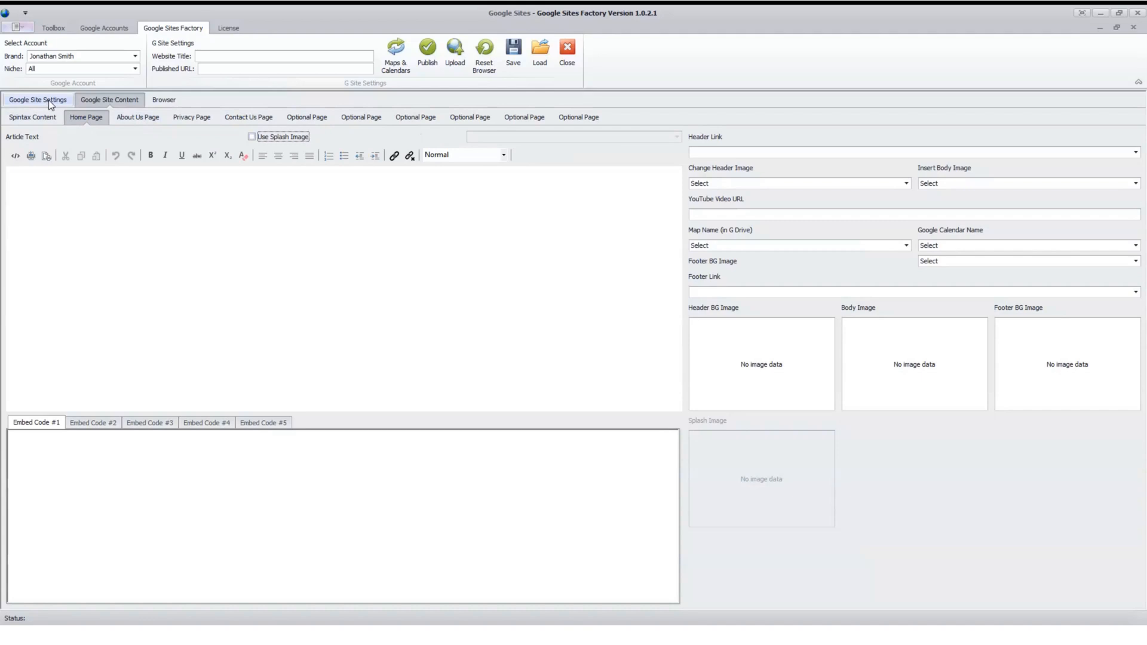
pyautogui.click(37, 99)
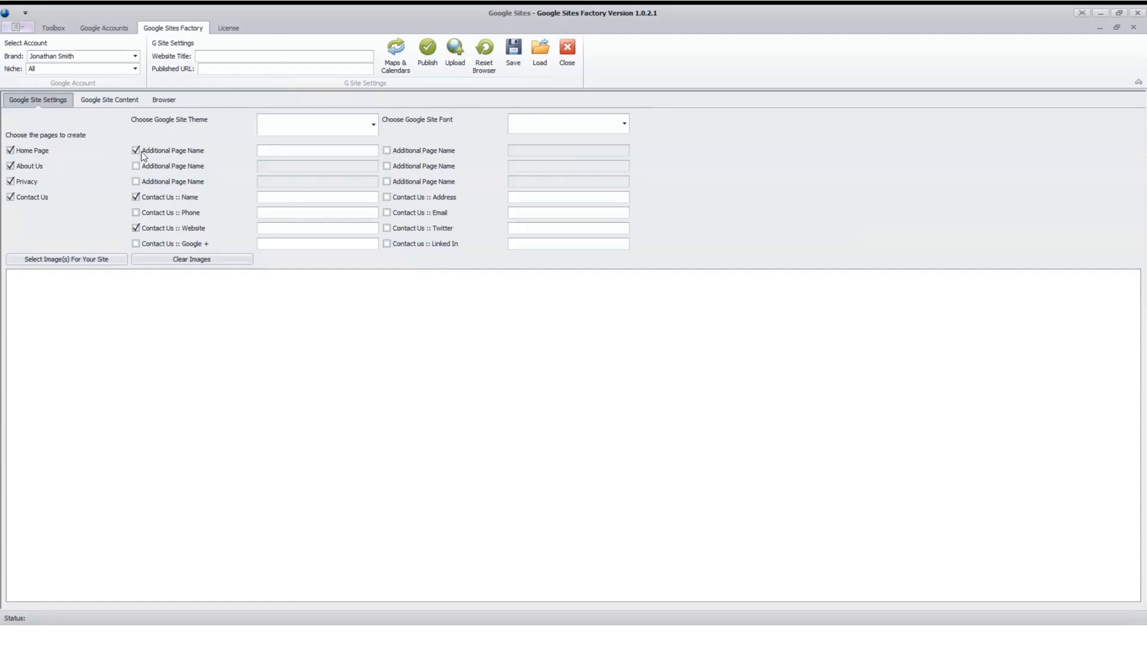
pyautogui.click(135, 151)
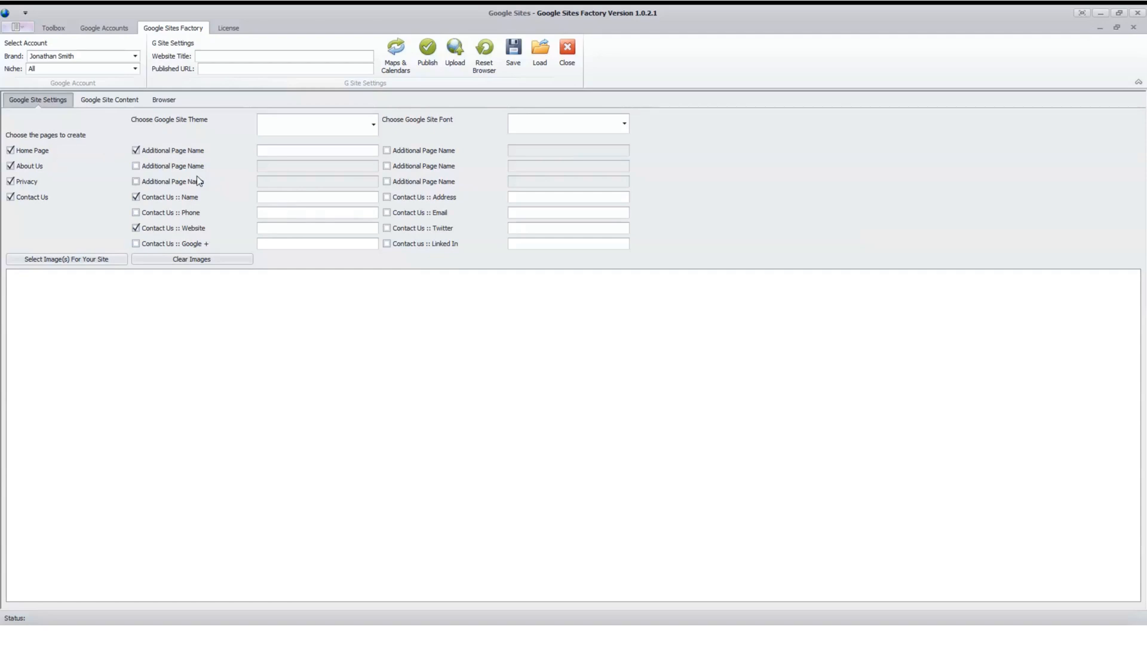
pyautogui.moveTo(630, 77)
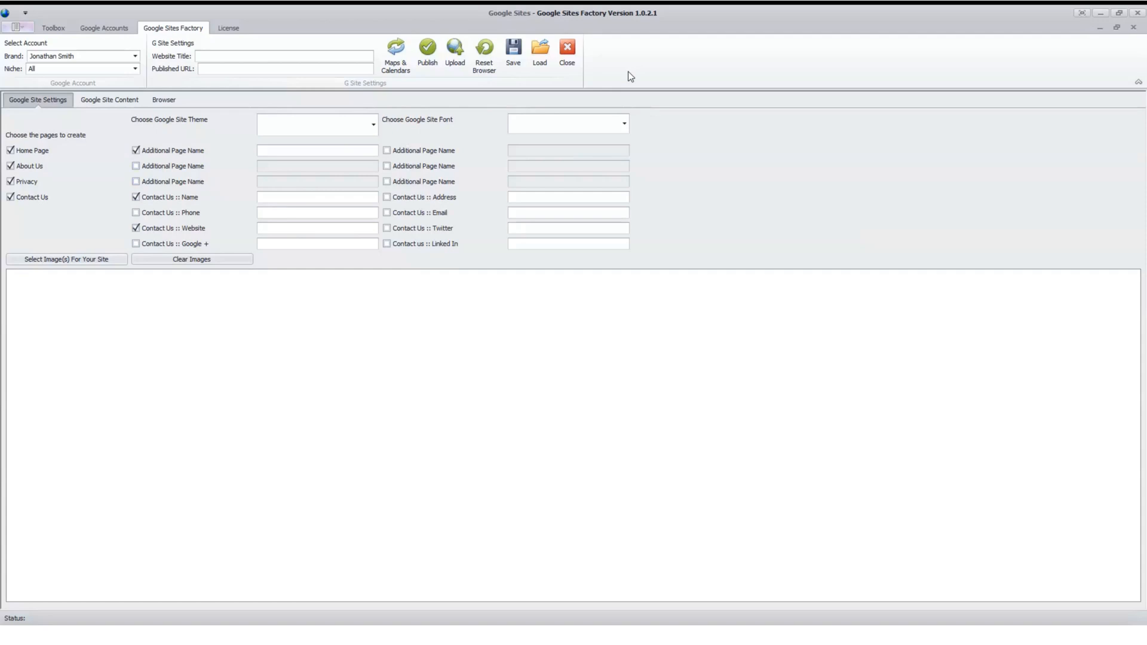
pyautogui.moveTo(518, 111)
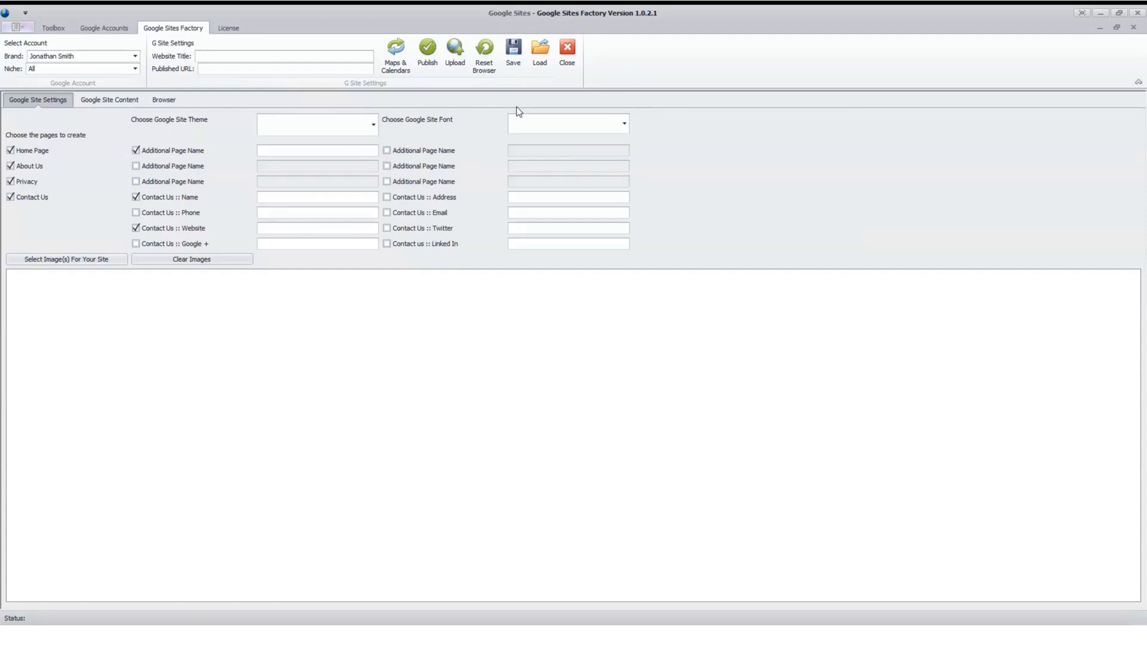
pyautogui.moveTo(286, 117)
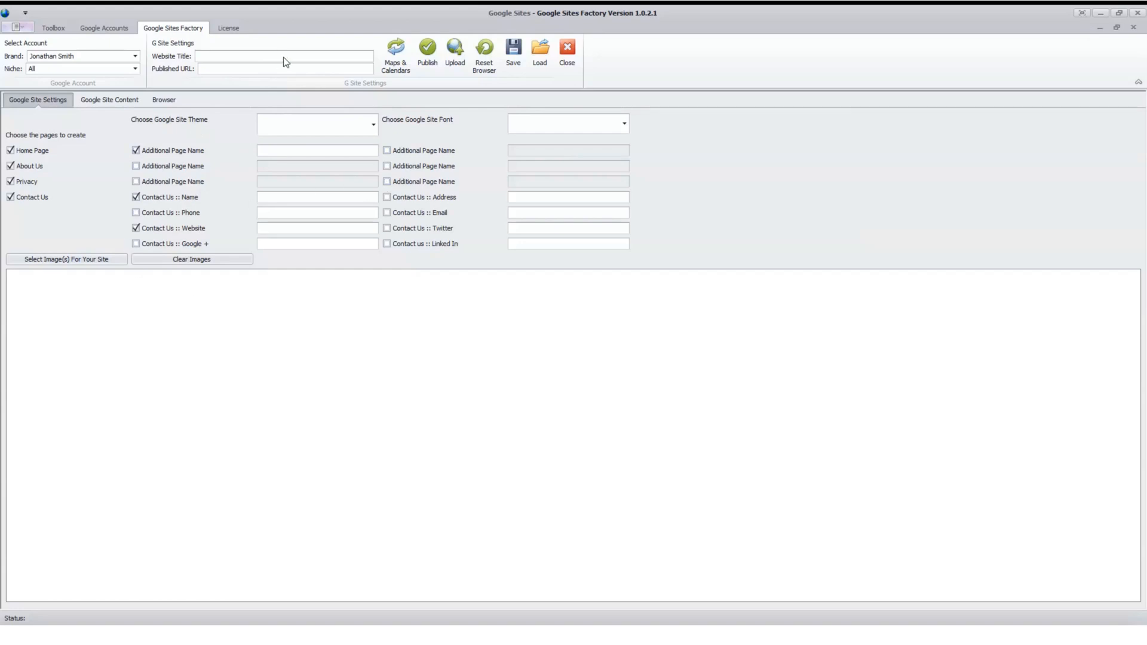
pyautogui.moveTo(771, 117)
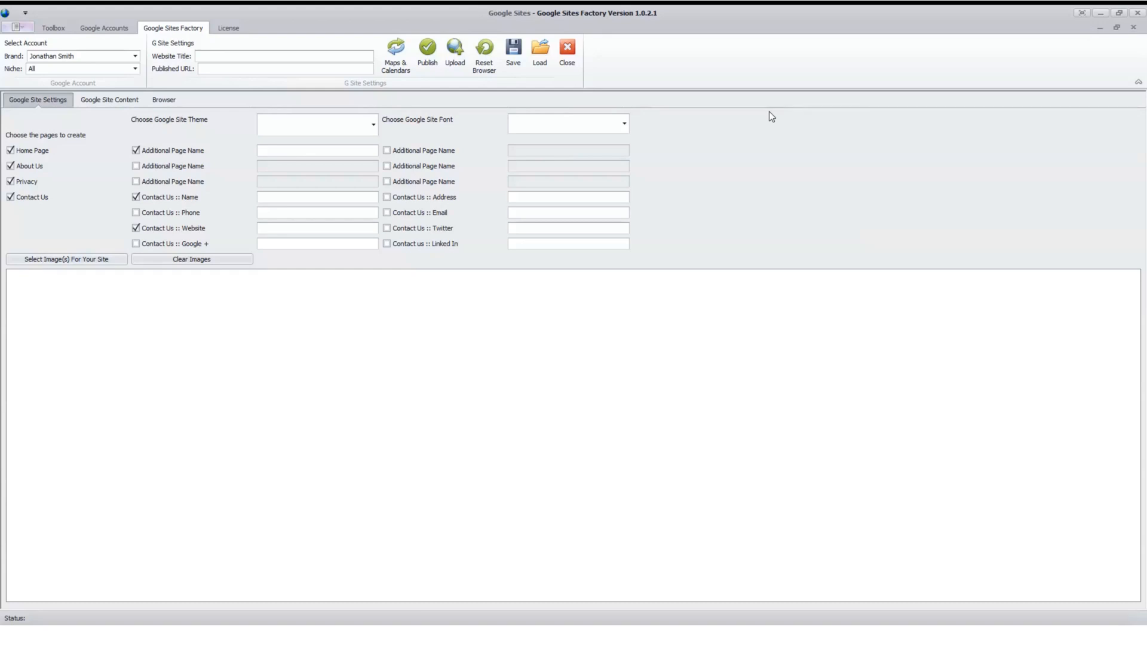
pyautogui.moveTo(760, 148)
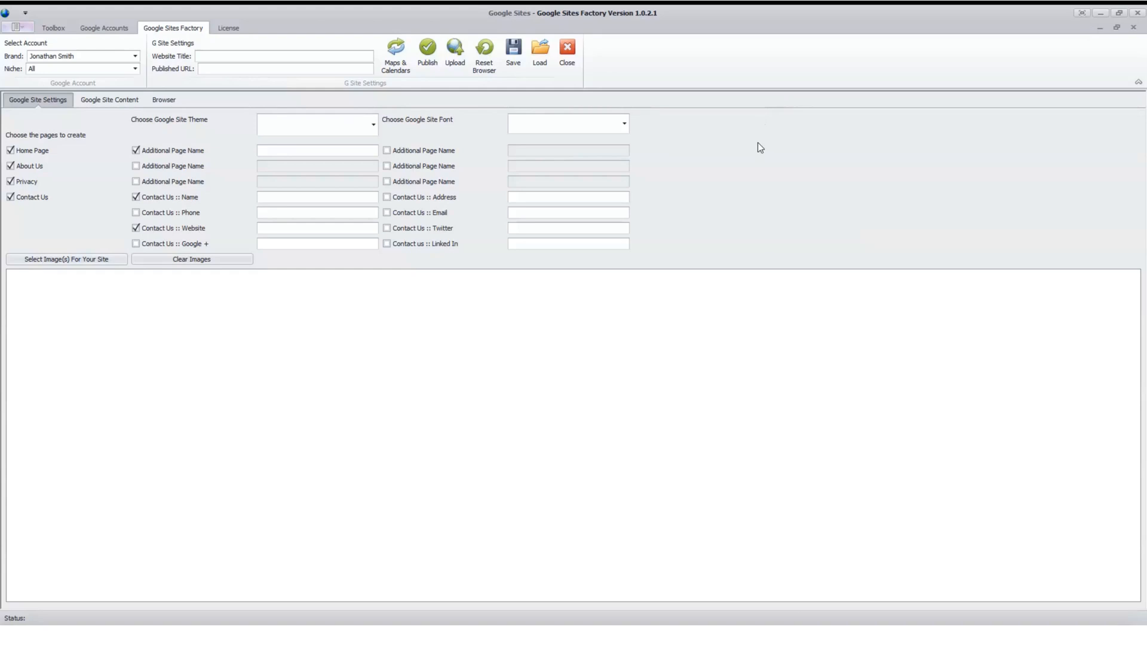
pyautogui.moveTo(775, 110)
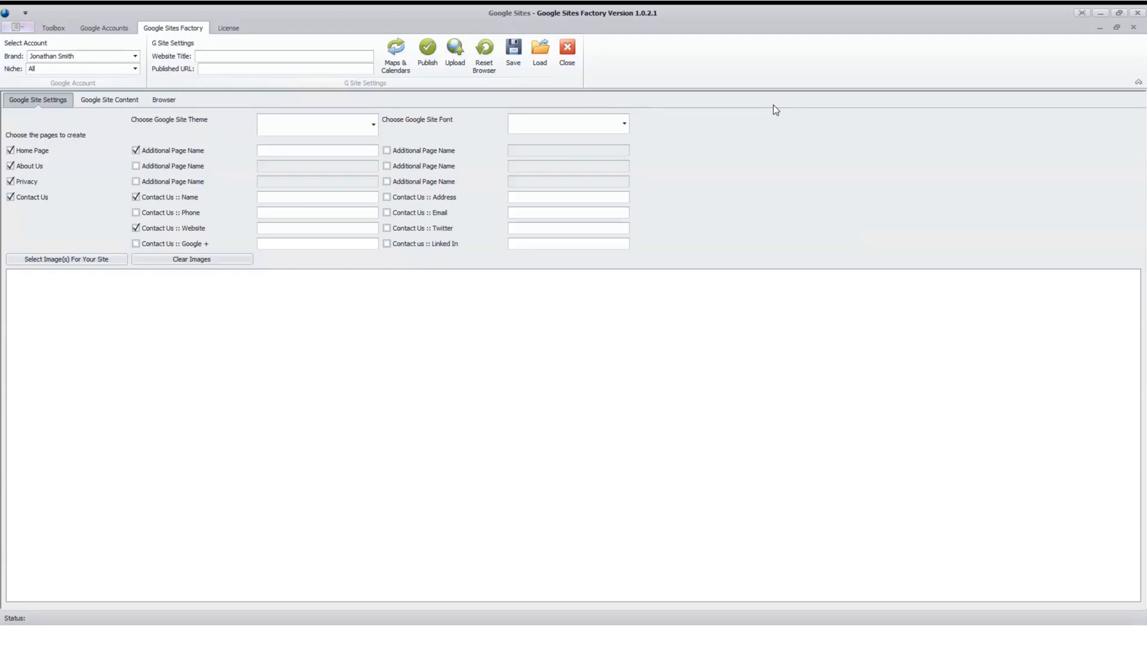
pyautogui.moveTo(763, 84)
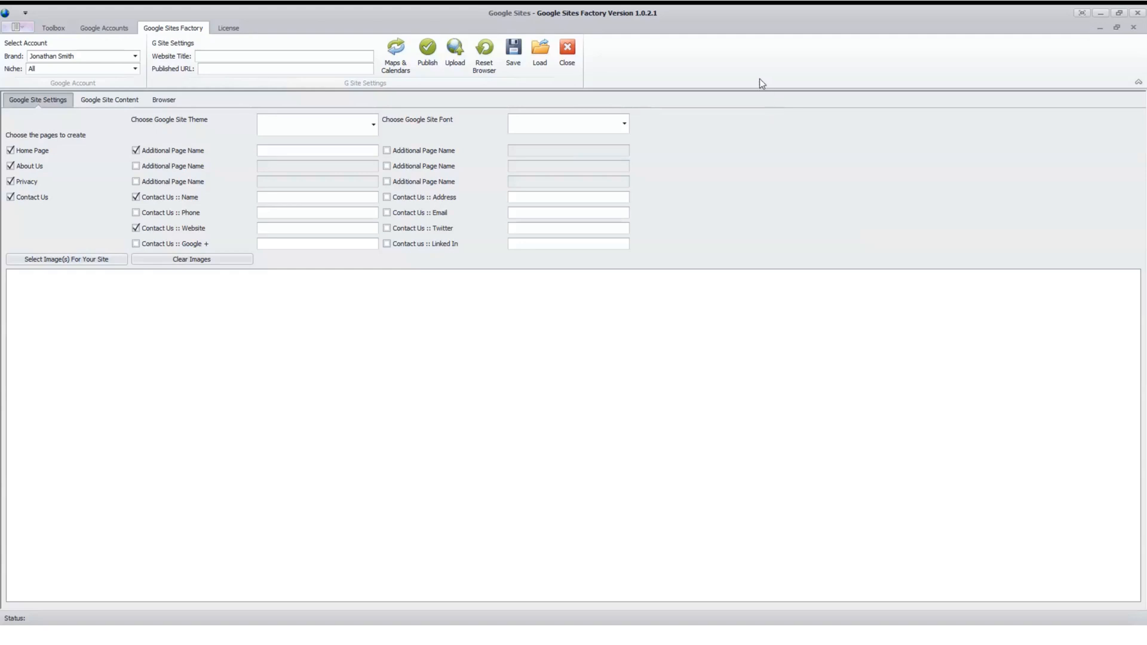
pyautogui.moveTo(683, 58)
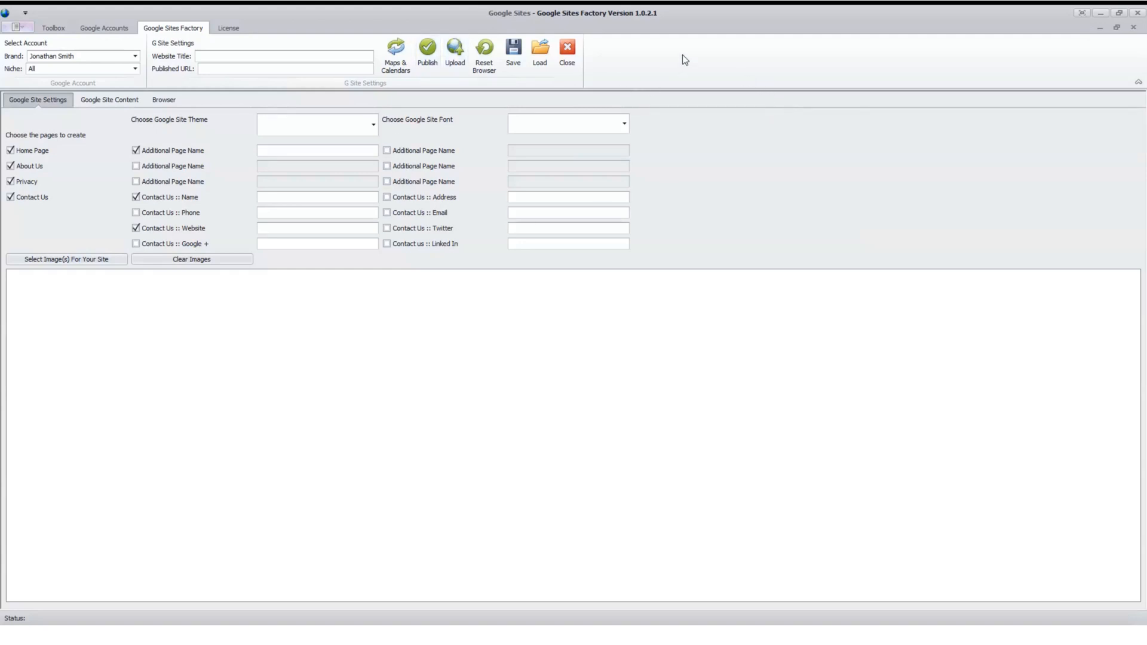